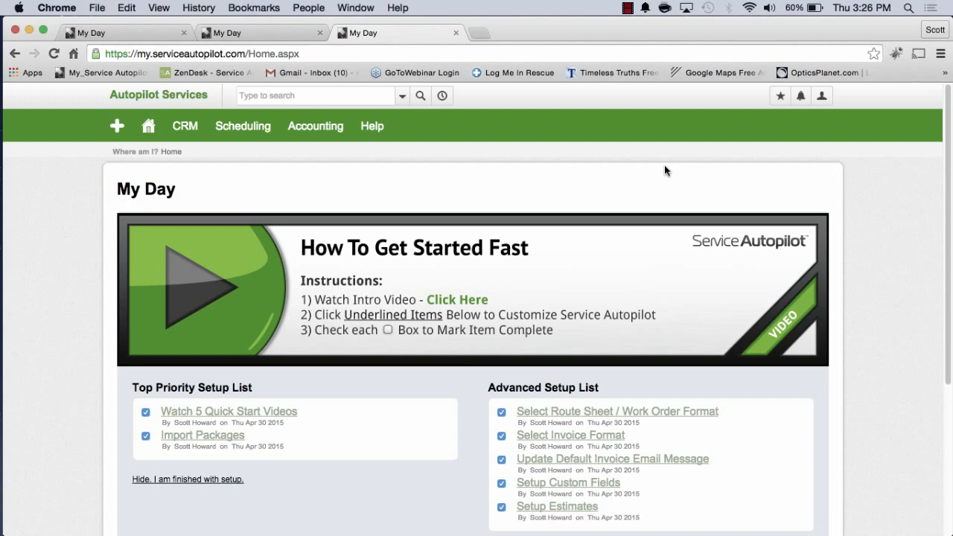
mouse_move(383, 172)
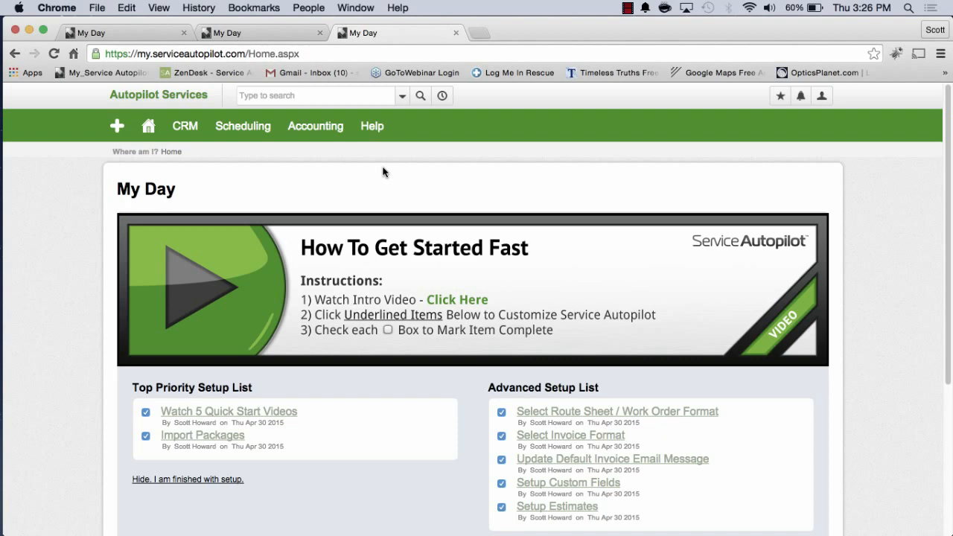
- Show the Help menu's Training, Questions and Contact Us options
click(371, 126)
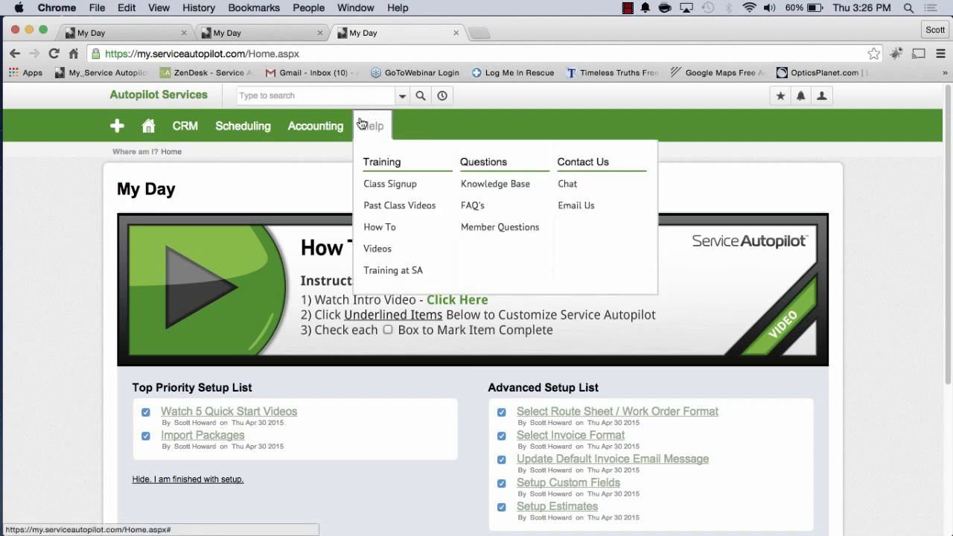
mouse_move(377, 127)
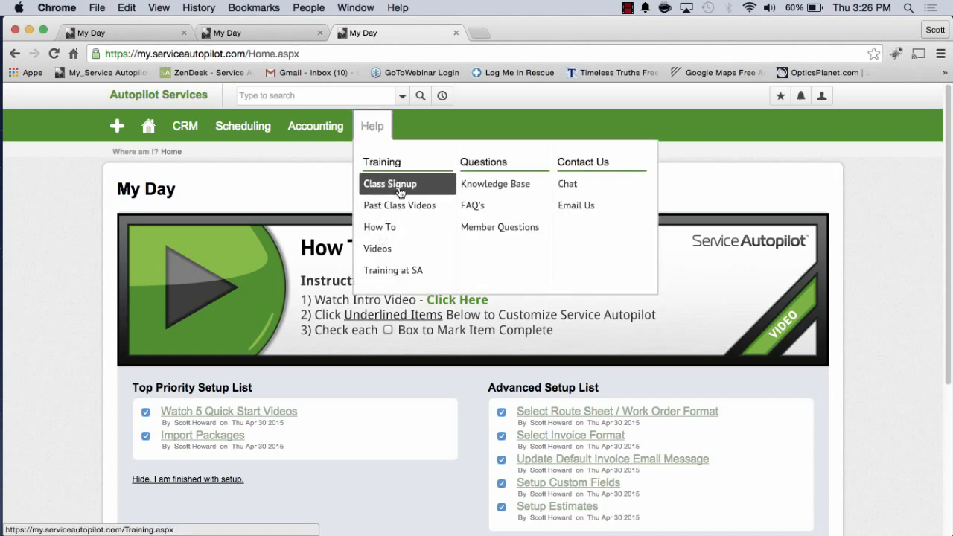
- Go to Help > Class Signup and browse the Online Classes and Videos listing
click(389, 184)
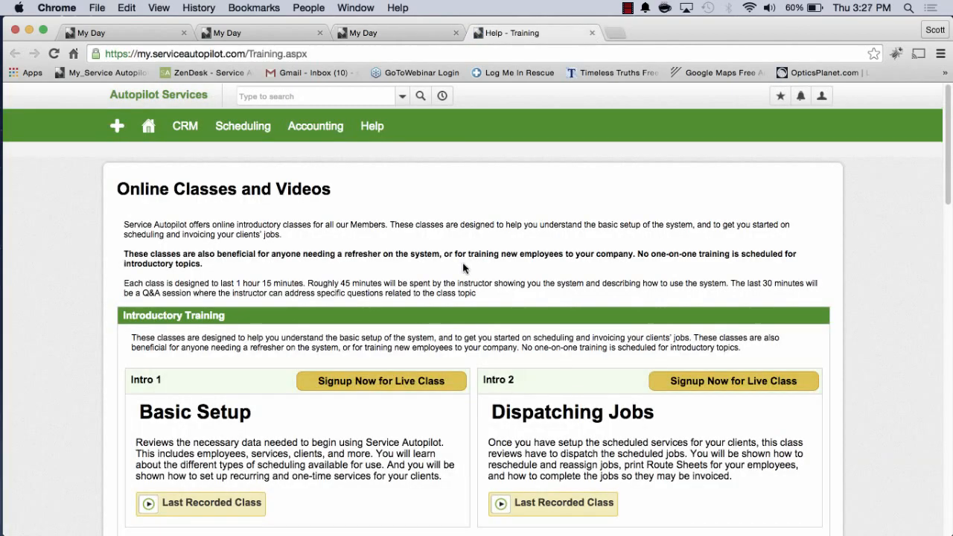
scroll(down, 3)
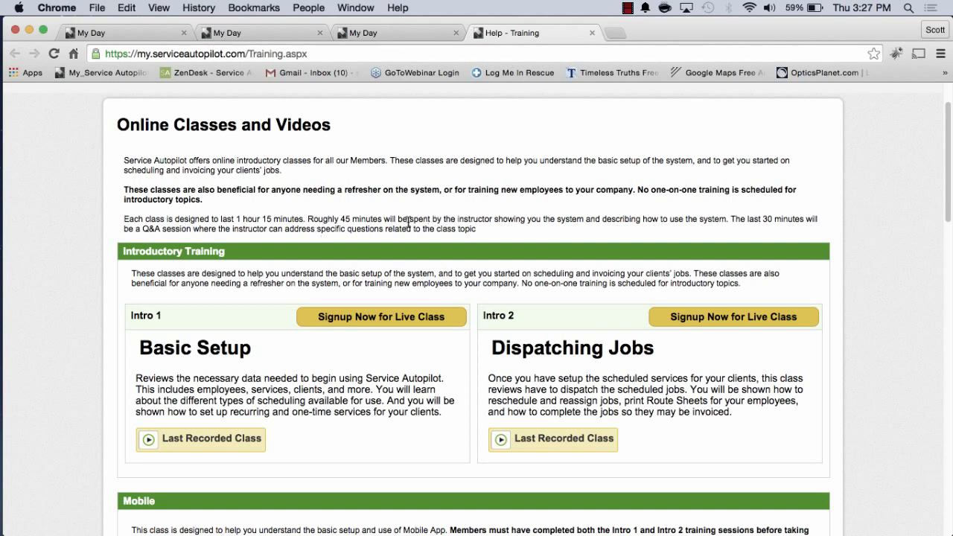
mouse_move(440, 232)
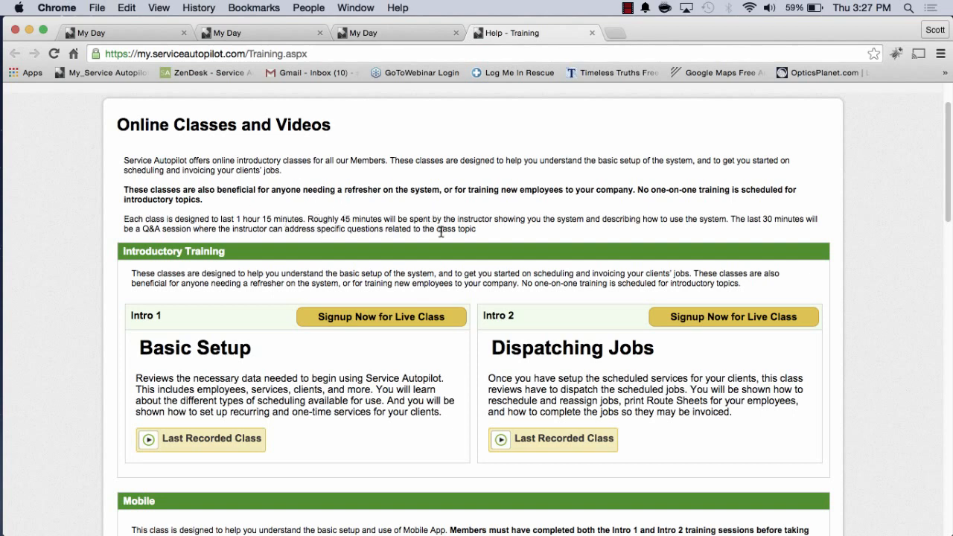
scroll(down, 3)
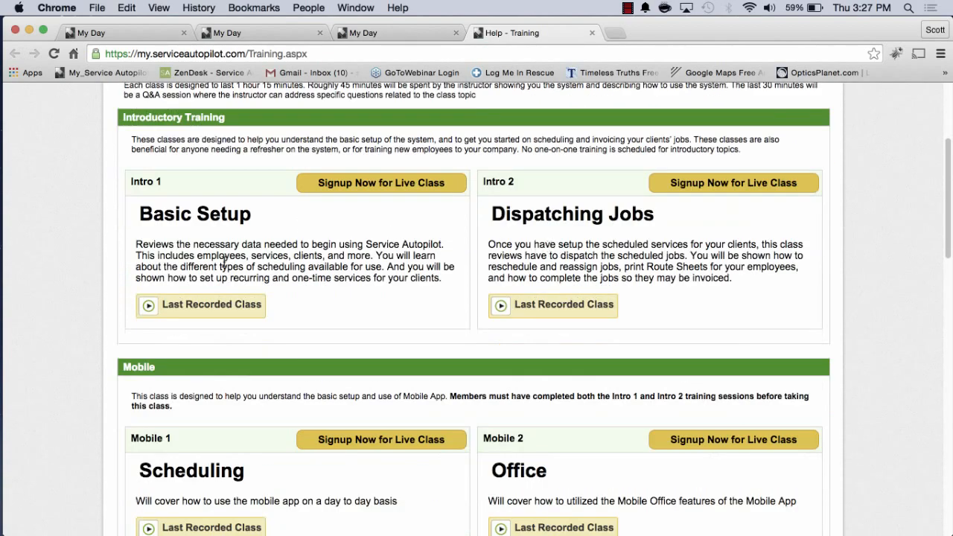
mouse_move(394, 182)
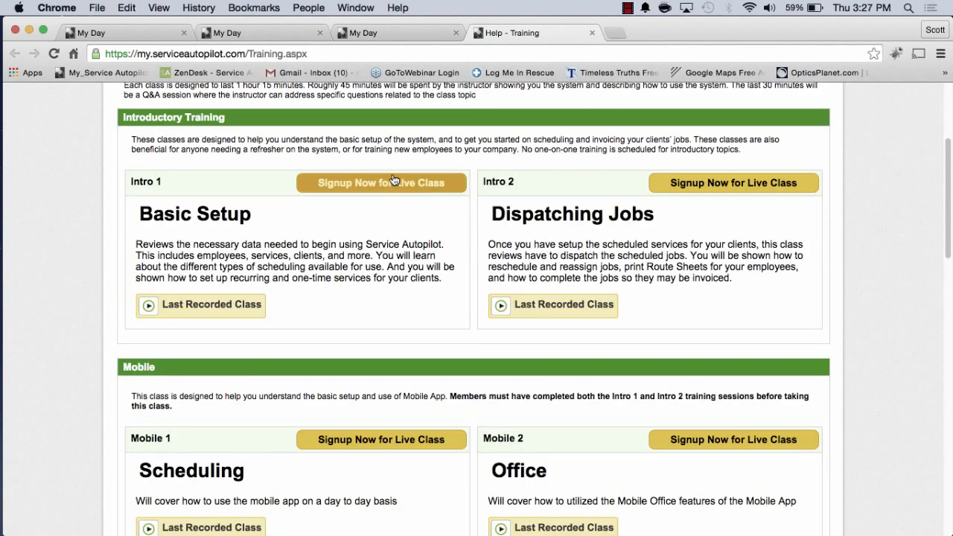
mouse_move(369, 214)
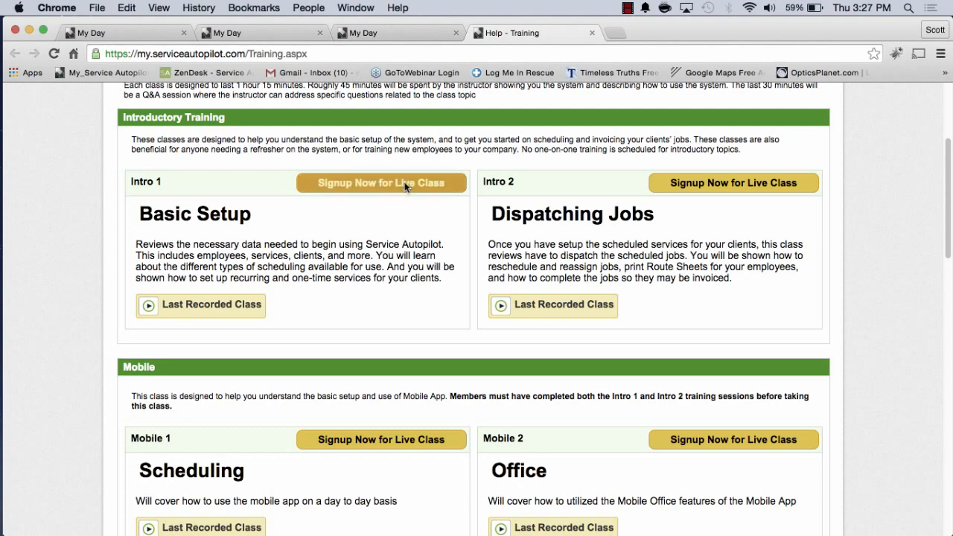
mouse_move(274, 329)
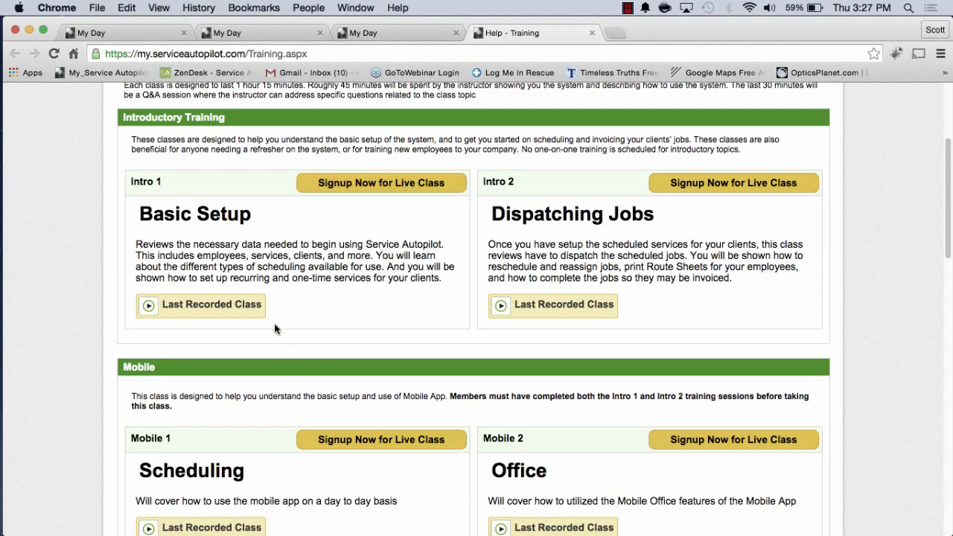
mouse_move(230, 314)
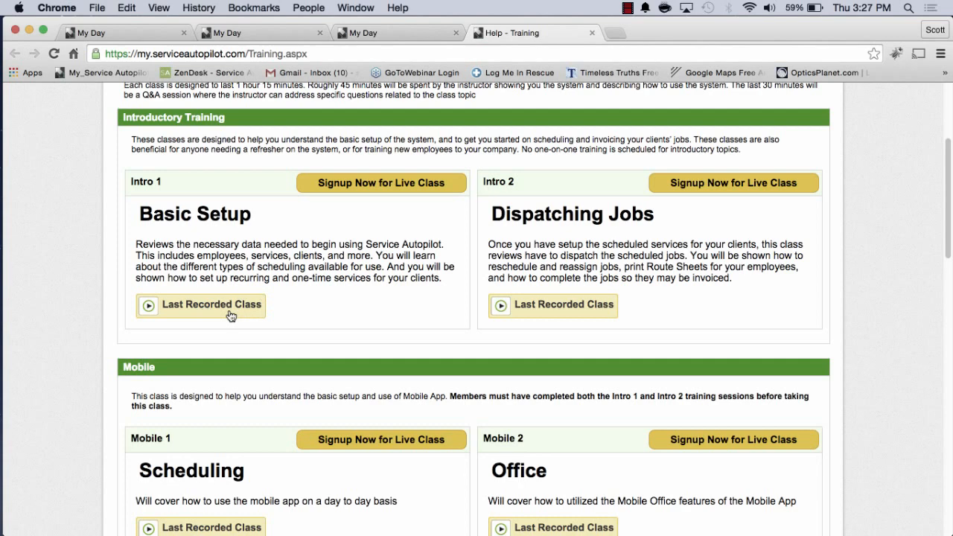
mouse_move(215, 309)
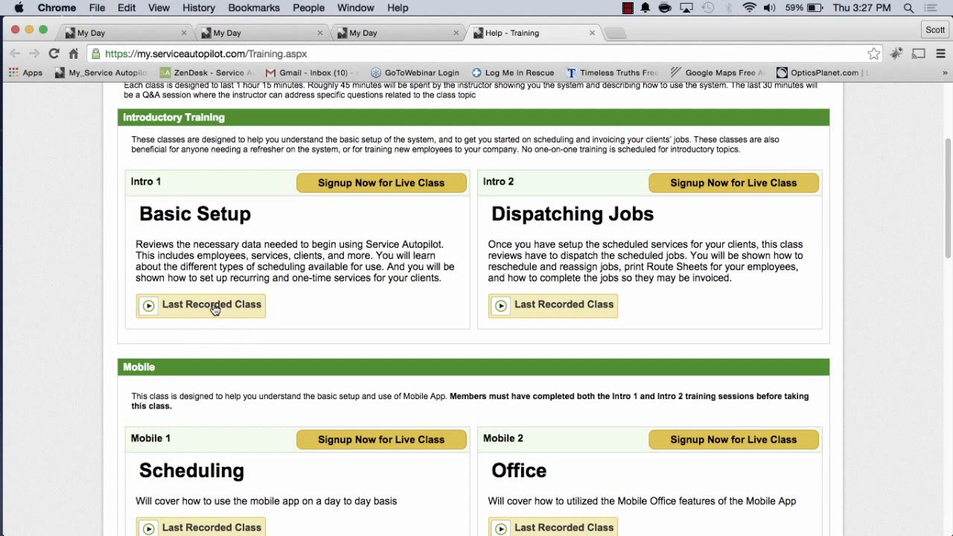
mouse_move(620, 200)
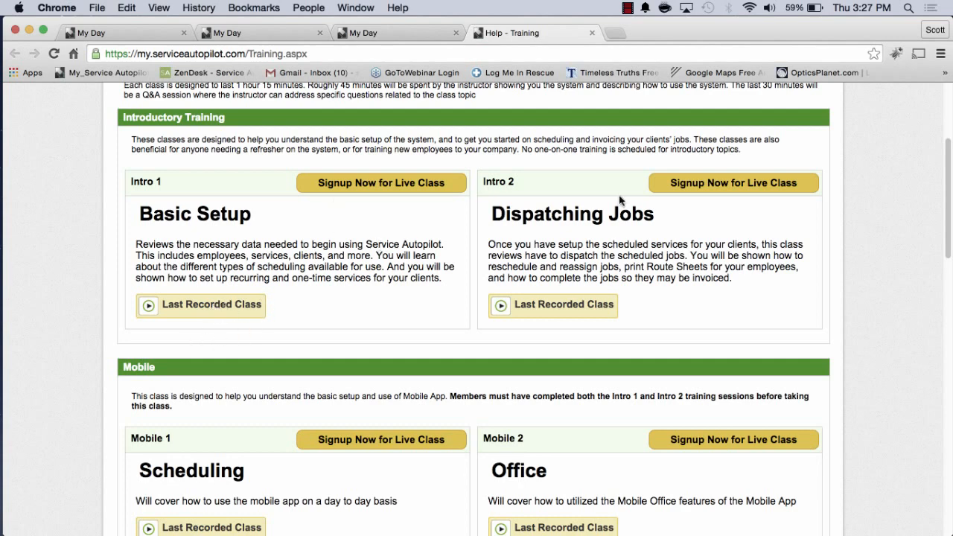
mouse_move(580, 256)
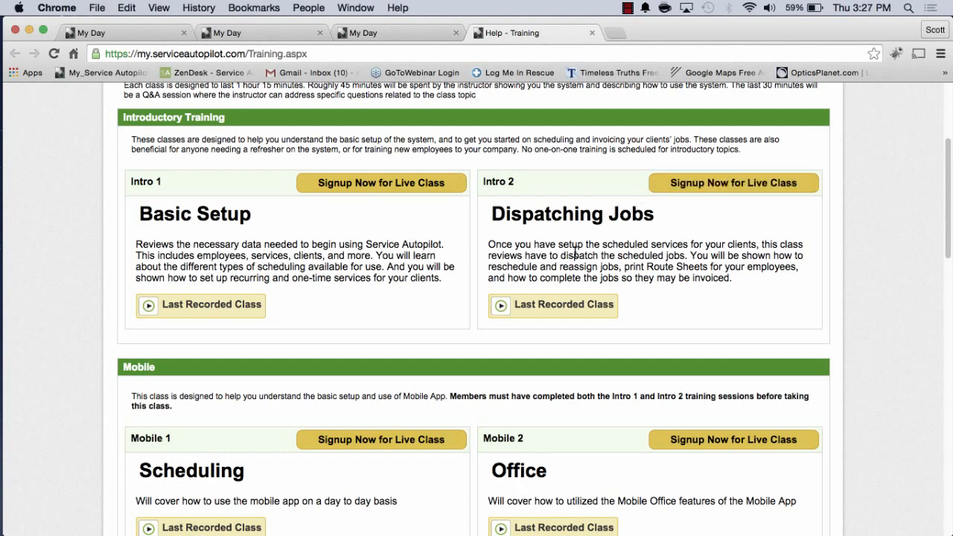
mouse_move(345, 291)
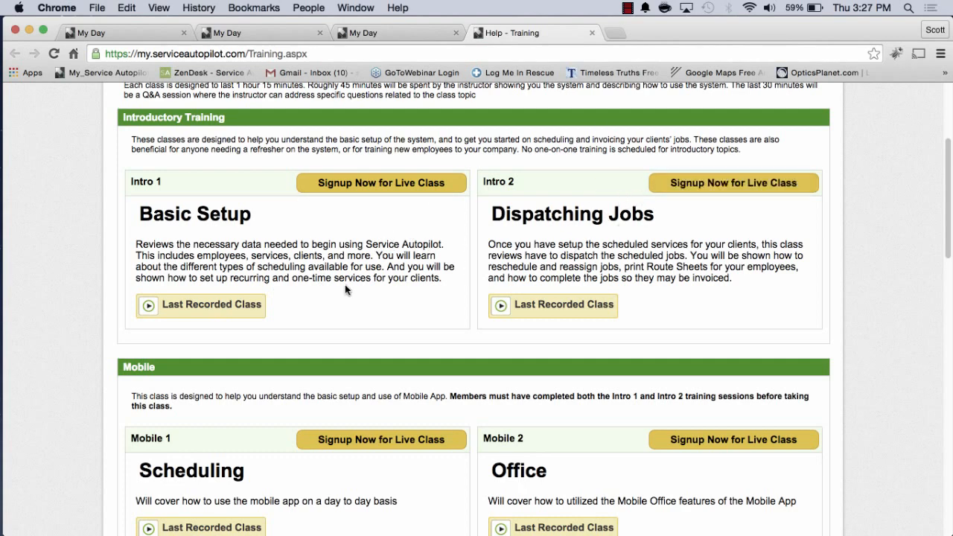
mouse_move(515, 243)
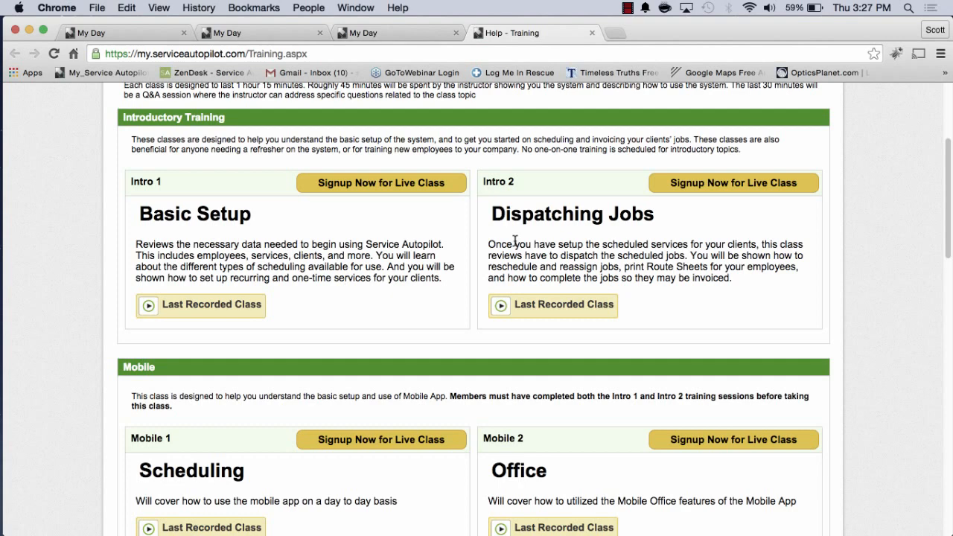
mouse_move(429, 280)
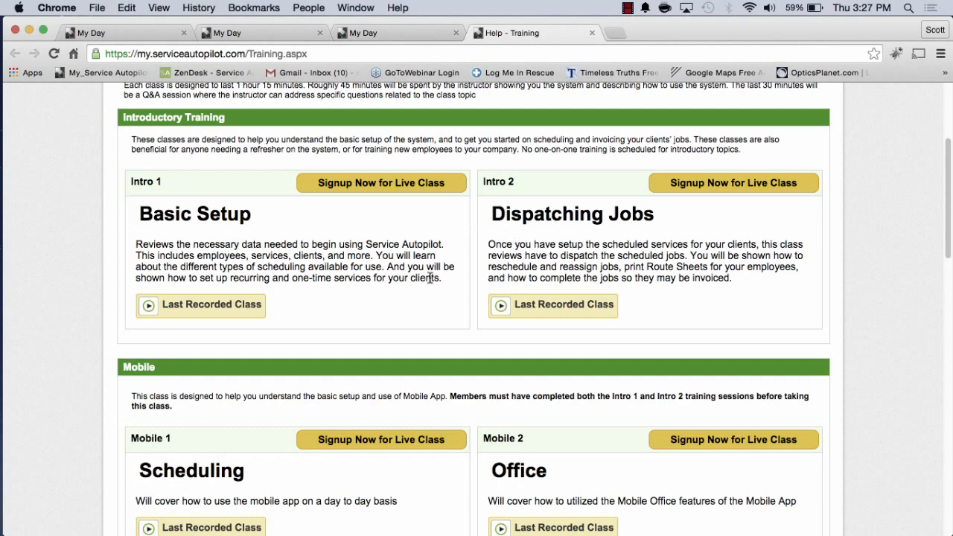
scroll(down, 3)
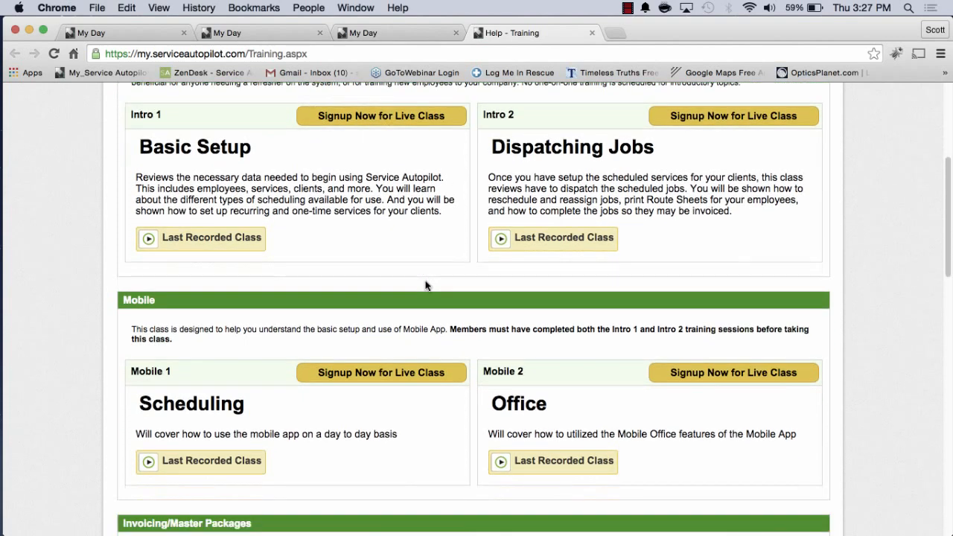
scroll(down, 3)
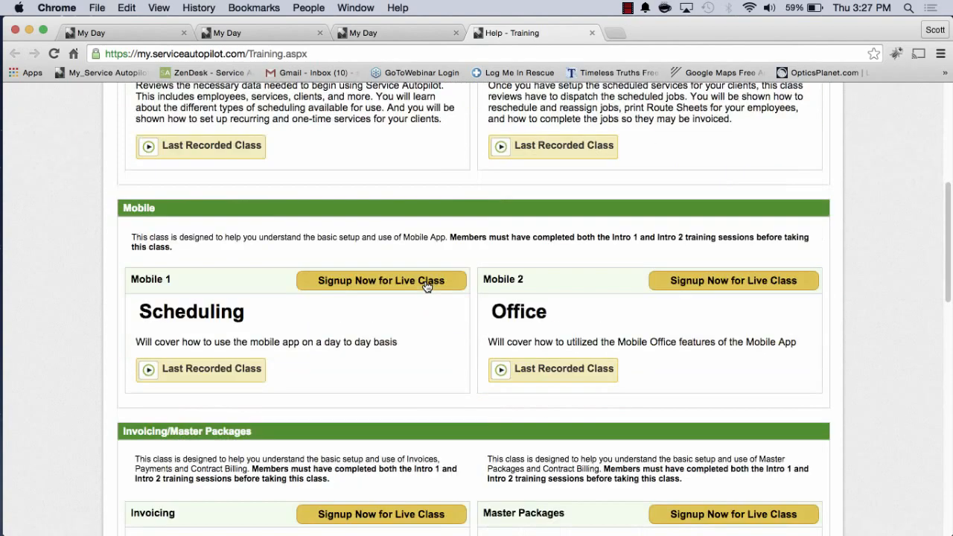
scroll(up, 3)
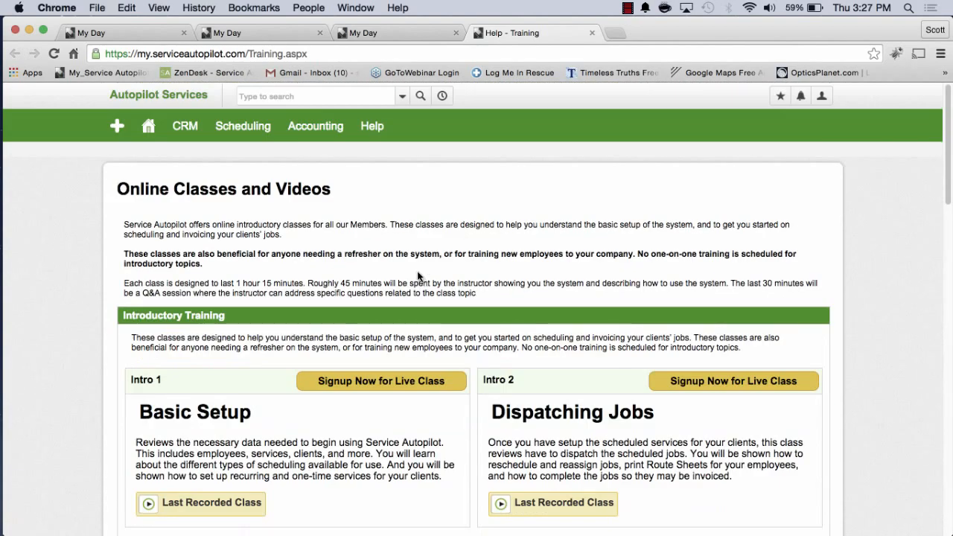
mouse_move(248, 172)
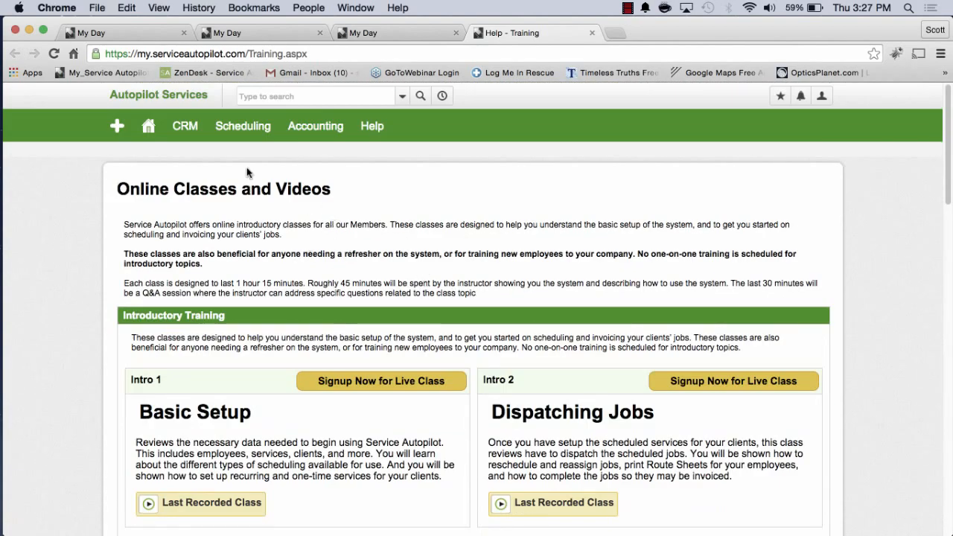
- Reopen the Help menu and browse the past training class videos
click(371, 125)
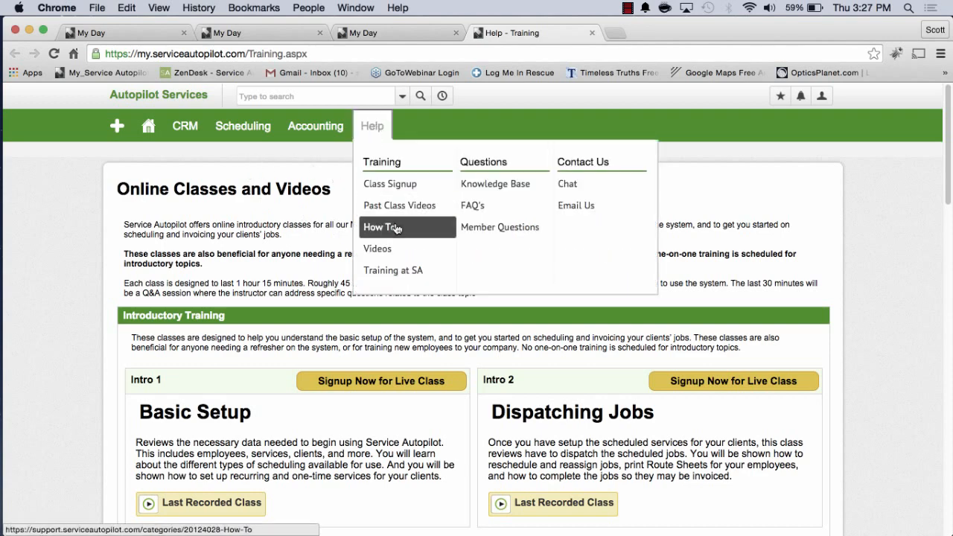
mouse_move(401, 209)
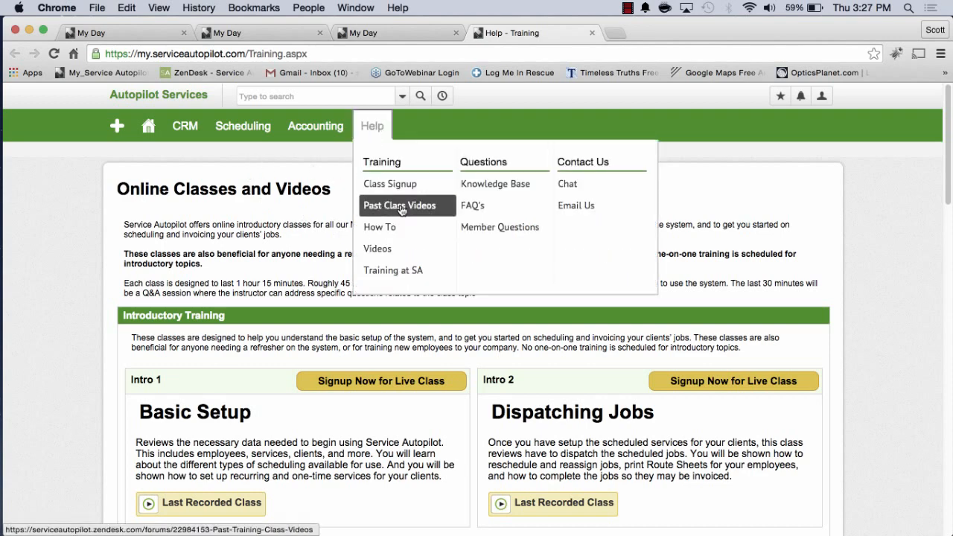
click(400, 206)
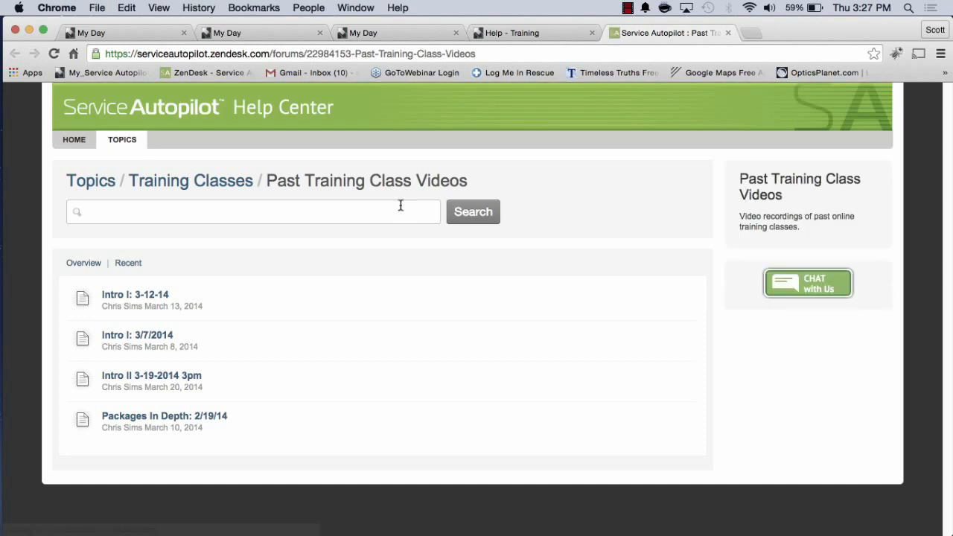
mouse_move(154, 295)
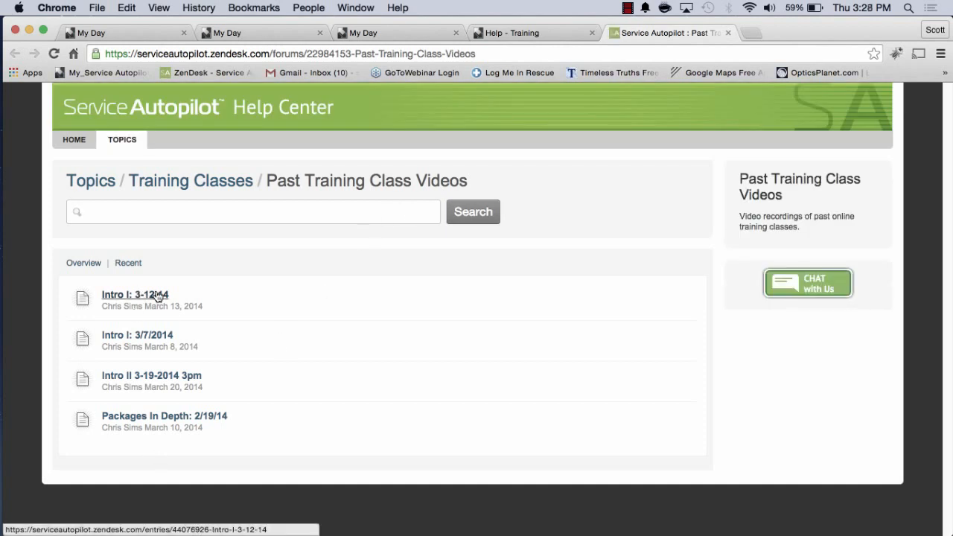
mouse_move(88, 143)
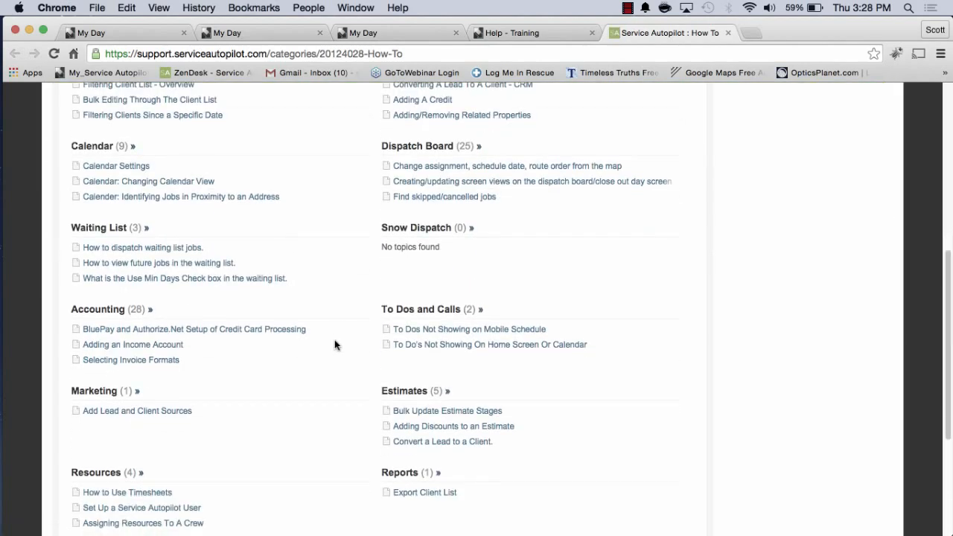
scroll(down, 3)
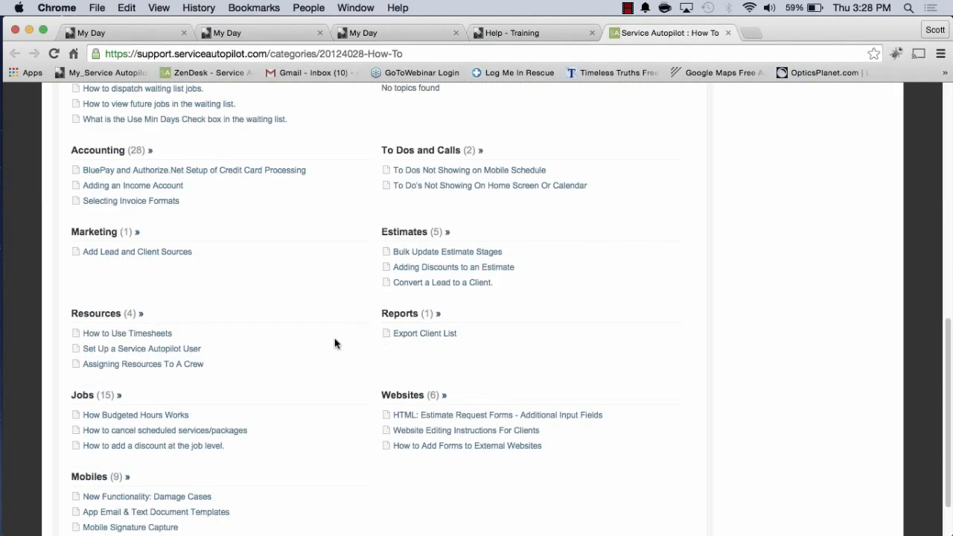
scroll(up, 3)
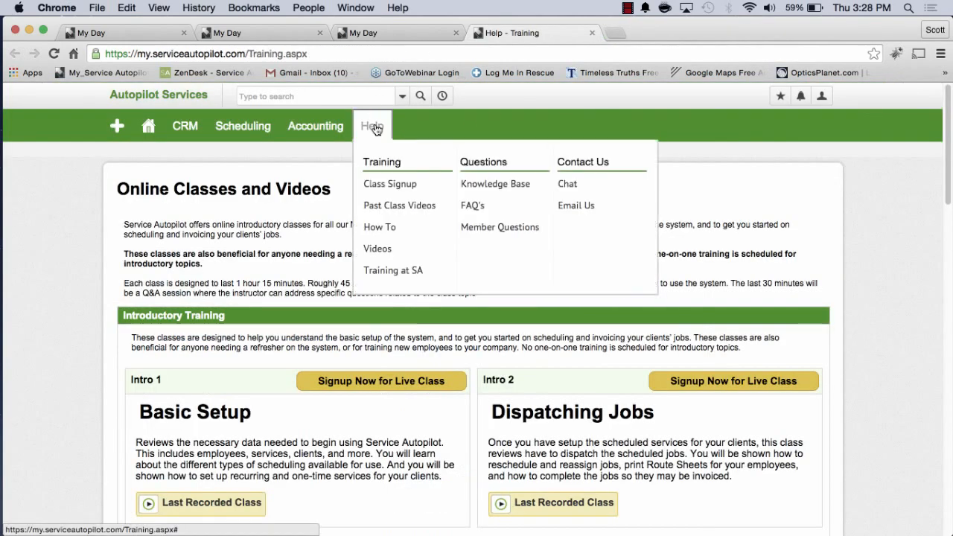
- Open Training at SA and review the Dallas seminar's dates, cost, hotels and agenda
click(393, 270)
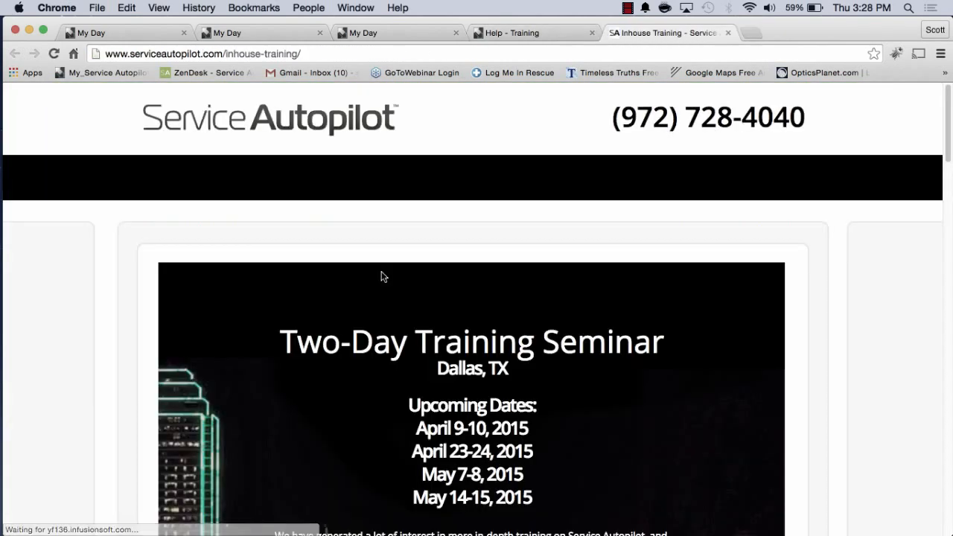
scroll(down, 3)
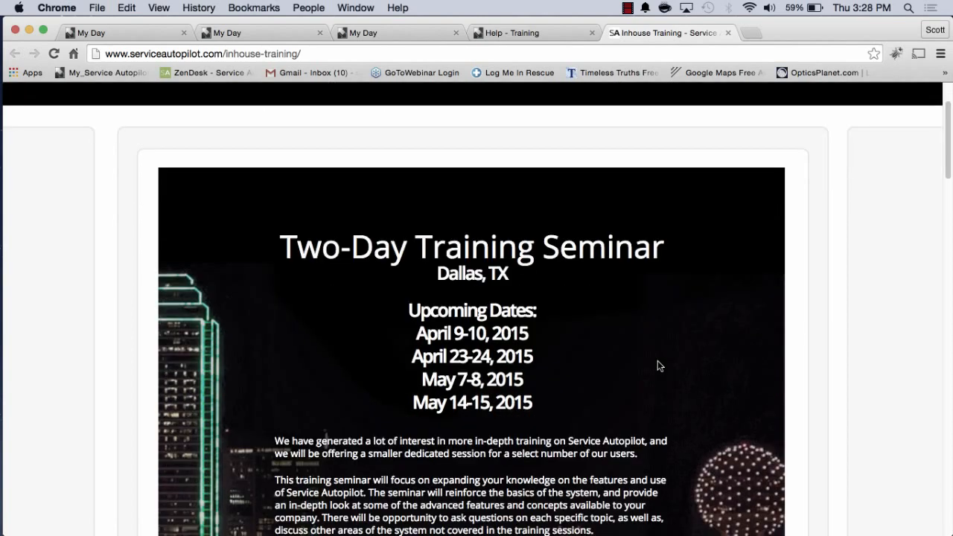
mouse_move(649, 296)
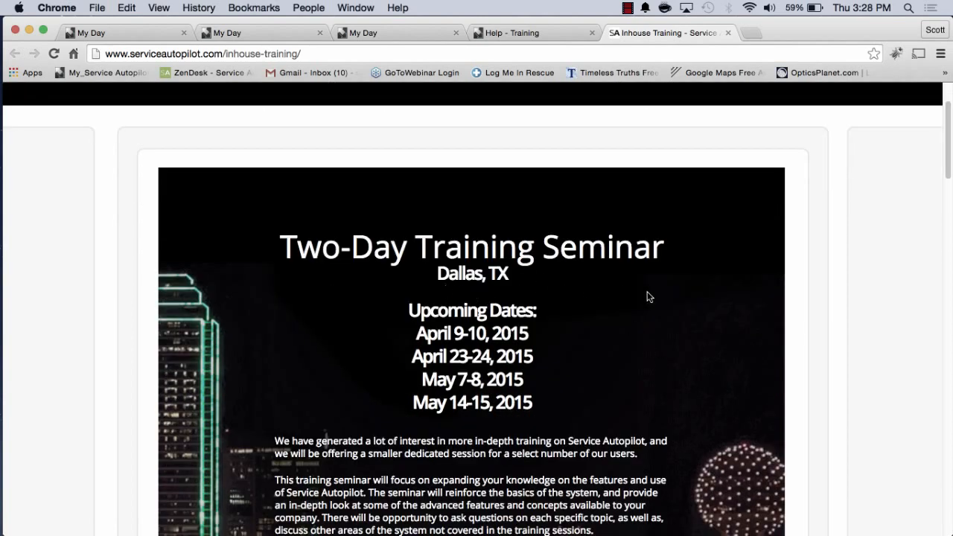
scroll(down, 3)
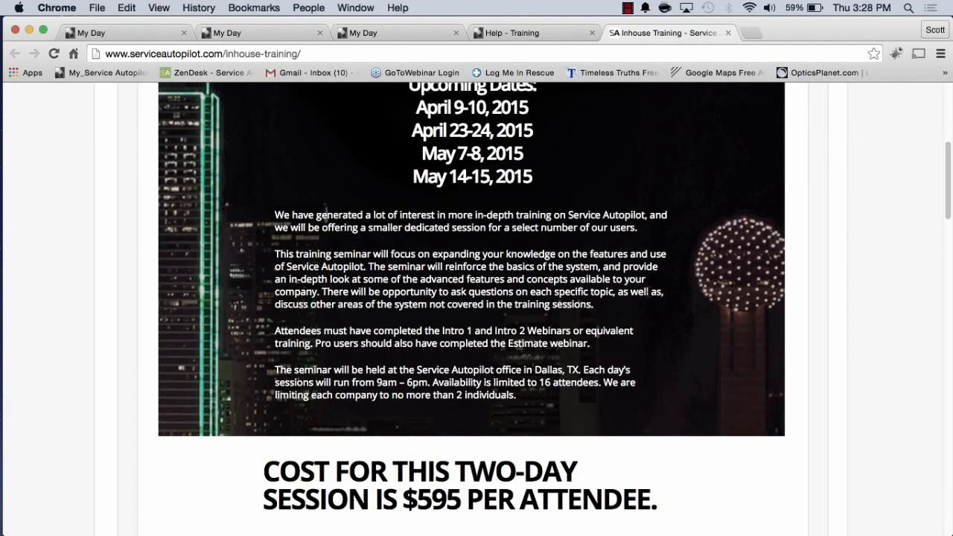
scroll(down, 3)
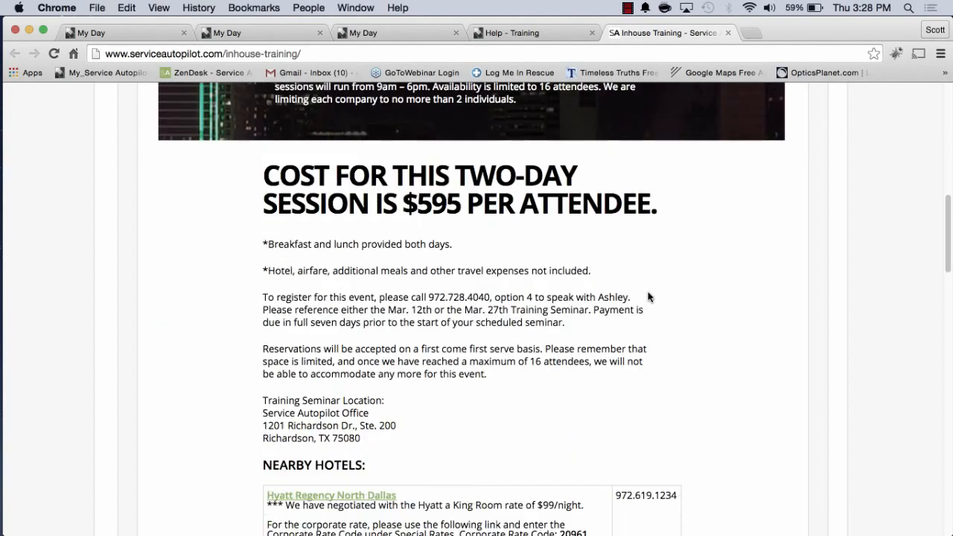
scroll(down, 3)
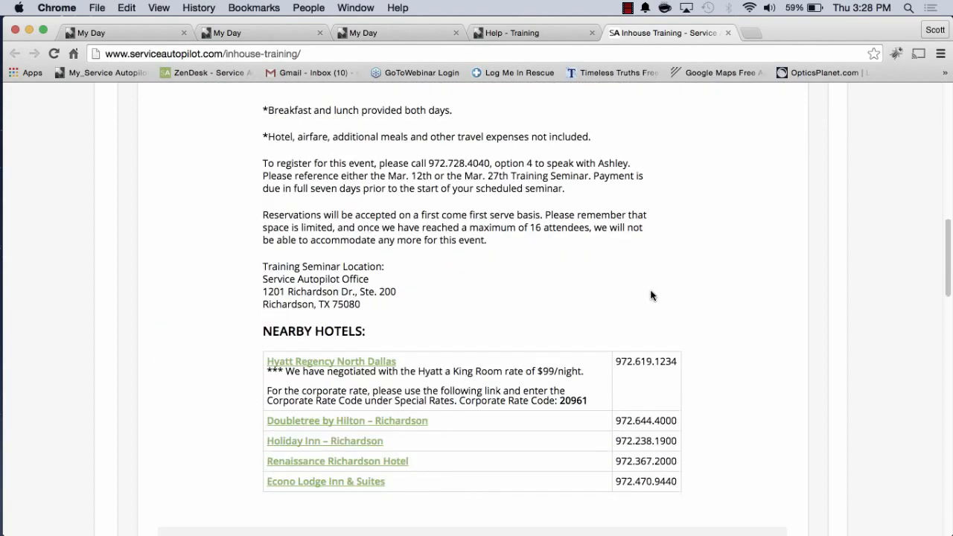
scroll(down, 3)
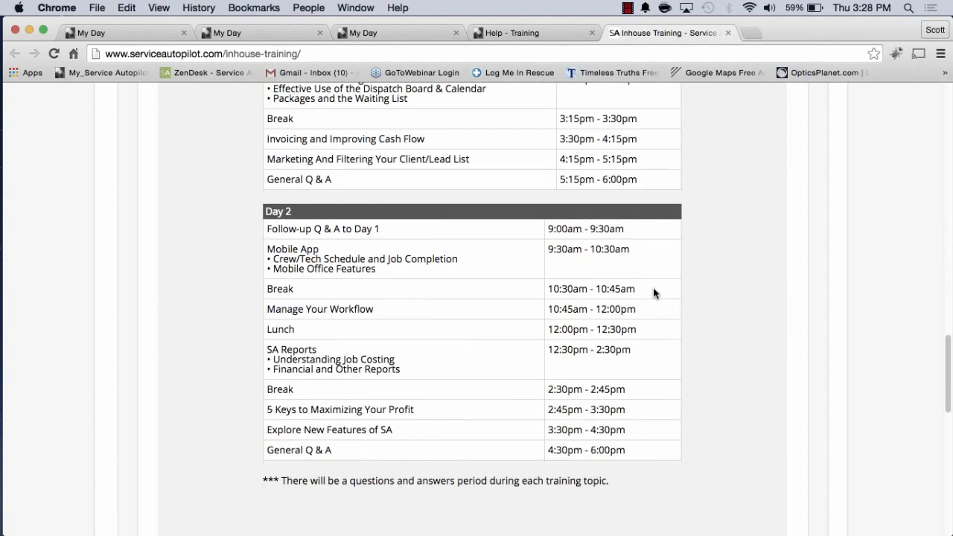
scroll(up, 3)
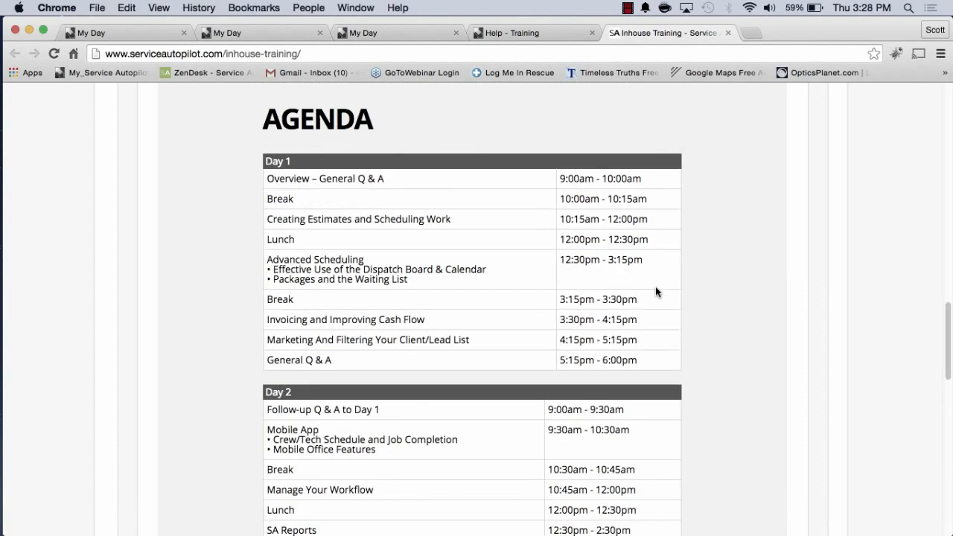
scroll(up, 3)
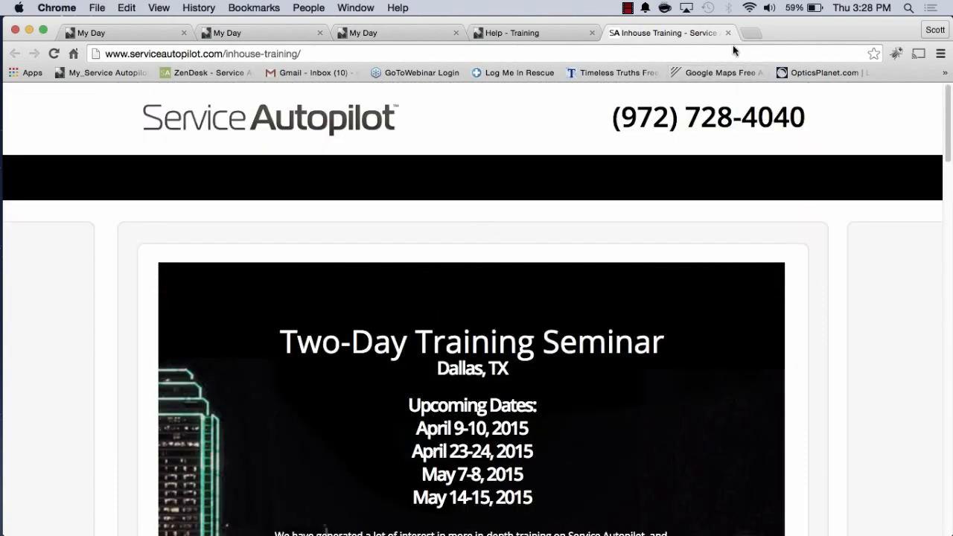
- Close the seminar tab, scroll the Training page, and show home Quick Links
click(518, 33)
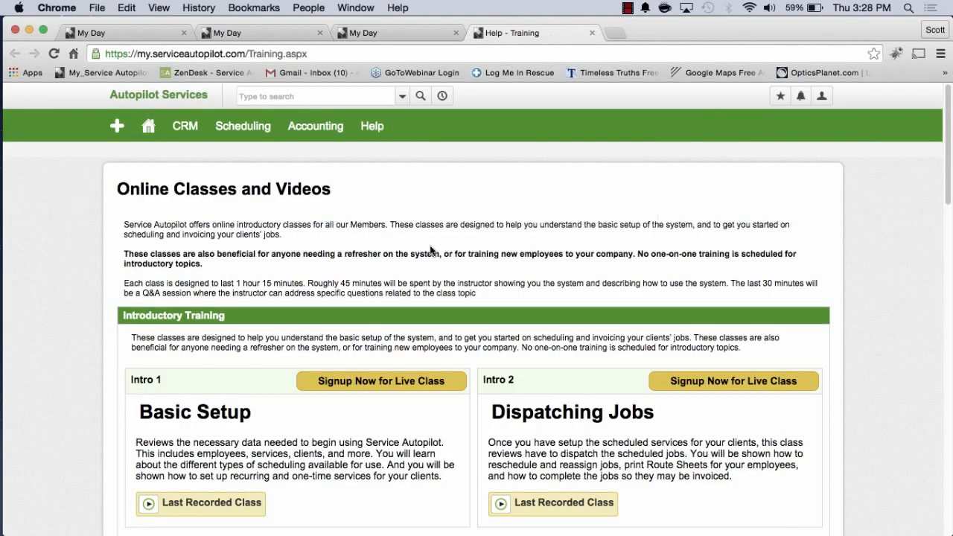
mouse_move(402, 186)
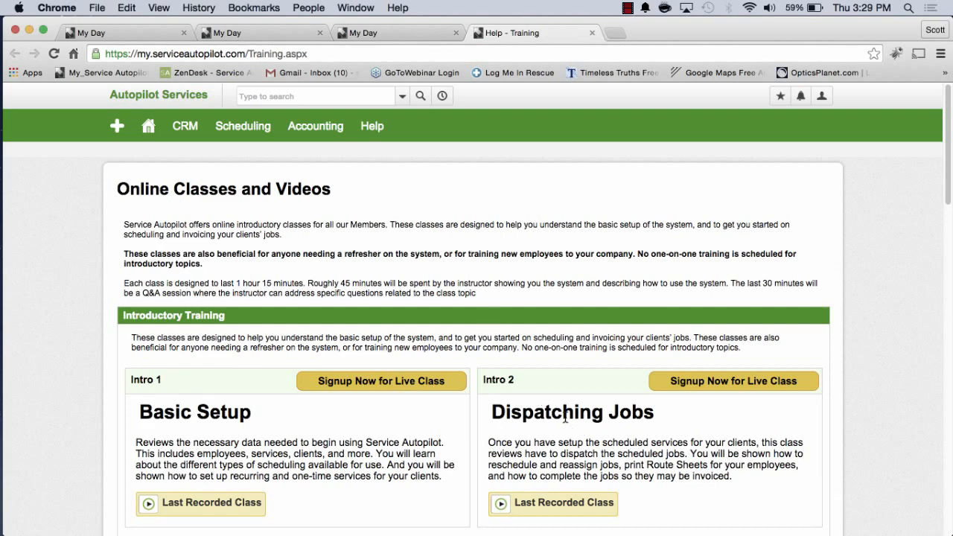
scroll(down, 3)
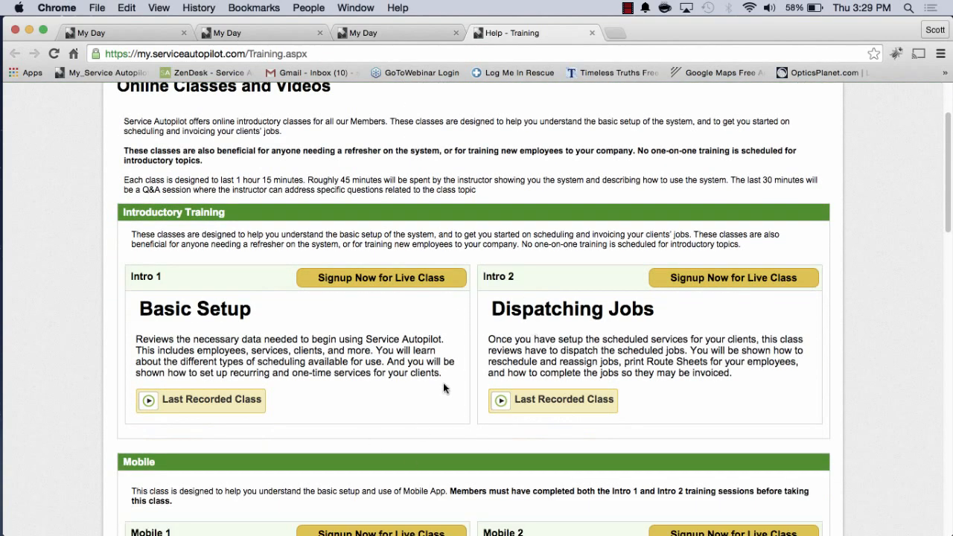
mouse_move(570, 321)
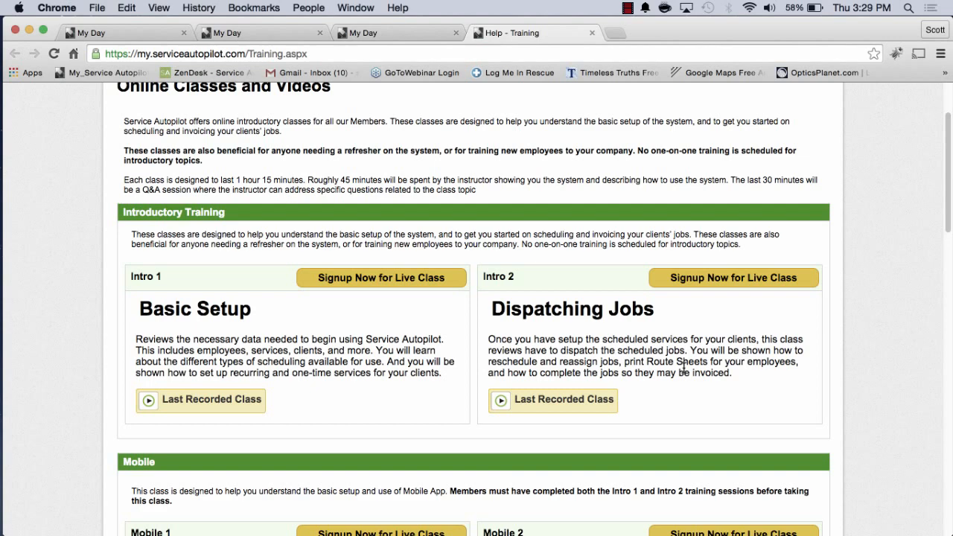
mouse_move(595, 201)
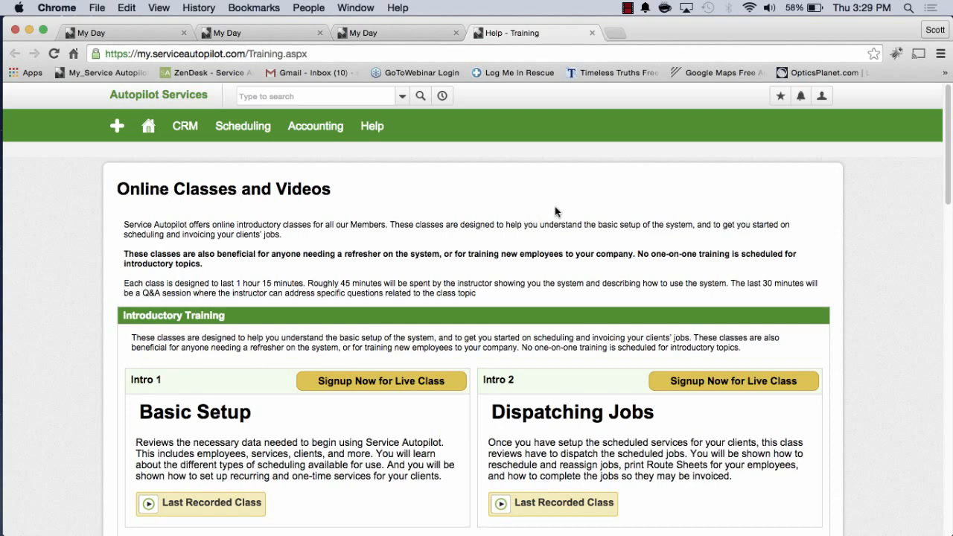
mouse_move(450, 243)
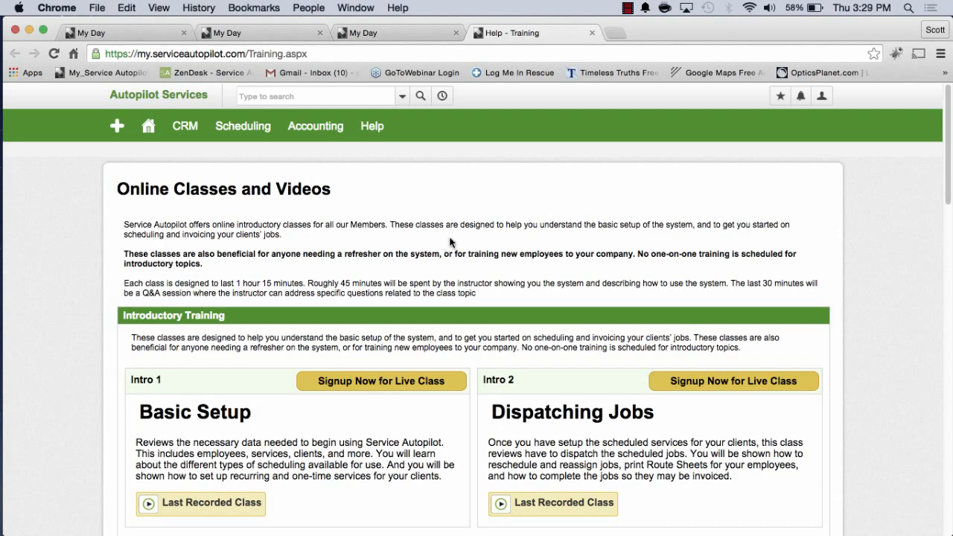
click(149, 126)
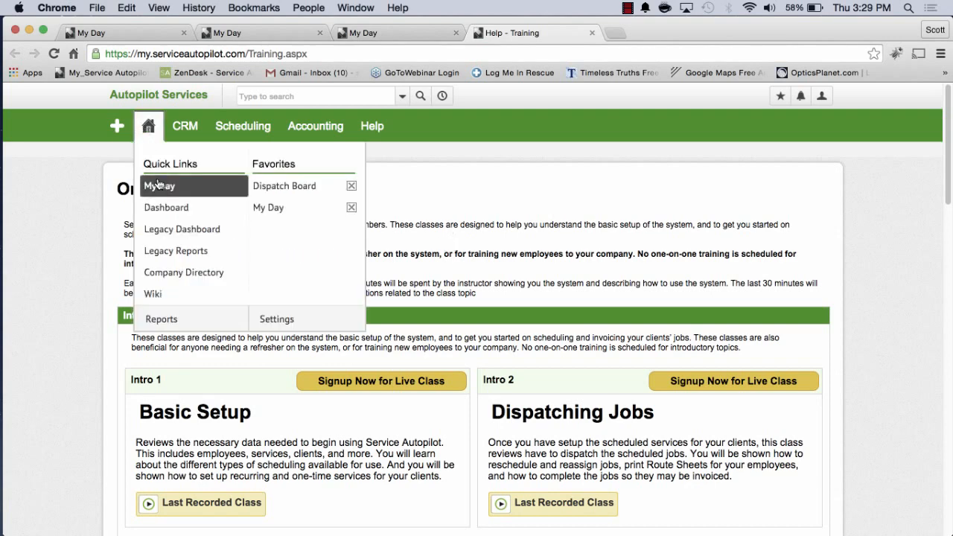
- Open My Day from the home Quick Links
click(159, 185)
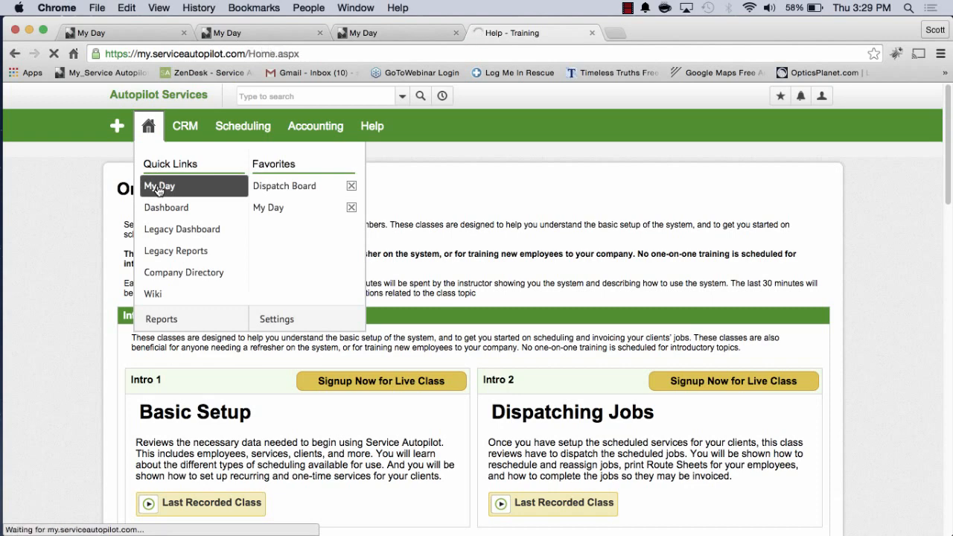
click(159, 185)
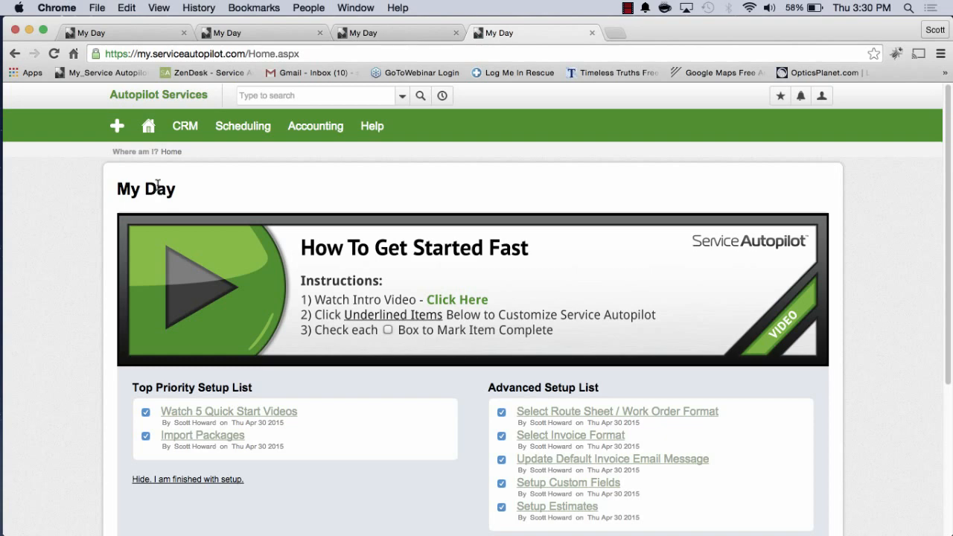
mouse_move(192, 204)
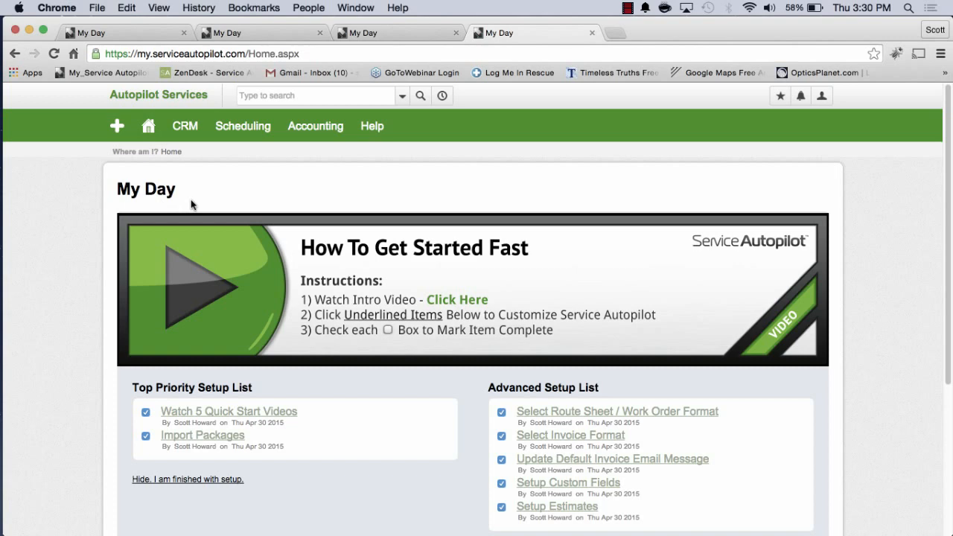
mouse_move(111, 148)
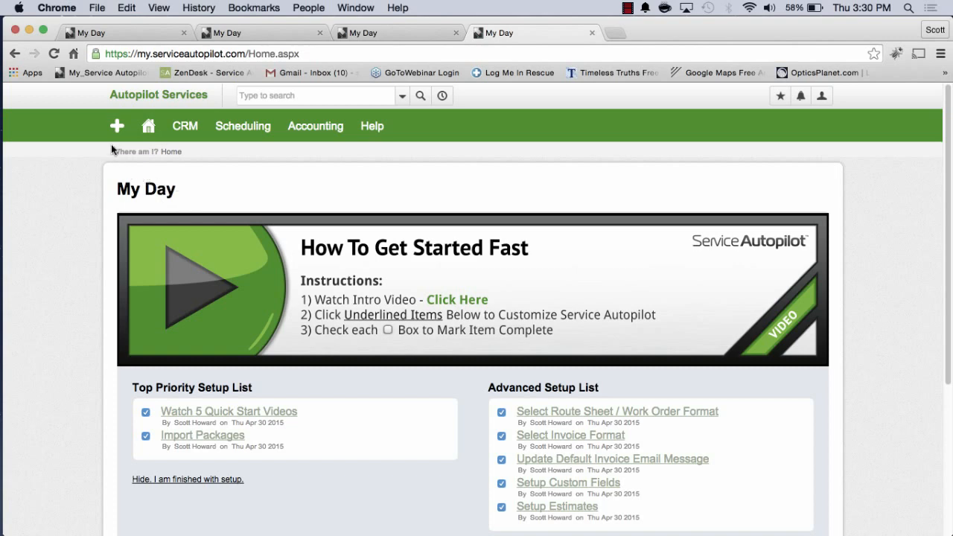
- Start a new client from the + menu under CRM and view the Add Client form
click(116, 126)
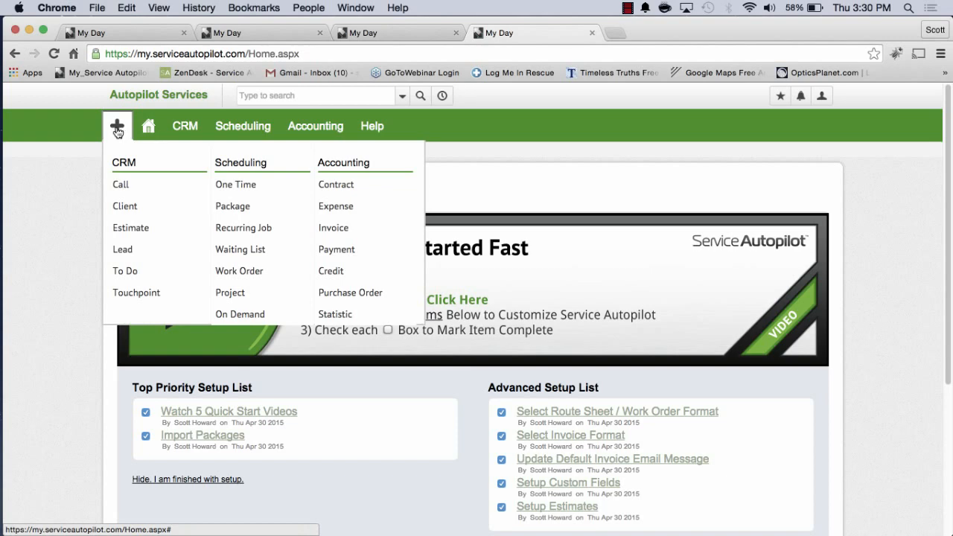
mouse_move(128, 206)
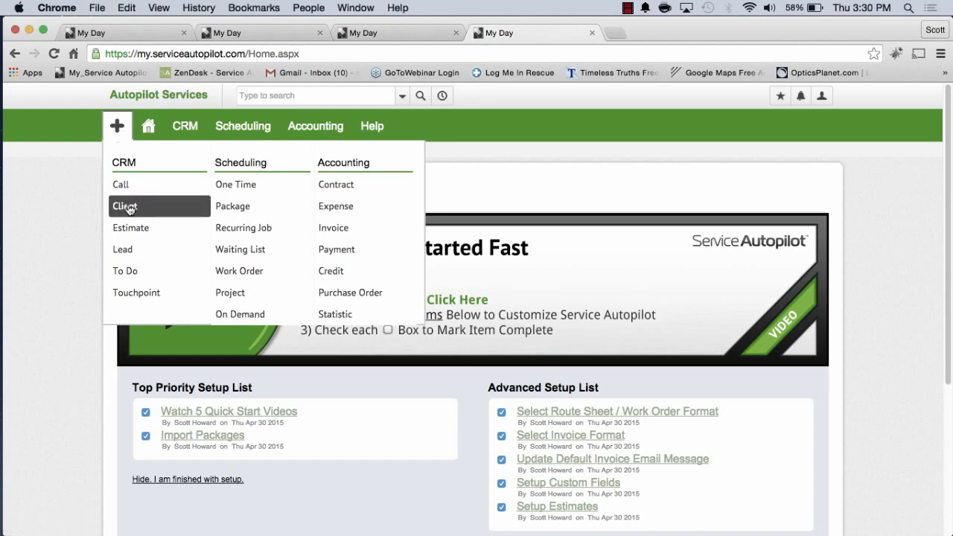
click(124, 206)
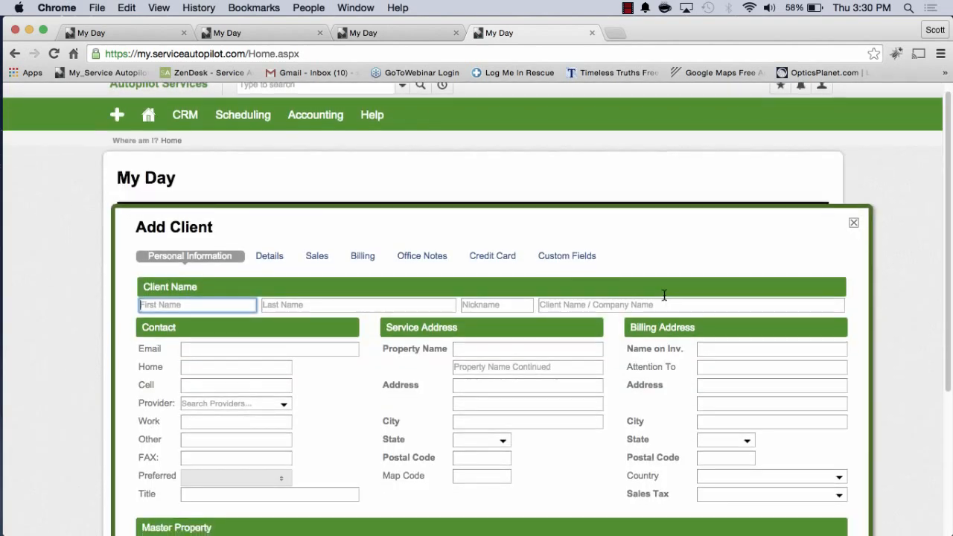
scroll(down, 3)
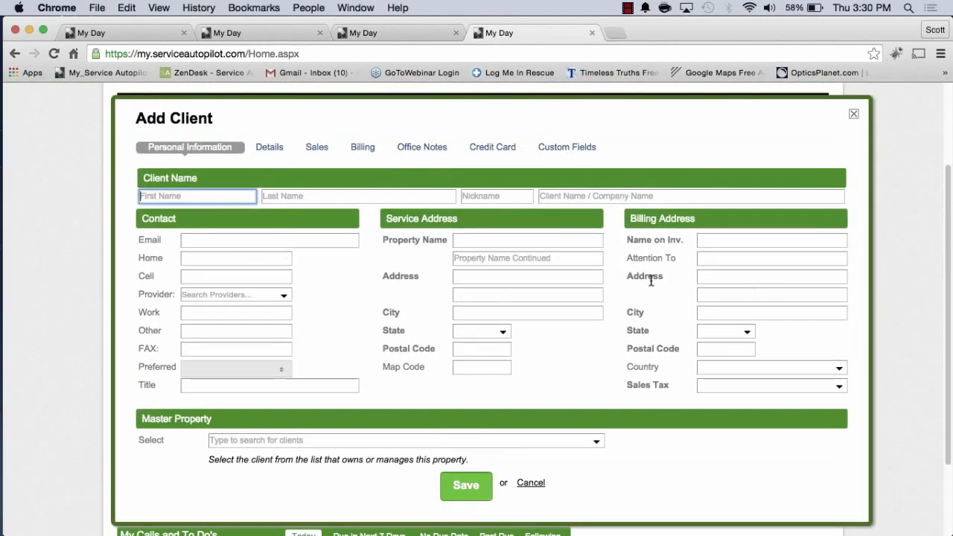
mouse_move(295, 223)
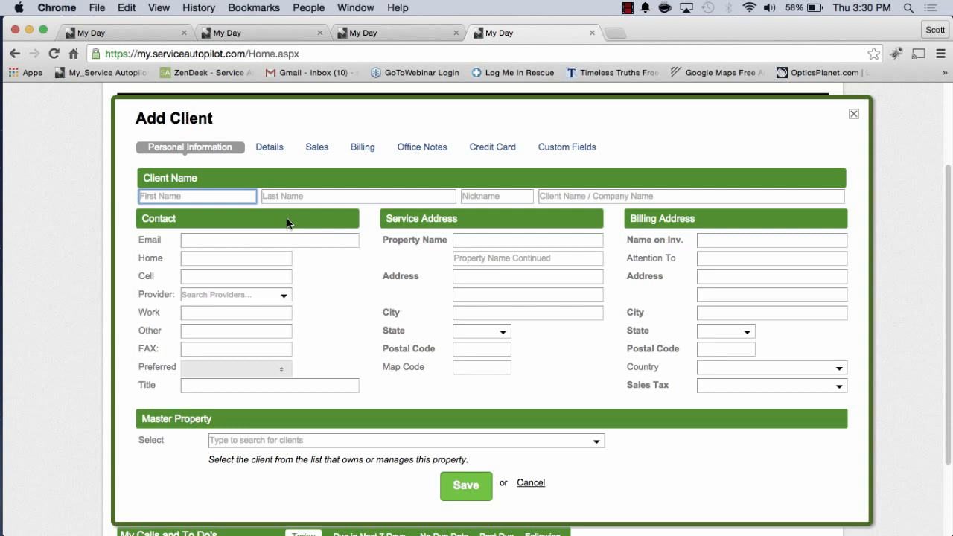
- Enter first name Adam and last name Adams for the new client
text(Adam)
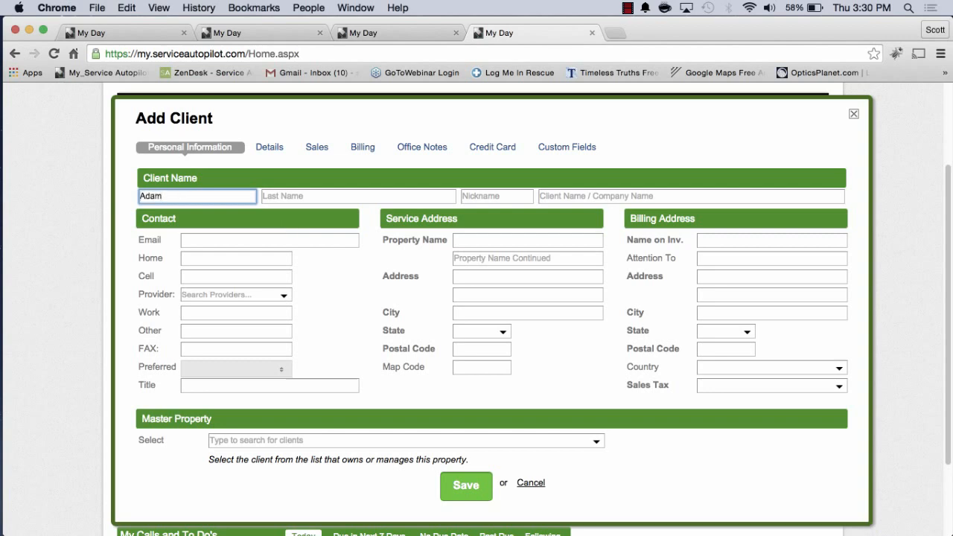
click(357, 195)
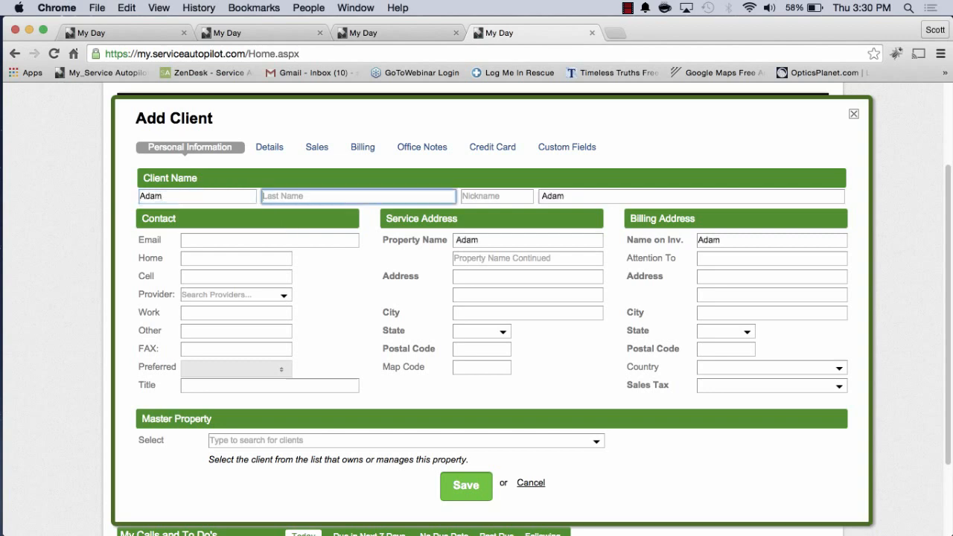
text(Adams)
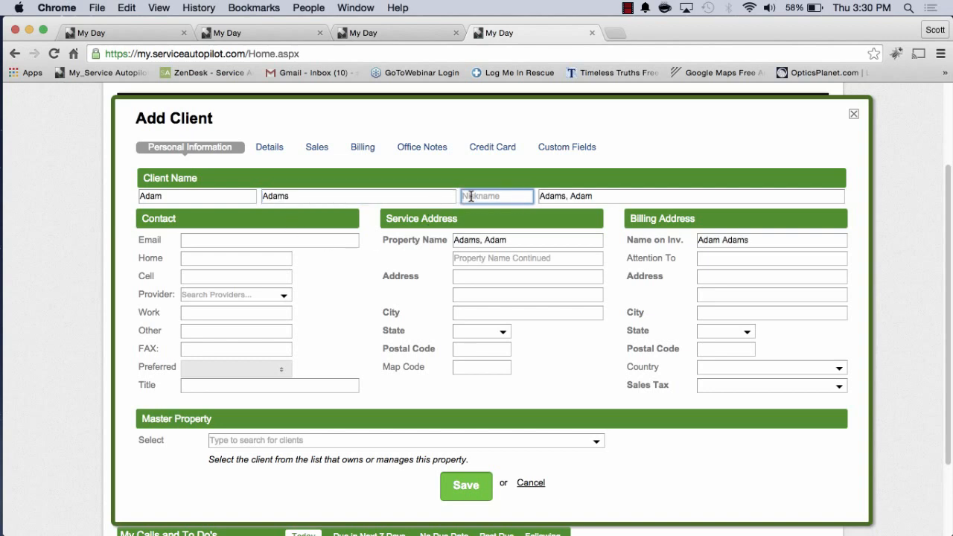
mouse_move(242, 217)
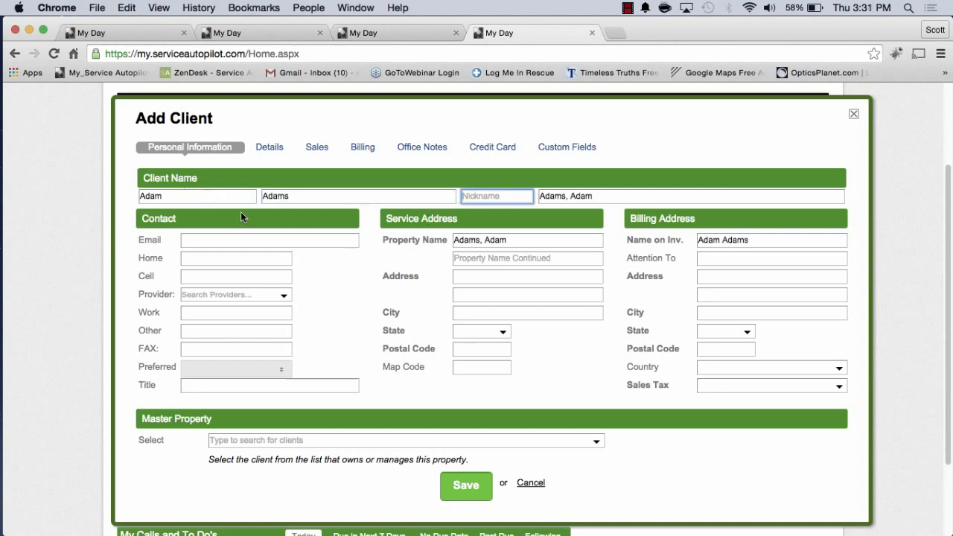
click(497, 196)
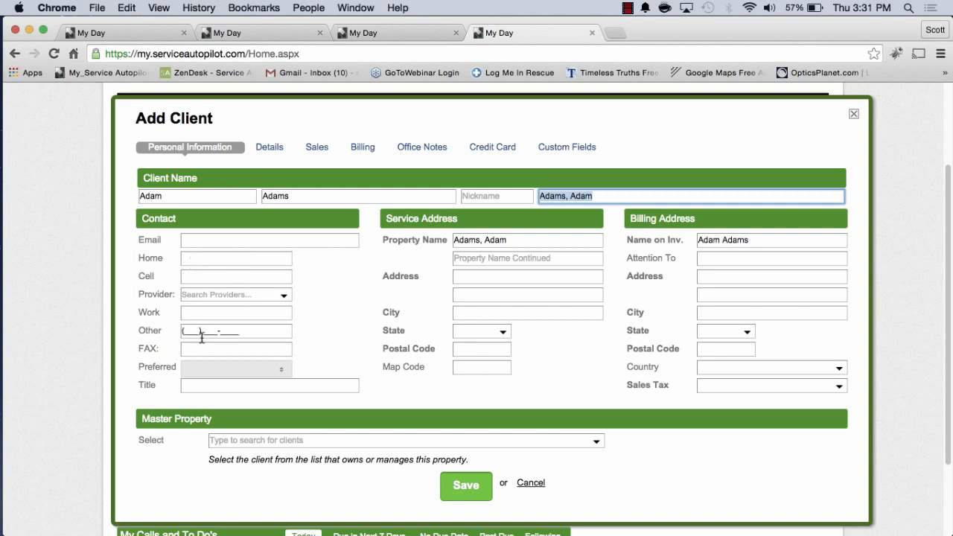
click(235, 312)
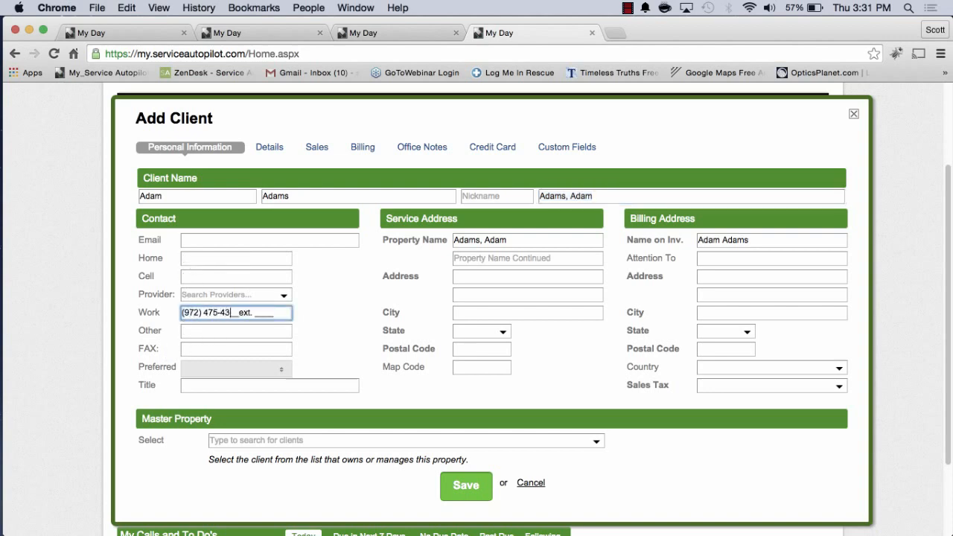
text(1ext. 123)
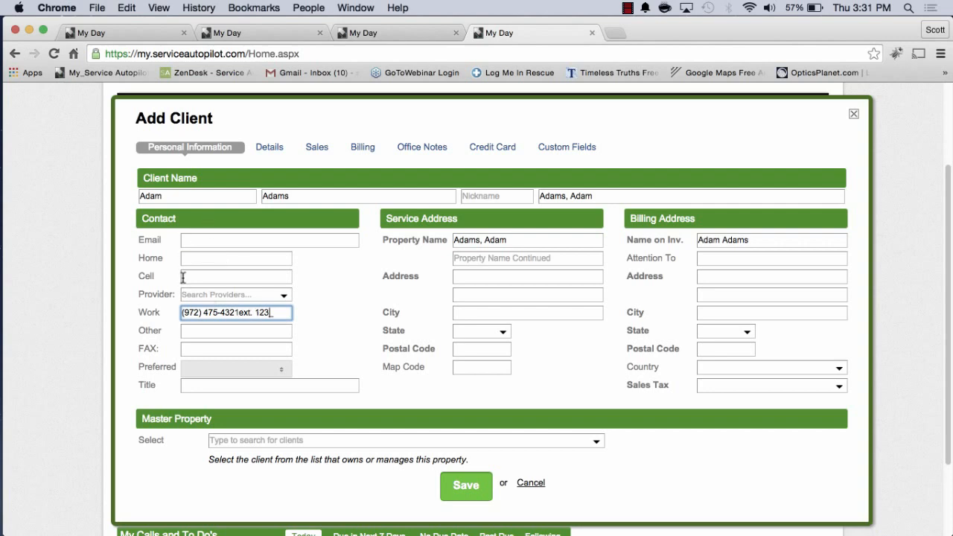
mouse_move(297, 301)
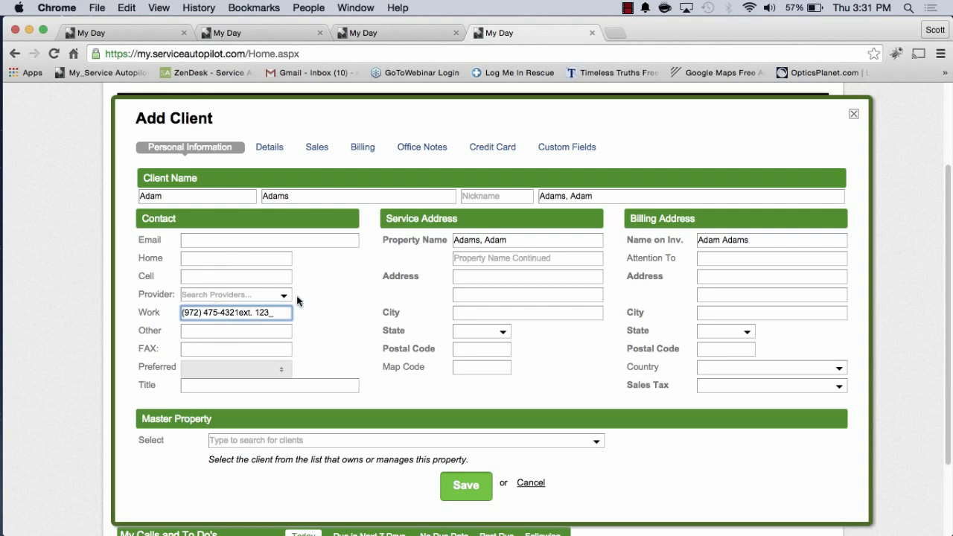
mouse_move(149, 224)
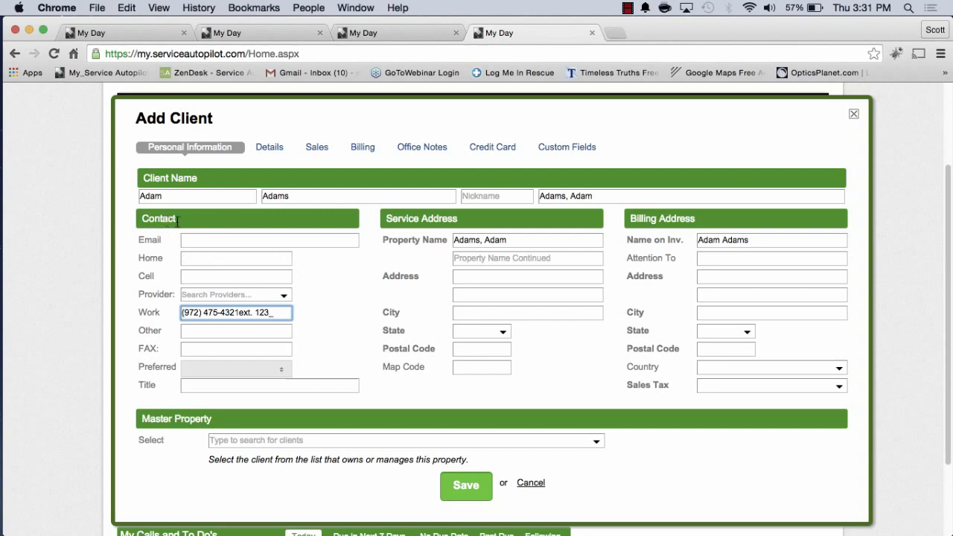
mouse_move(251, 224)
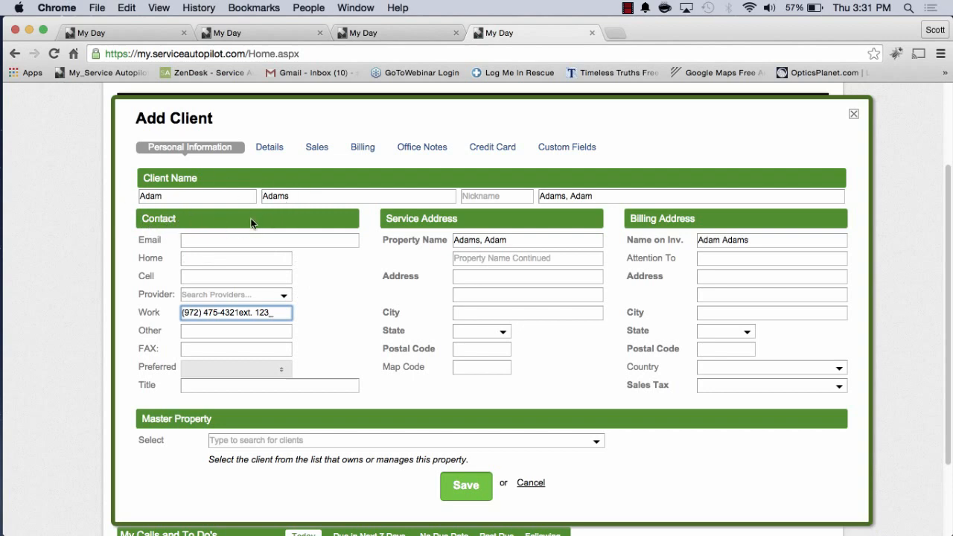
click(236, 331)
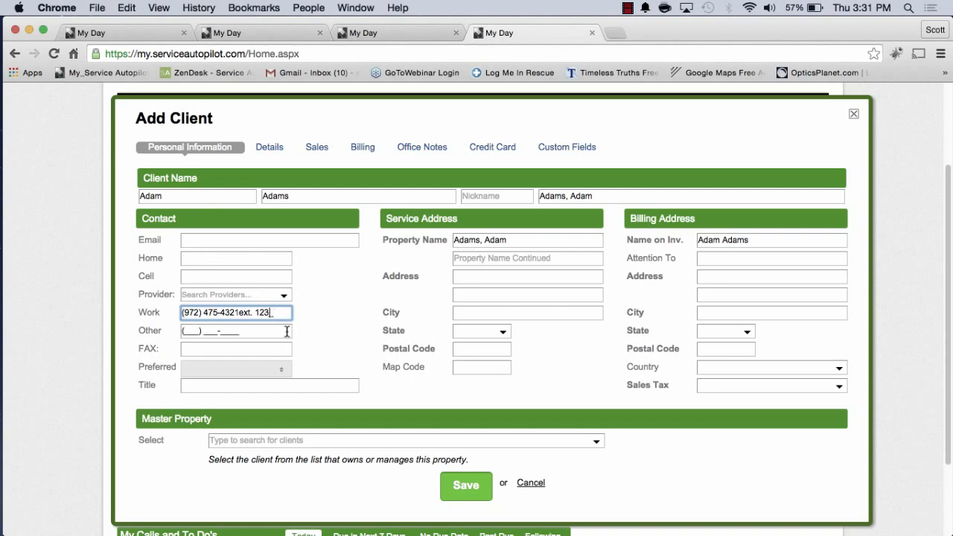
mouse_move(271, 369)
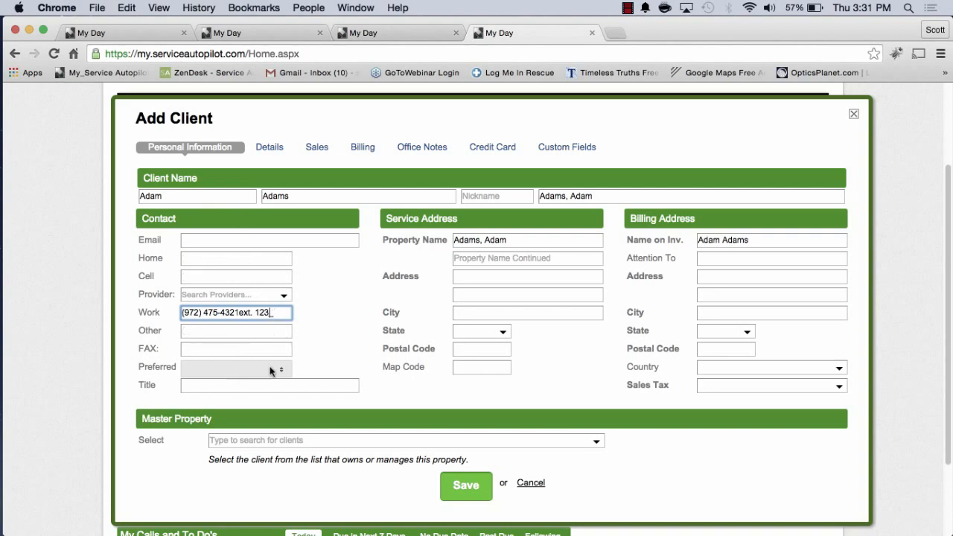
mouse_move(527, 257)
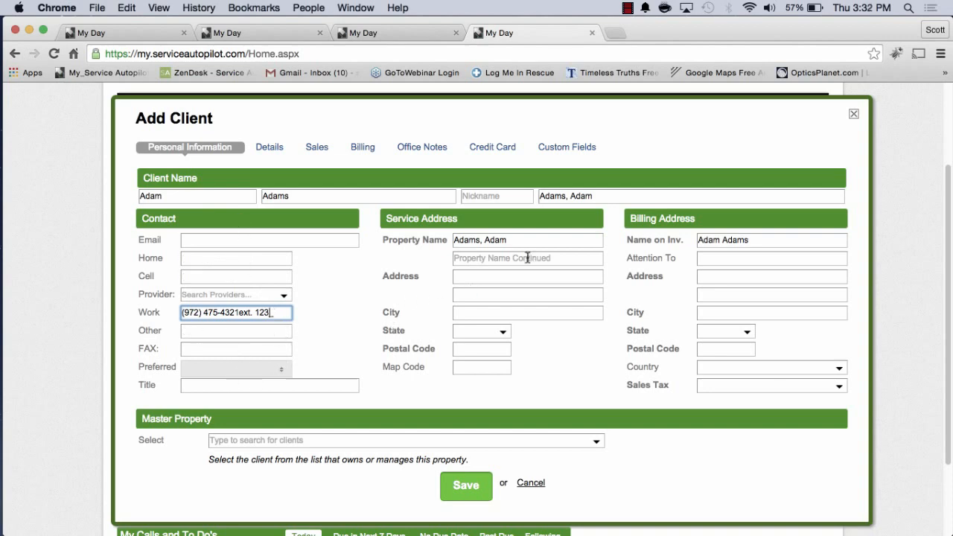
mouse_move(484, 253)
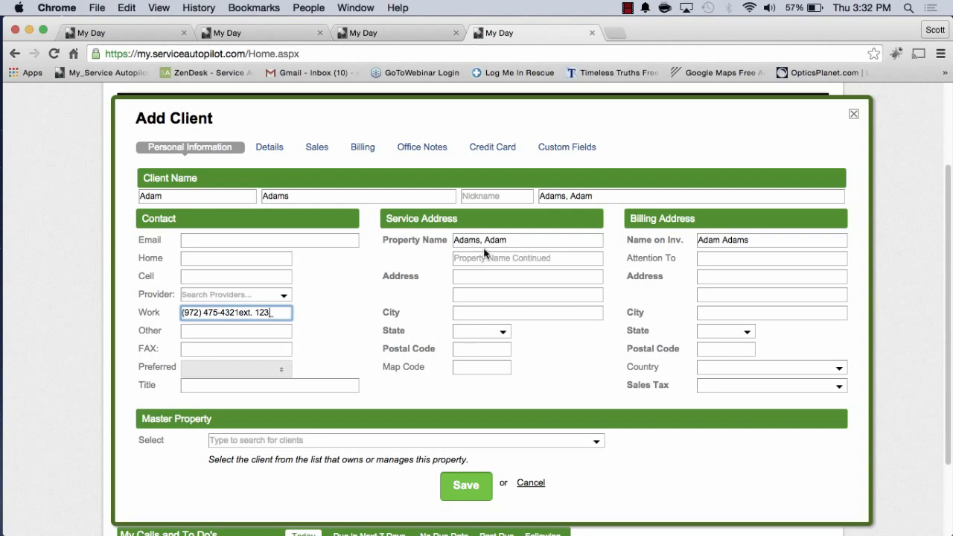
mouse_move(474, 279)
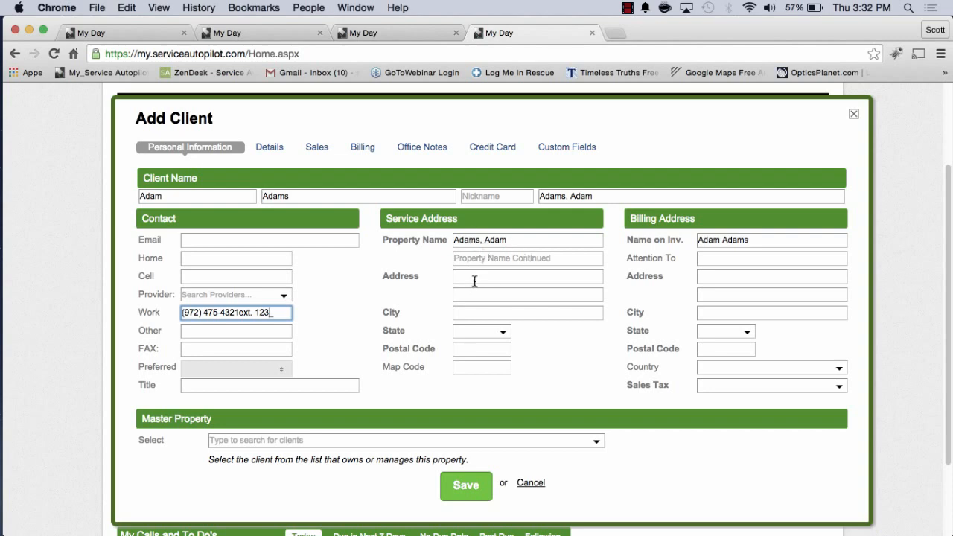
text(1201)
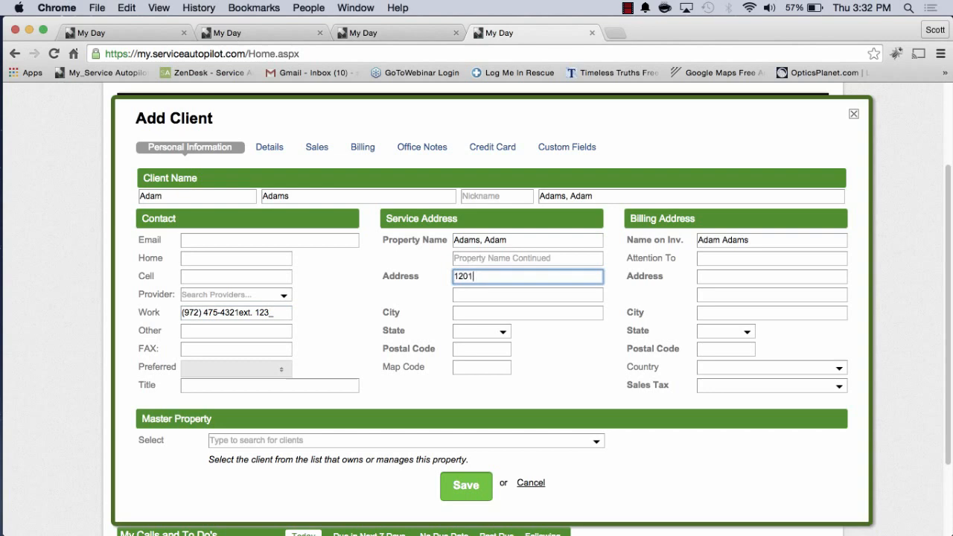
text(Richa)
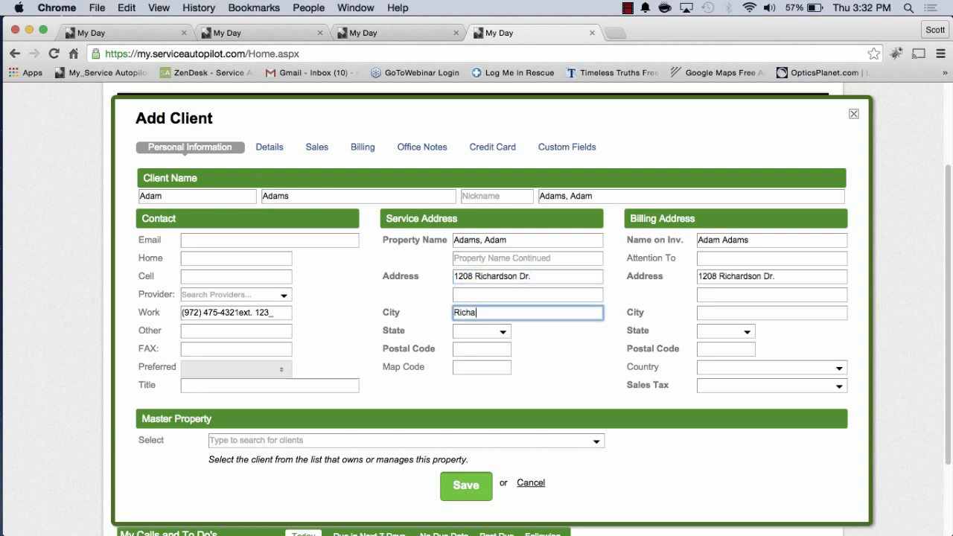
text(75089)
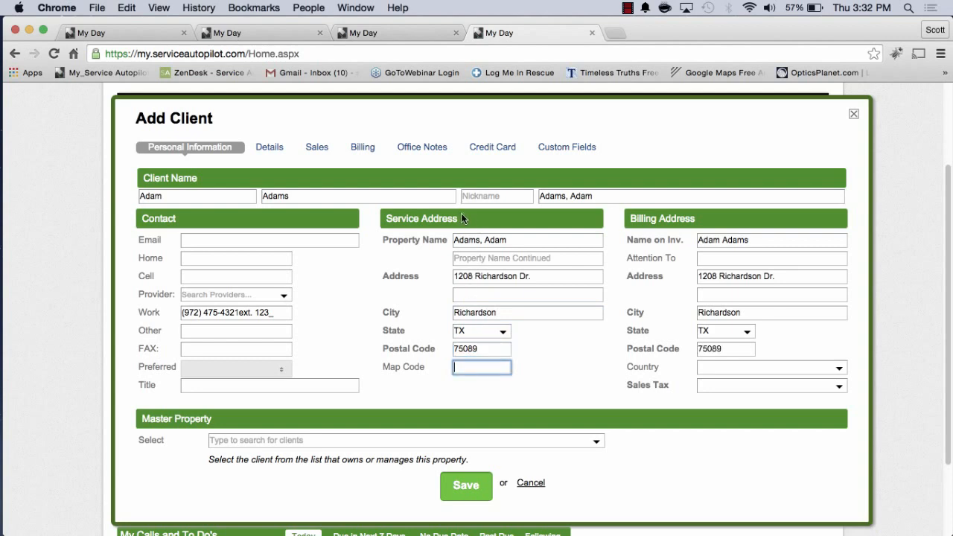
mouse_move(750, 252)
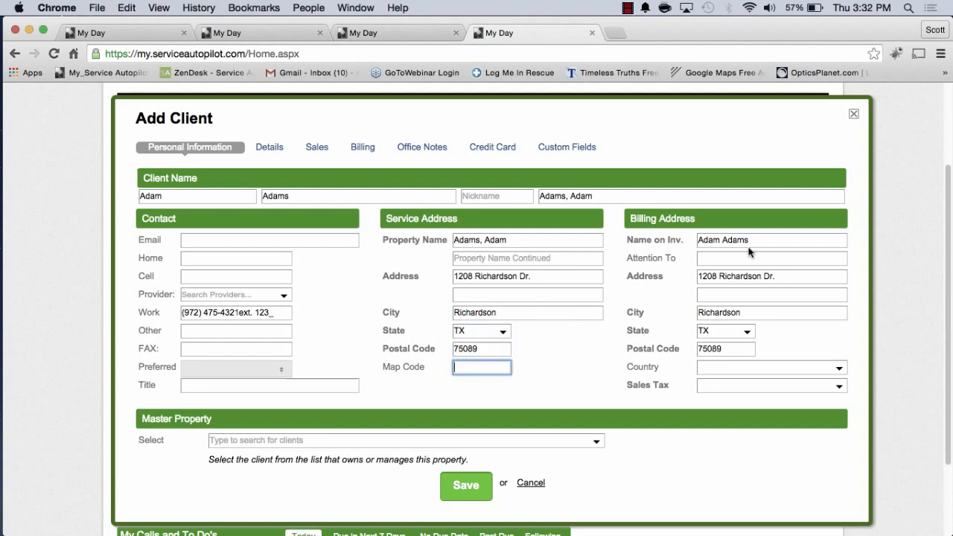
mouse_move(743, 331)
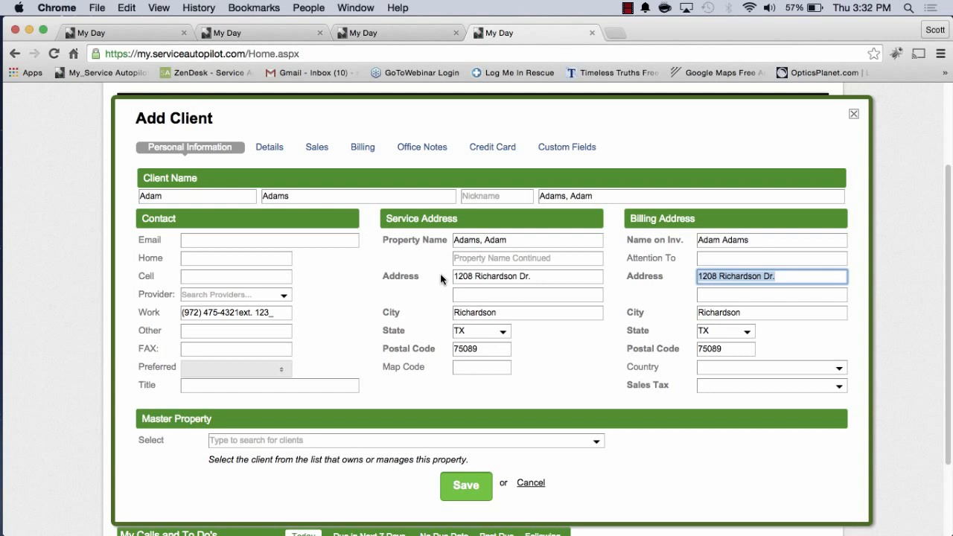
mouse_move(419, 343)
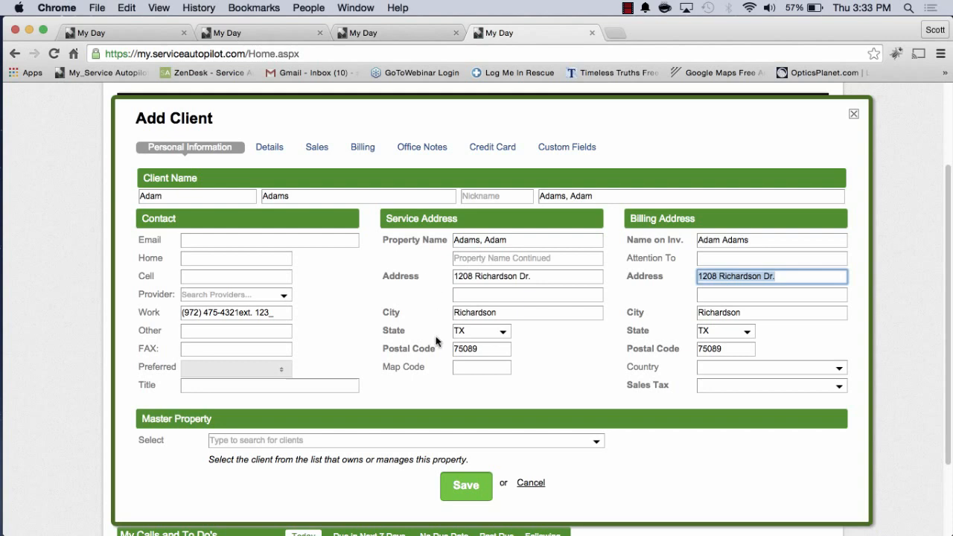
mouse_move(568, 364)
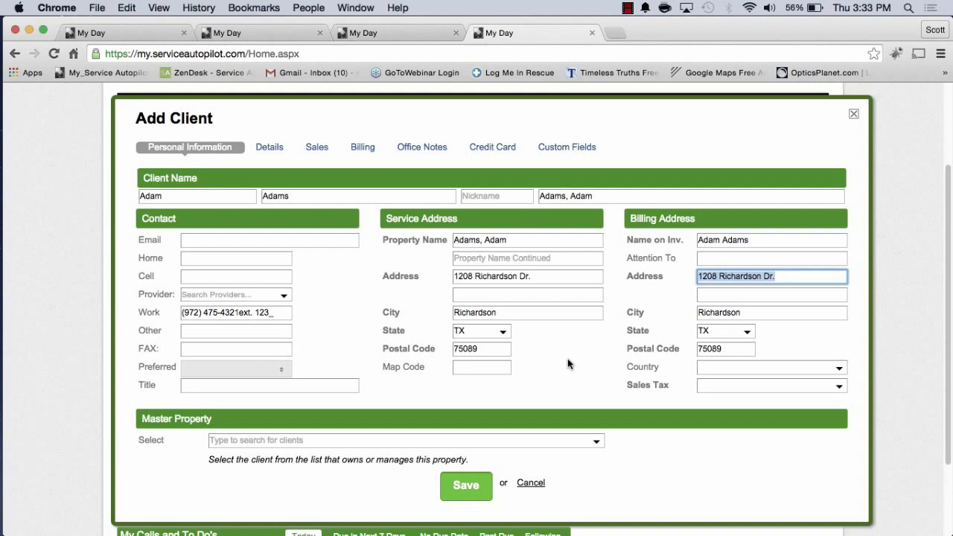
mouse_move(554, 371)
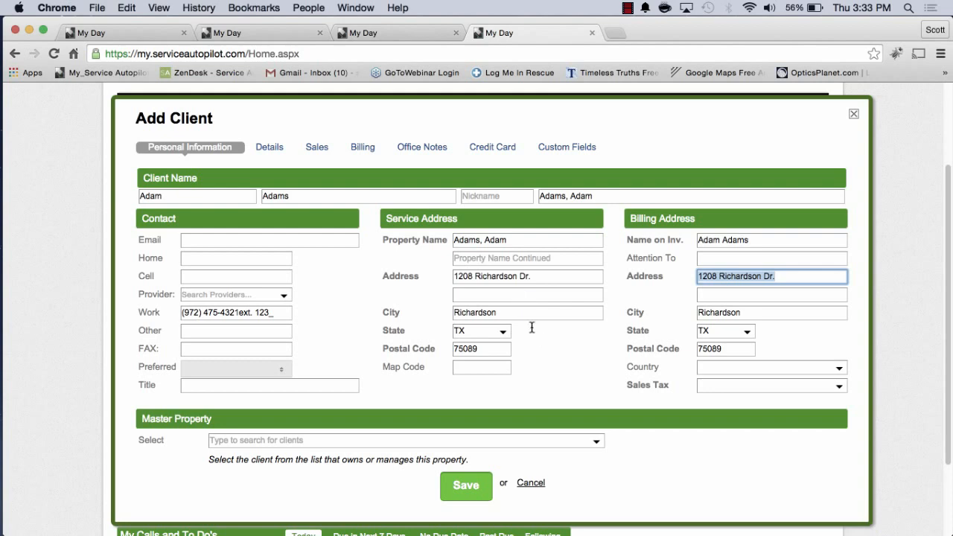
mouse_move(373, 241)
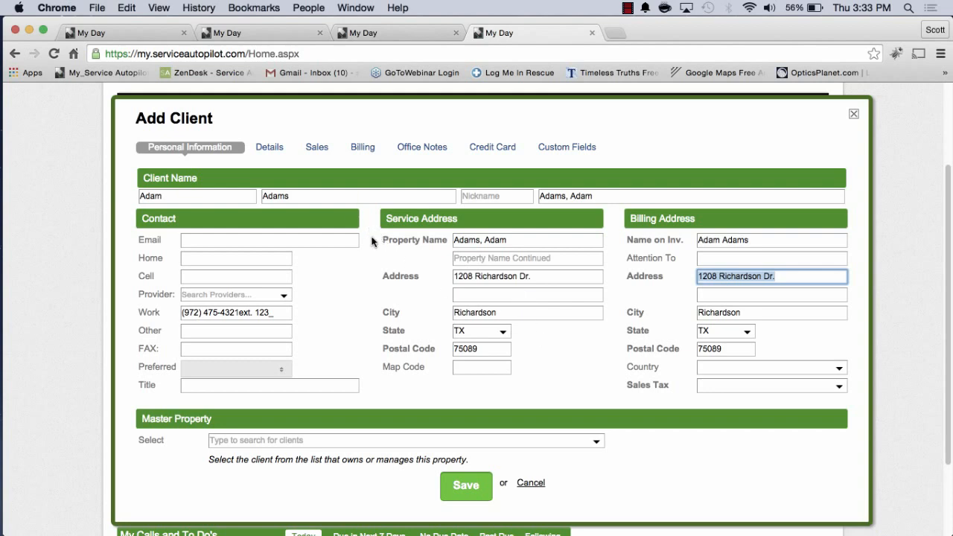
mouse_move(269, 150)
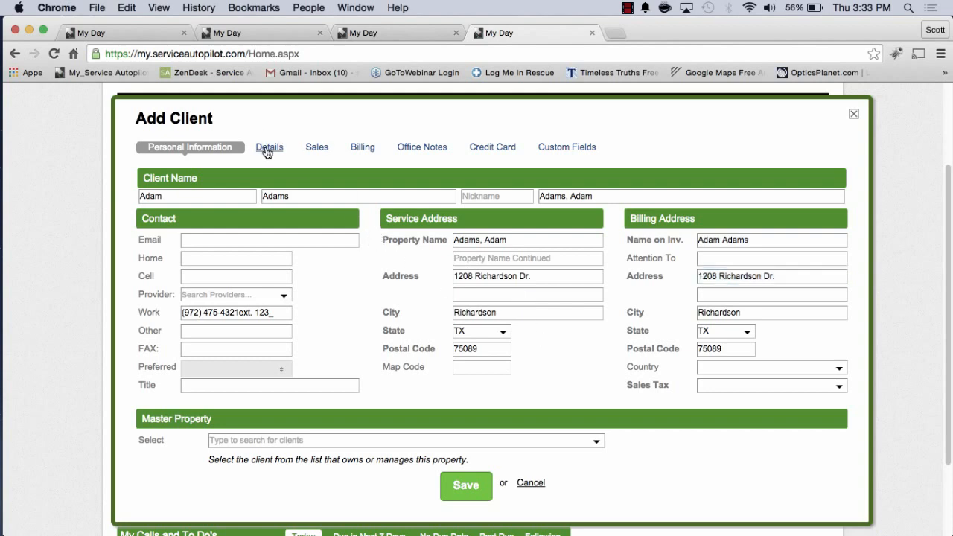
click(268, 146)
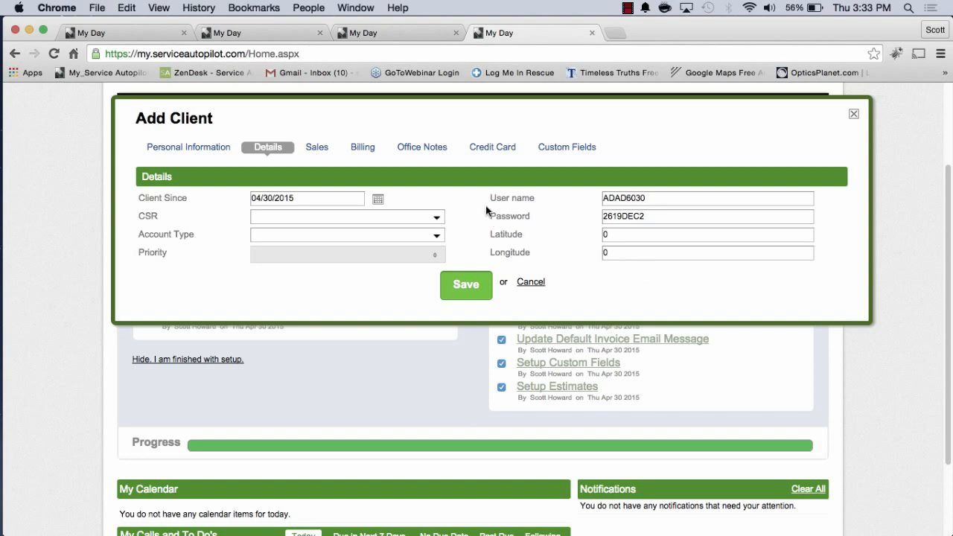
click(188, 147)
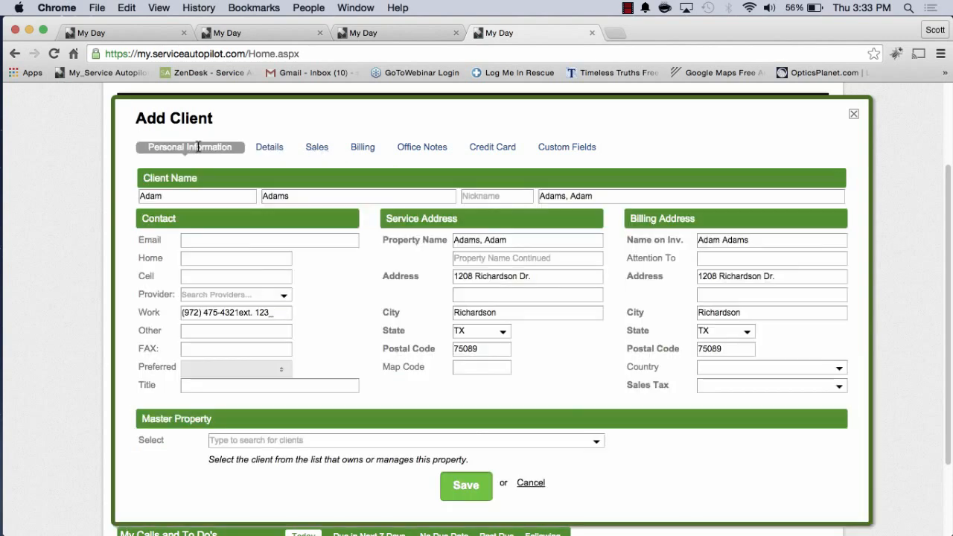
mouse_move(634, 379)
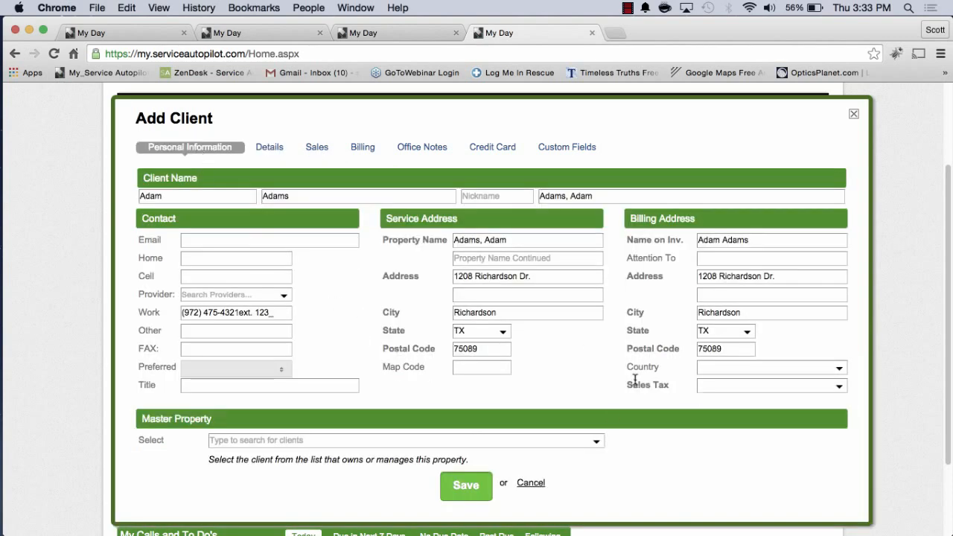
mouse_move(261, 151)
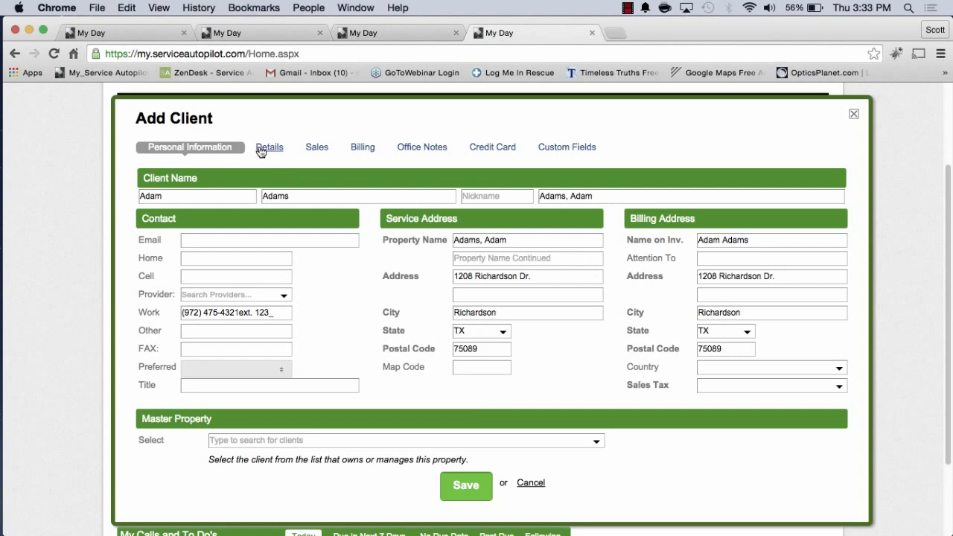
mouse_move(375, 161)
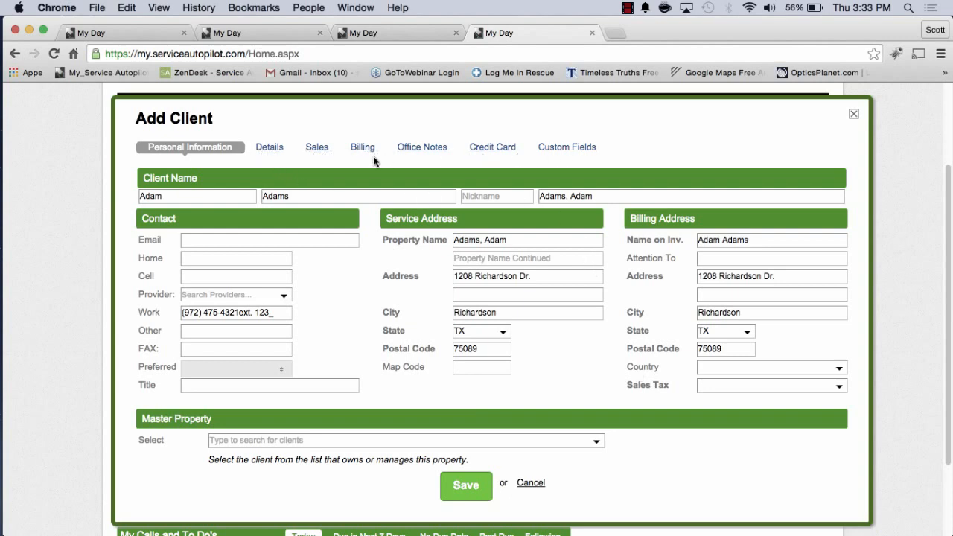
mouse_move(322, 170)
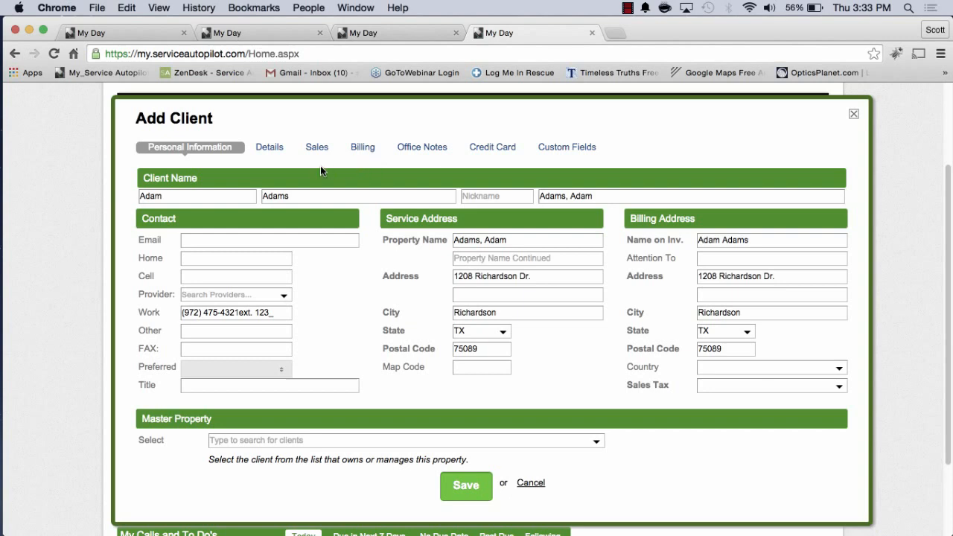
mouse_move(177, 156)
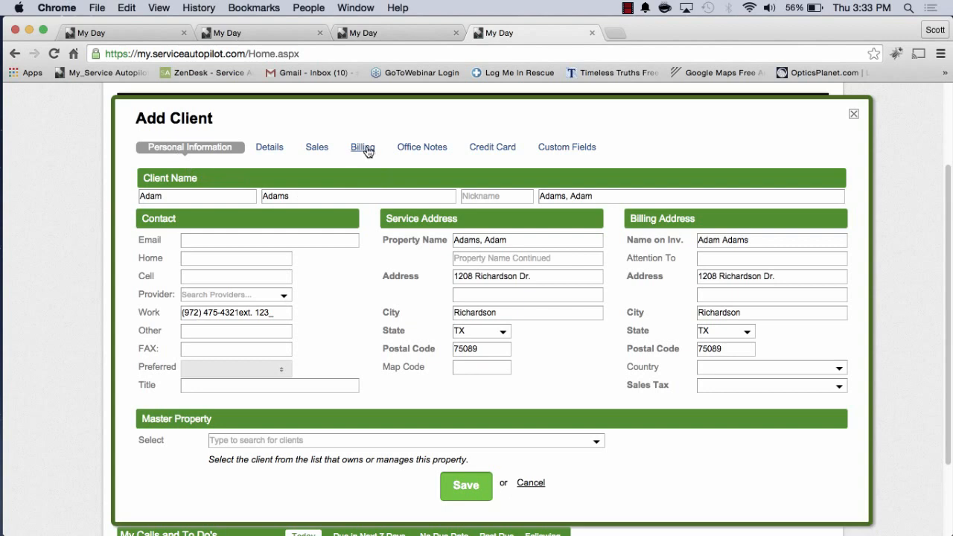
- On the Billing tab, set Send Invoice By to Print instead of email
click(362, 146)
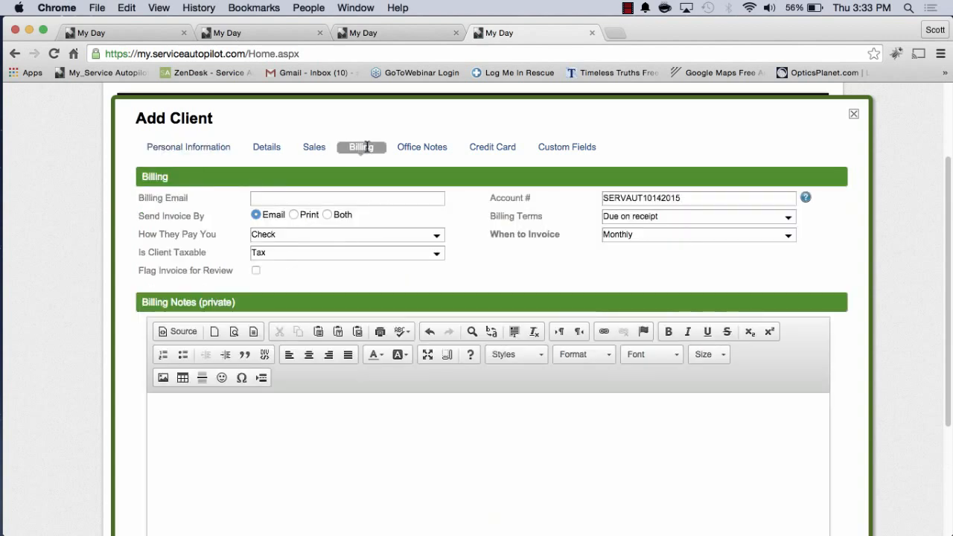
mouse_move(351, 165)
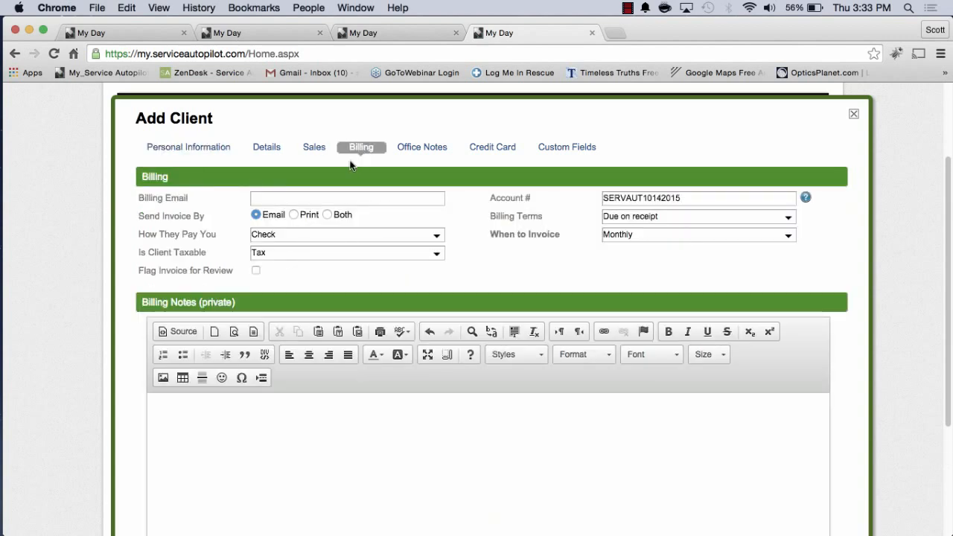
mouse_move(278, 165)
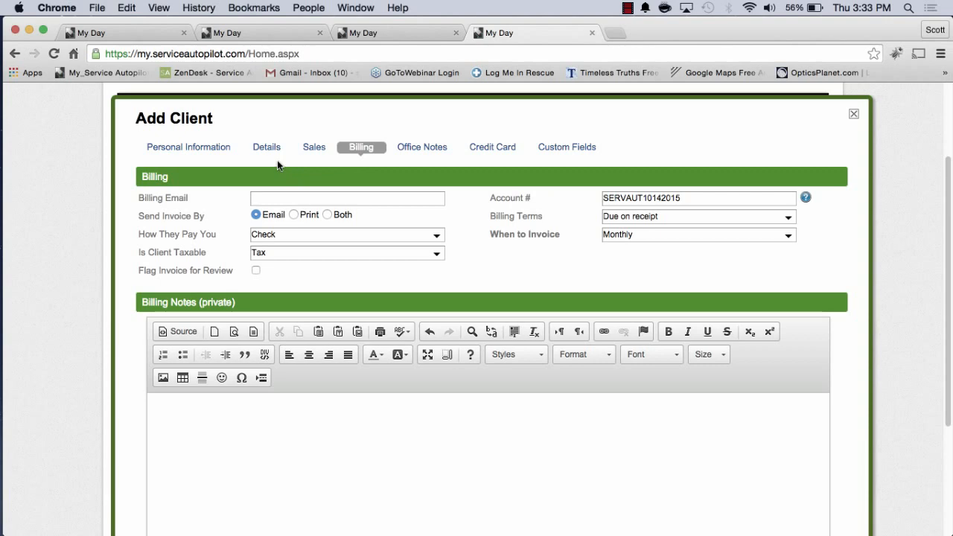
click(188, 146)
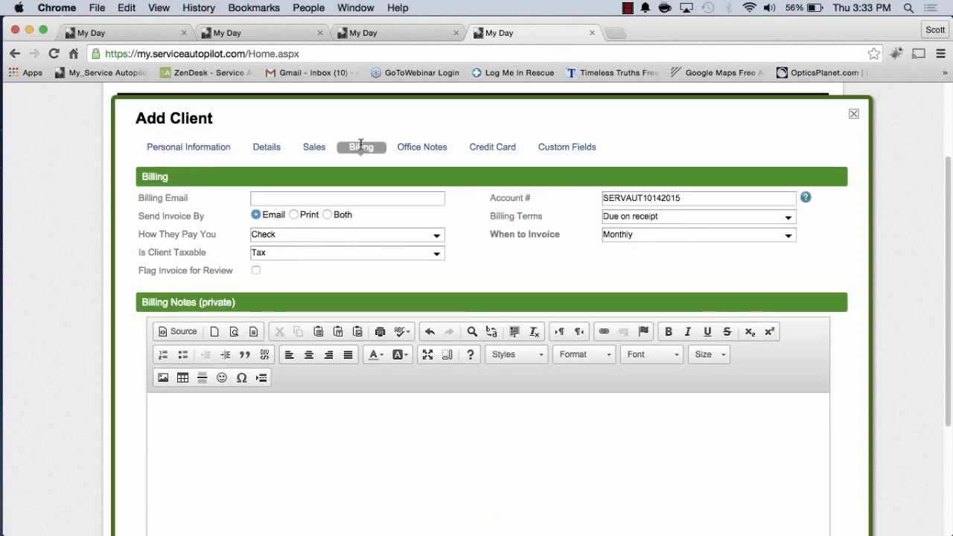
mouse_move(195, 216)
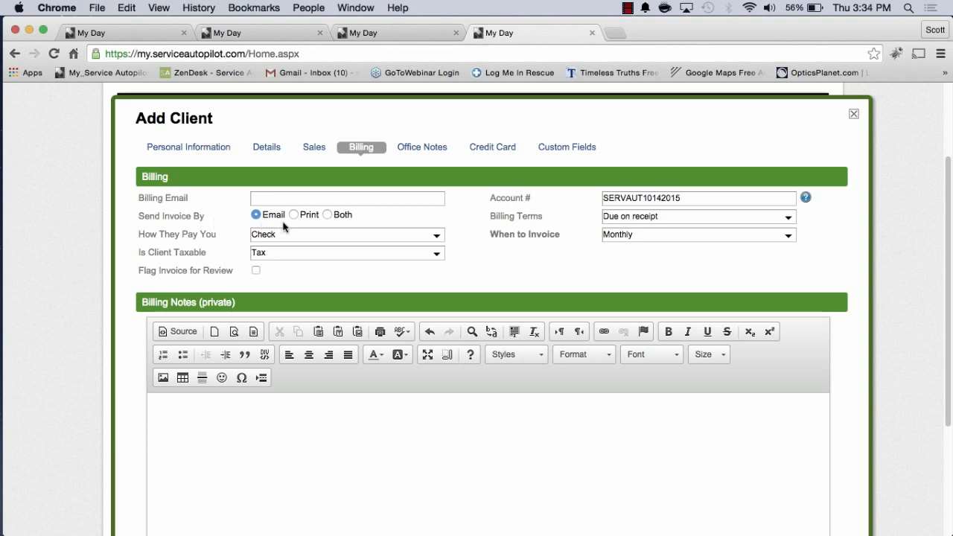
click(292, 215)
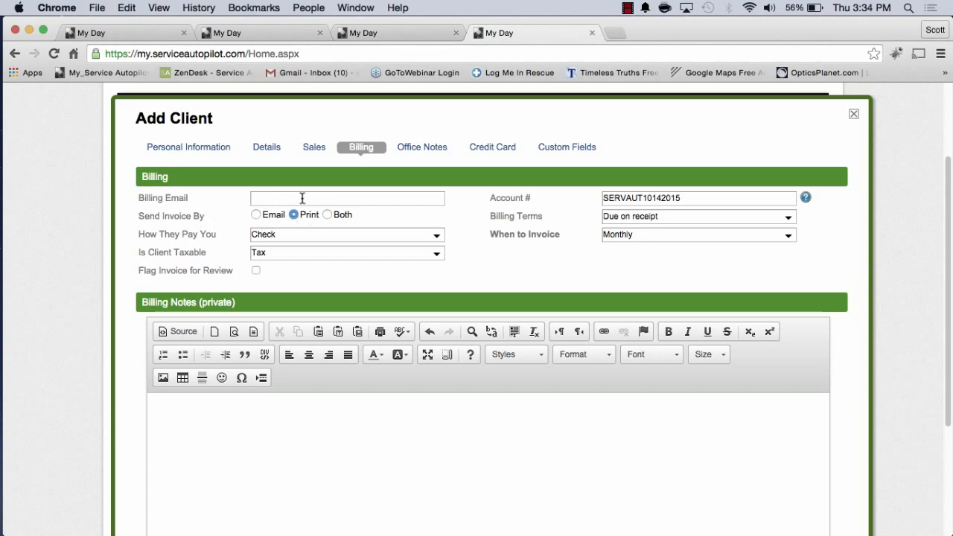
mouse_move(179, 219)
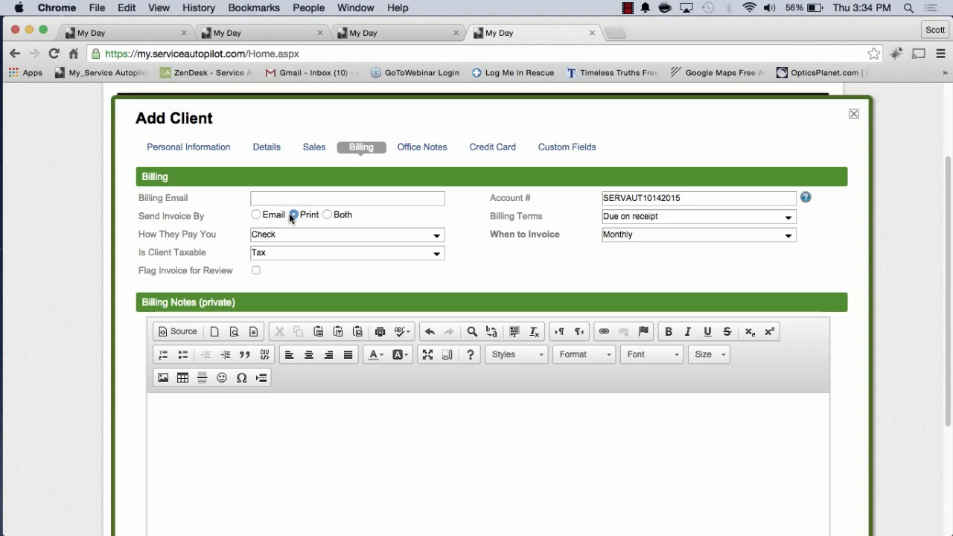
click(292, 214)
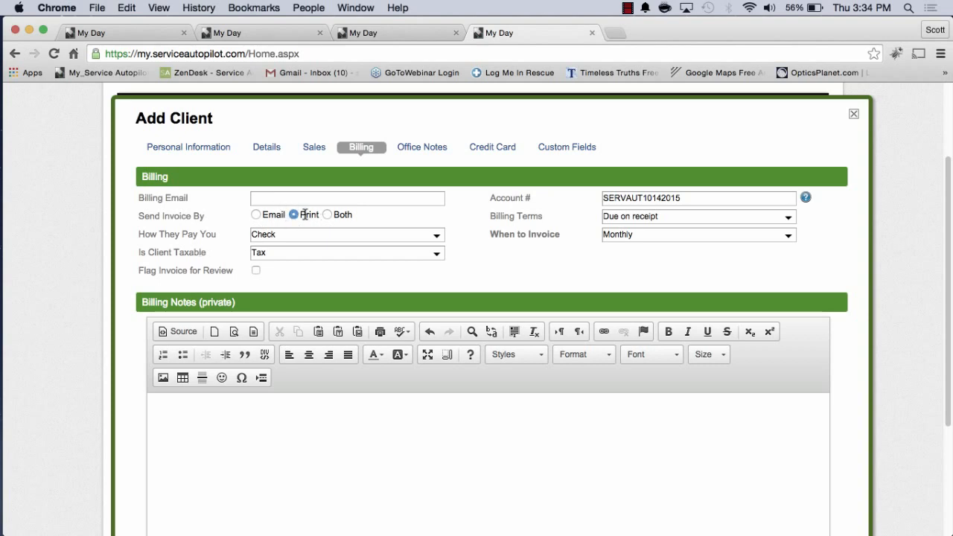
click(294, 215)
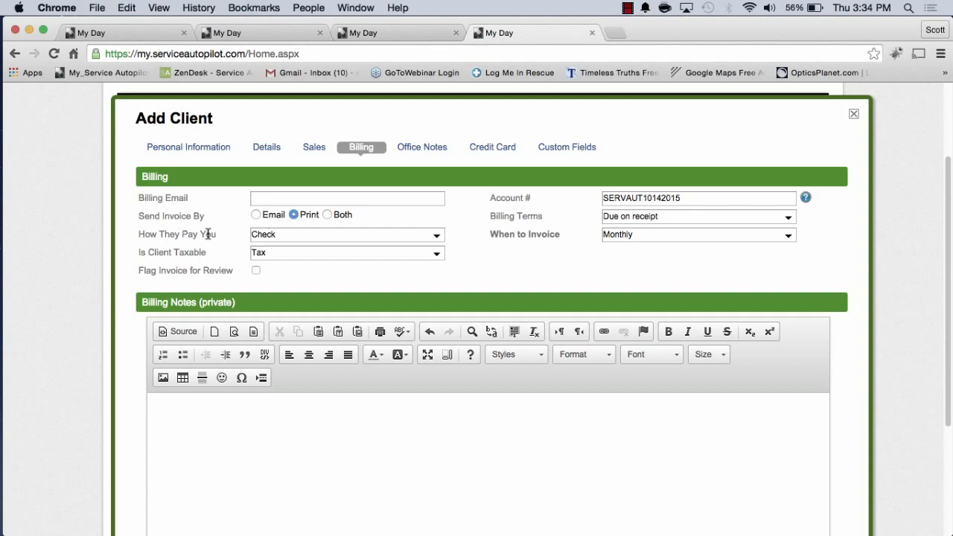
click(346, 233)
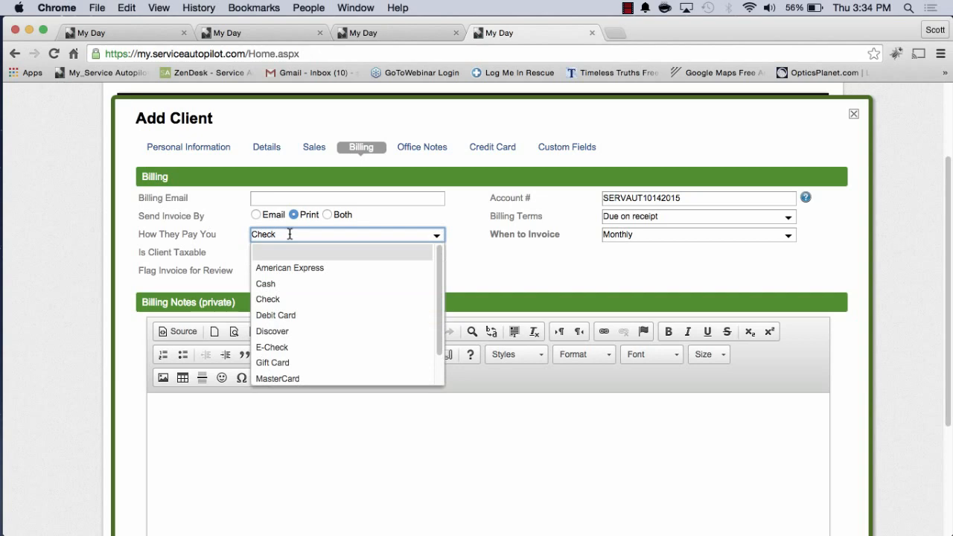
mouse_move(273, 331)
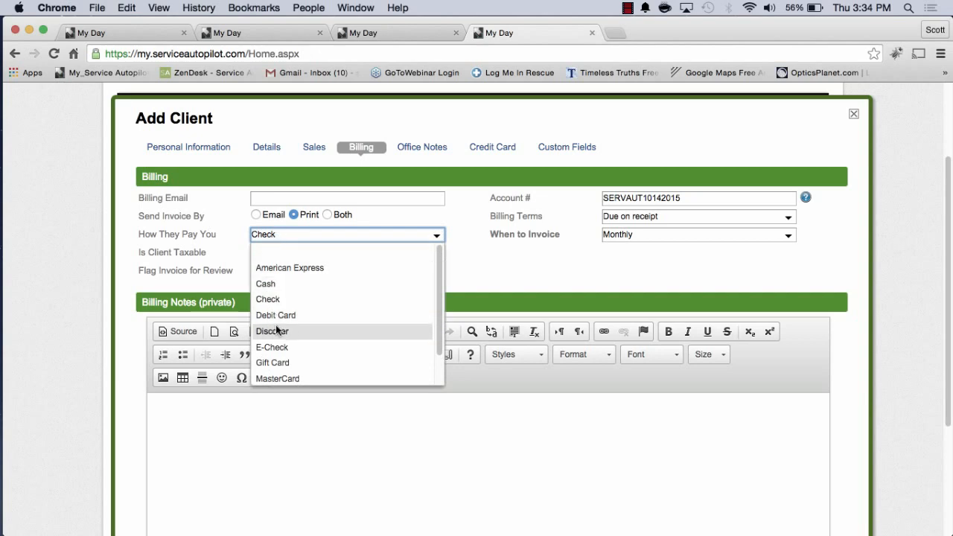
scroll(down, 3)
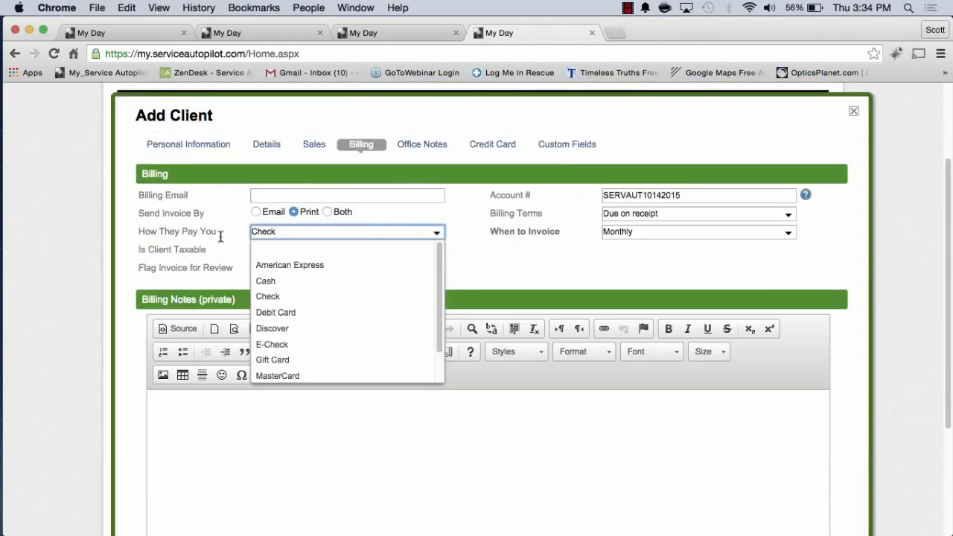
click(268, 296)
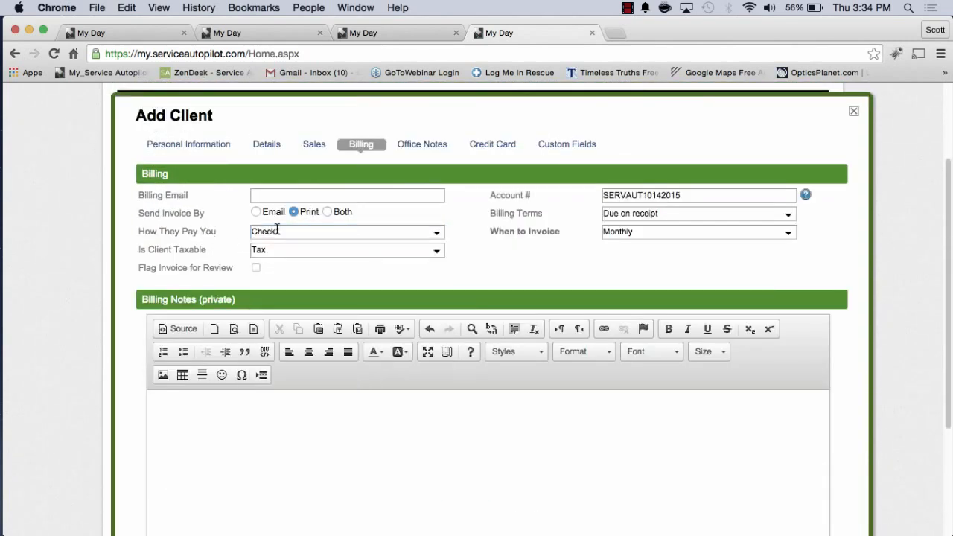
mouse_move(289, 253)
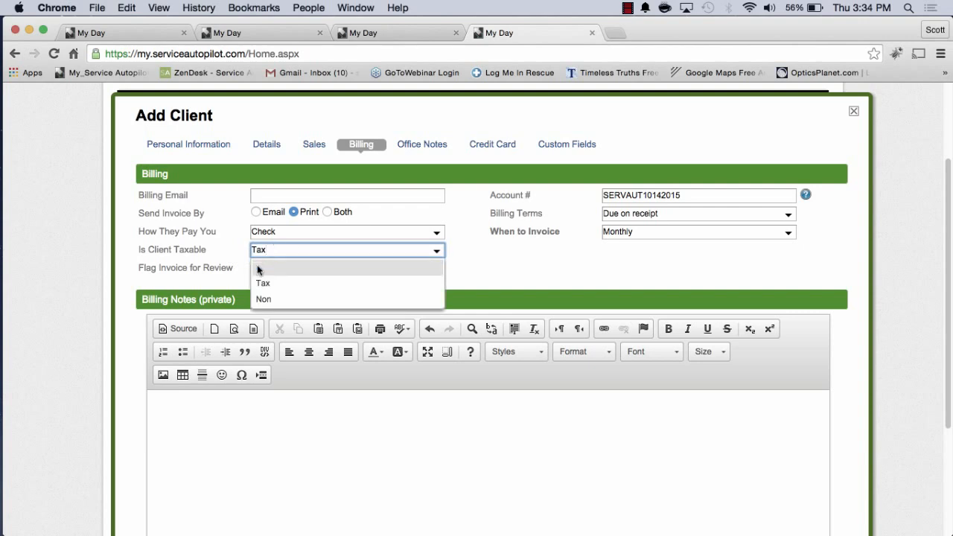
click(262, 283)
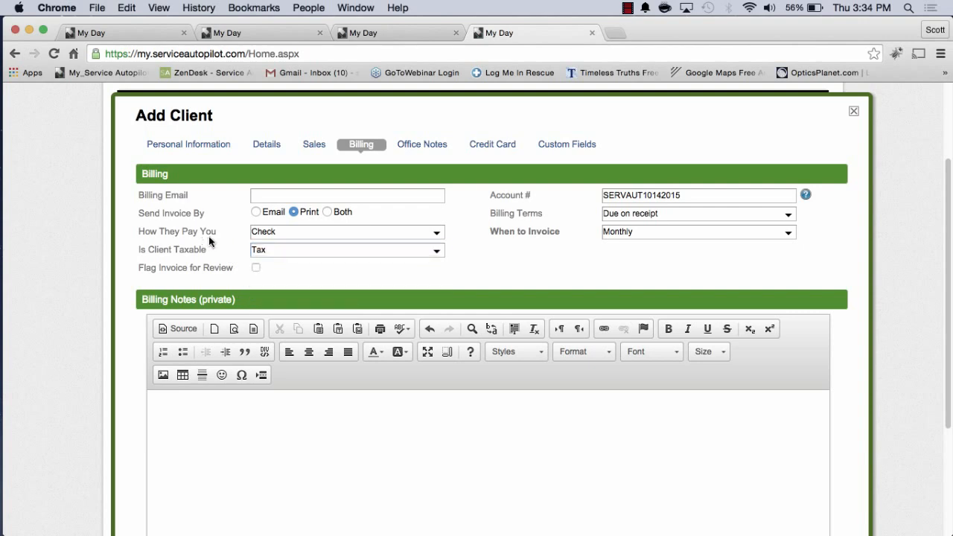
mouse_move(565, 242)
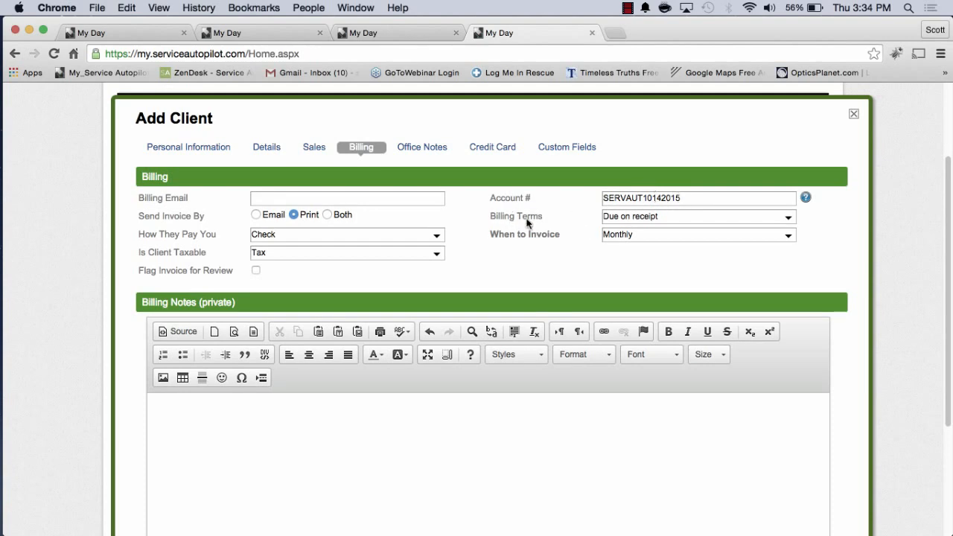
- Keep Billing Terms as Due on receipt and show the When to Invoice options
click(696, 216)
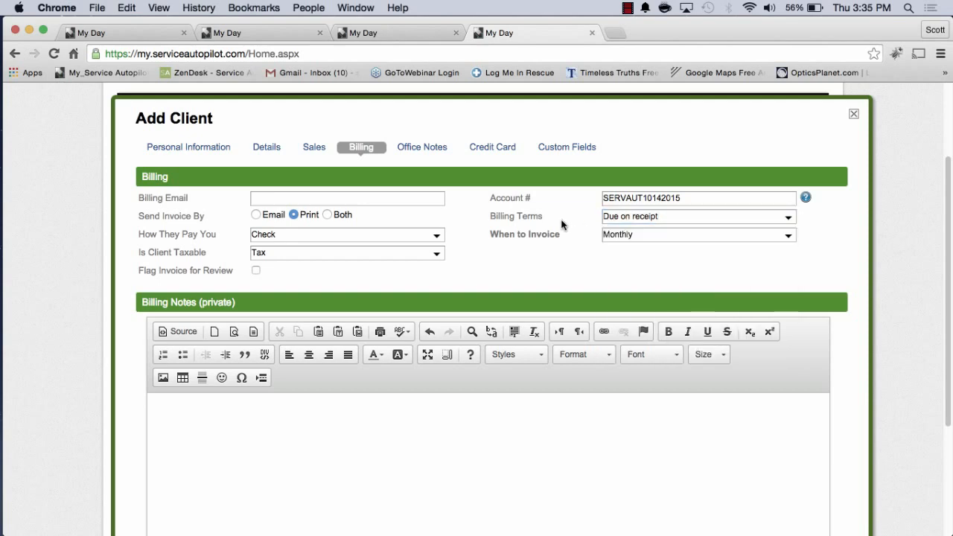
click(697, 216)
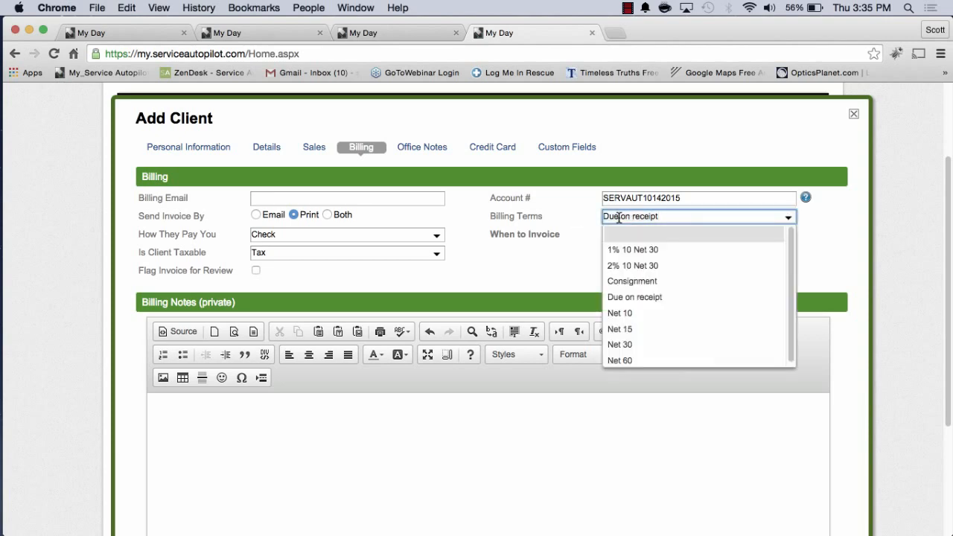
click(634, 296)
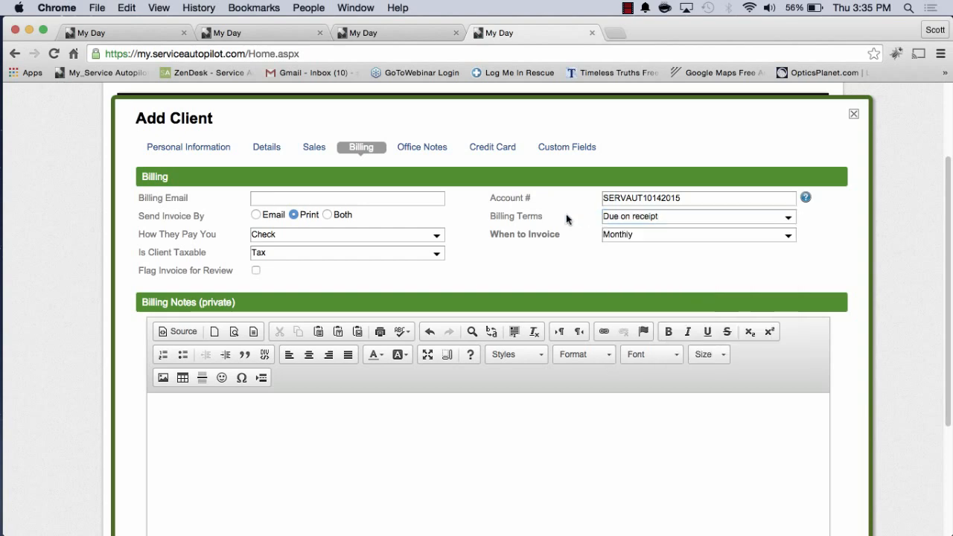
click(696, 234)
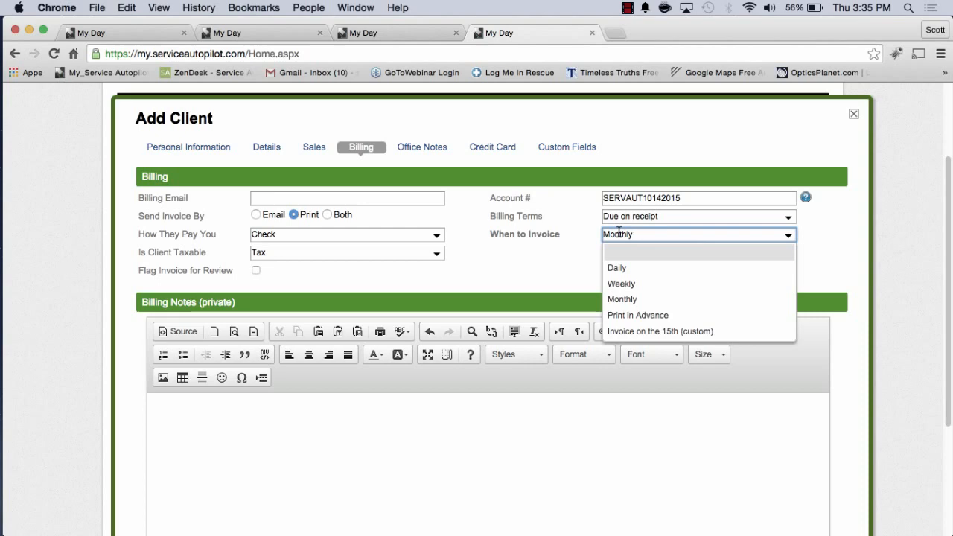
- Change When to Invoice from Monthly to Weekly, then to Daily
click(622, 299)
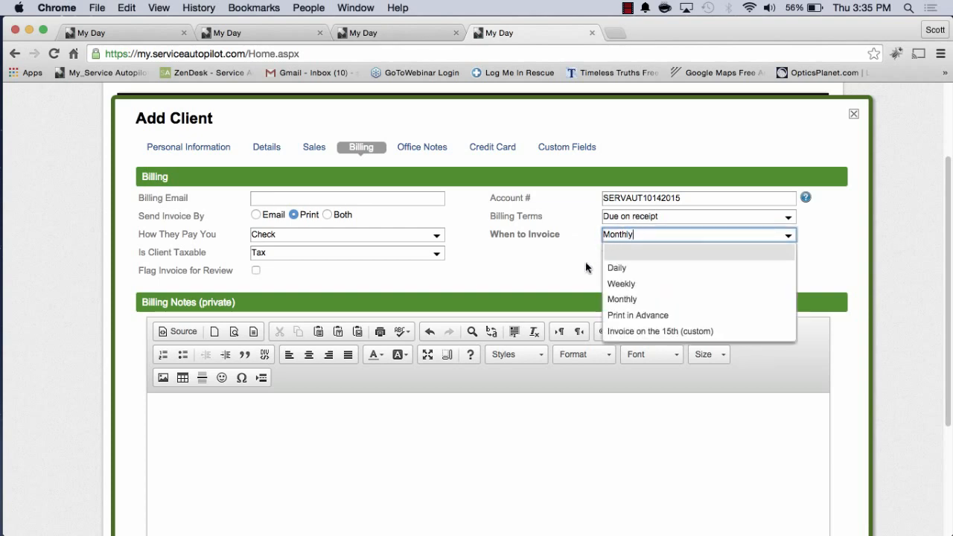
scroll(down, 3)
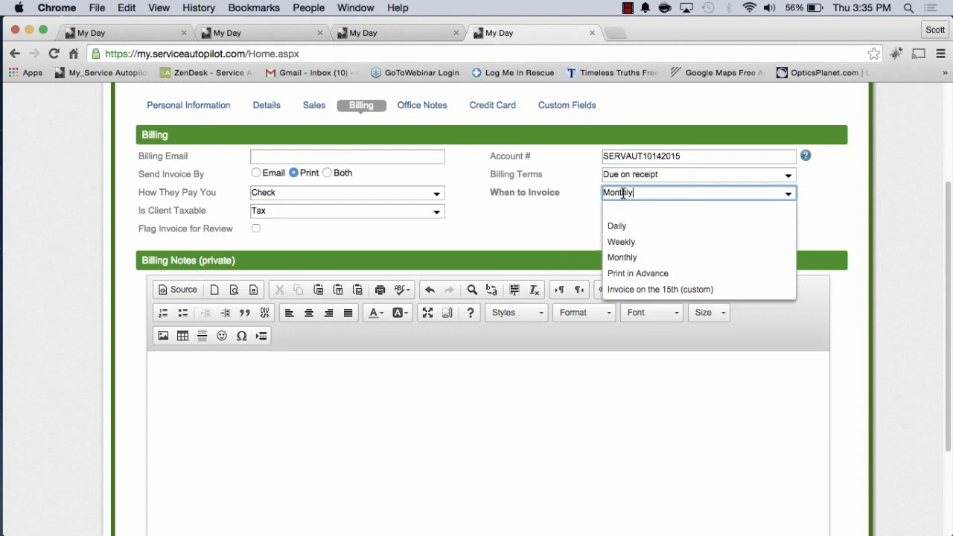
mouse_move(618, 264)
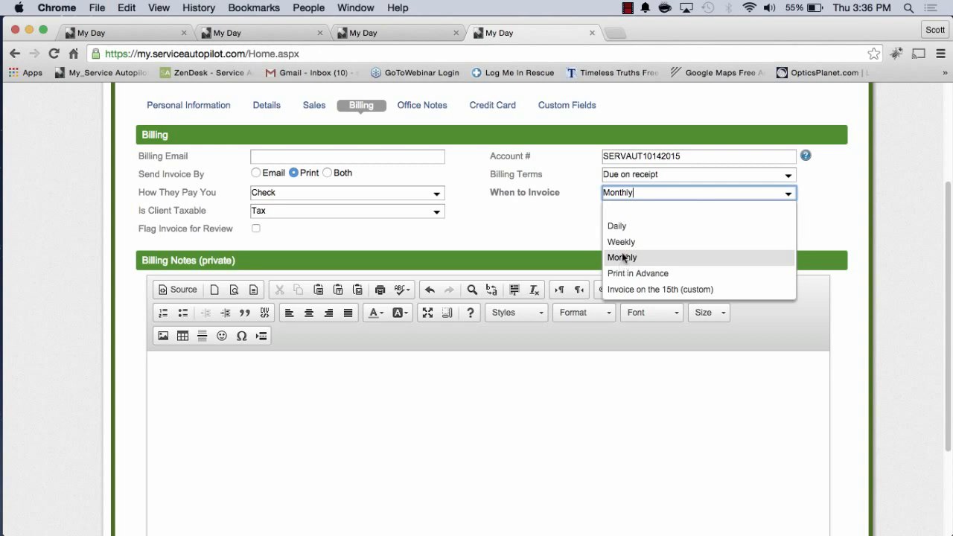
mouse_move(620, 242)
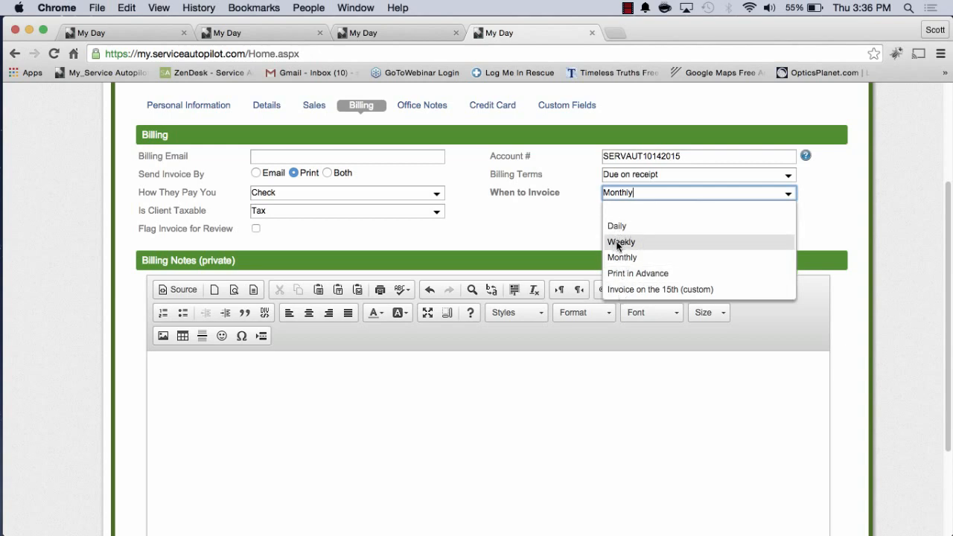
click(621, 241)
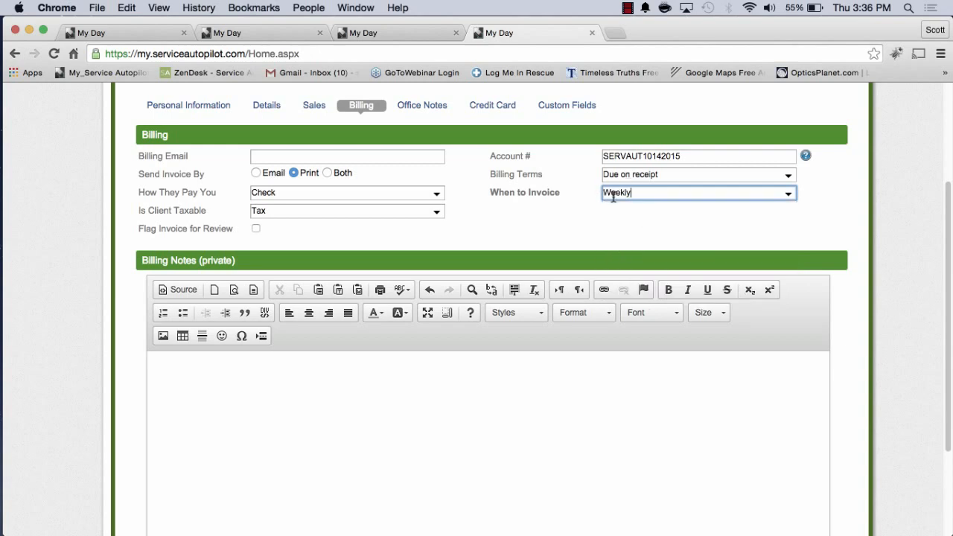
mouse_move(612, 230)
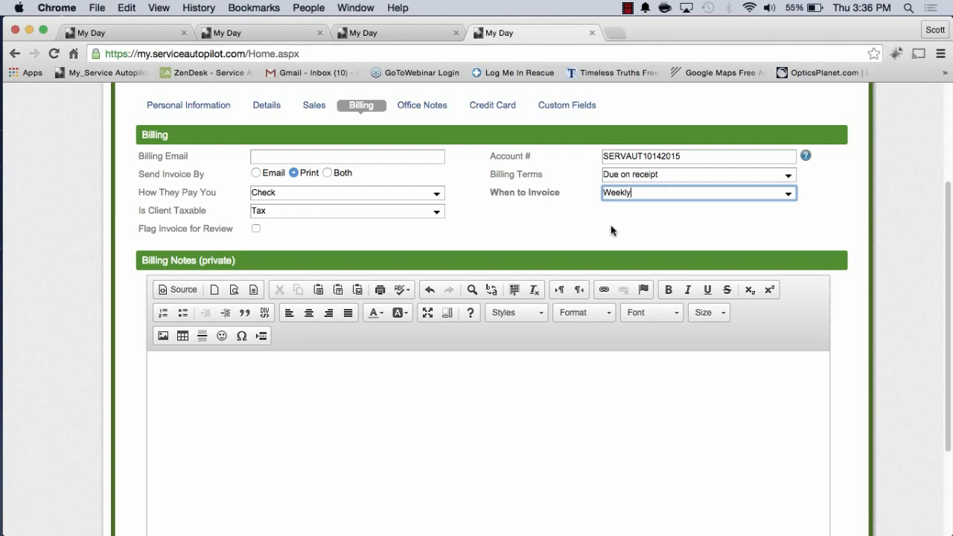
click(786, 192)
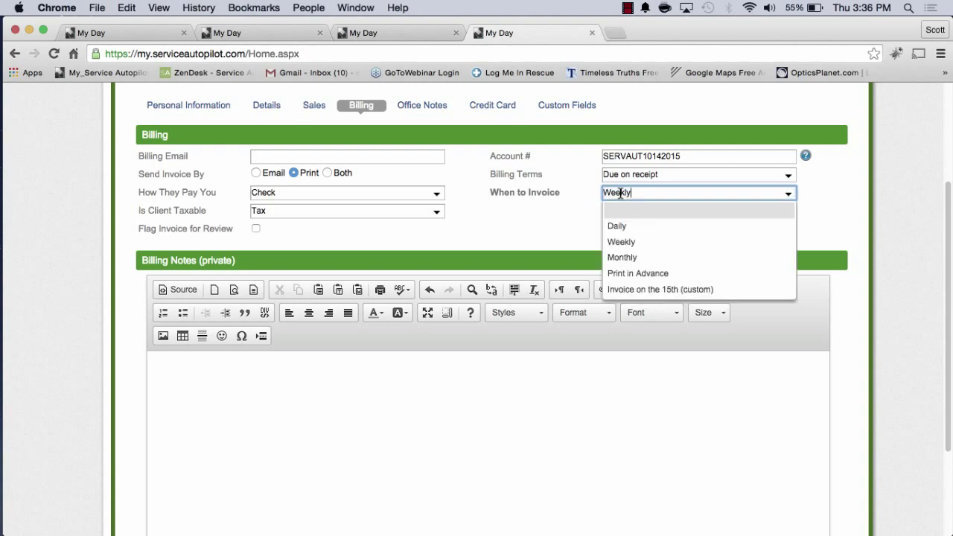
click(616, 225)
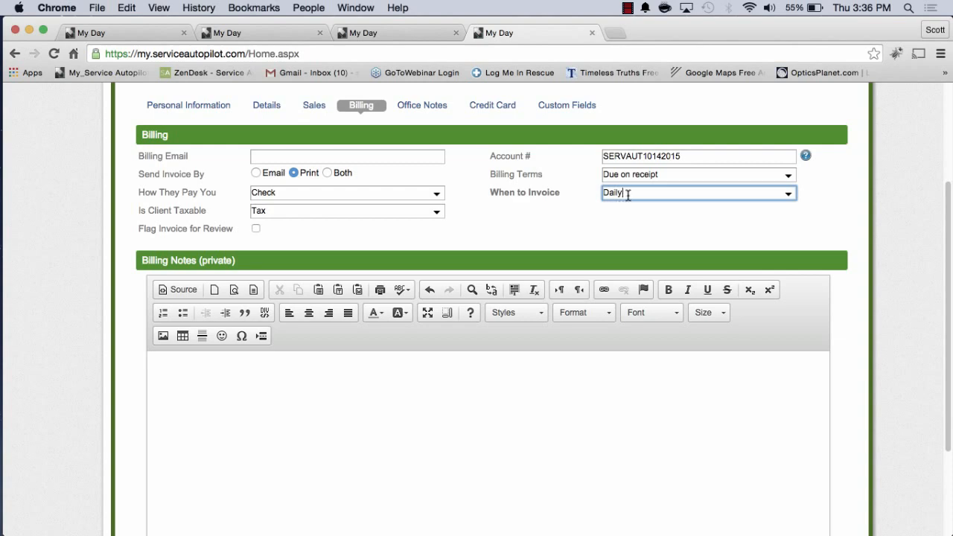
click(790, 192)
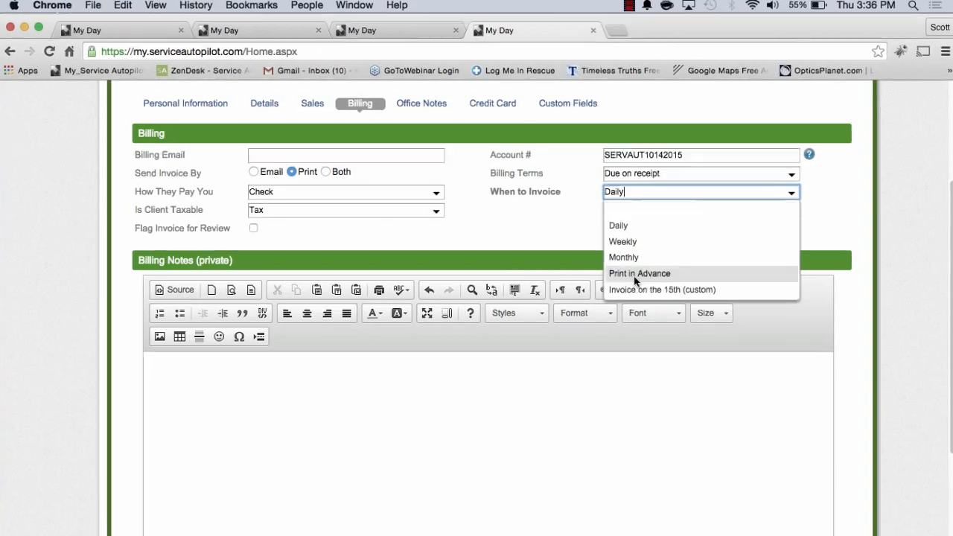
mouse_move(622, 229)
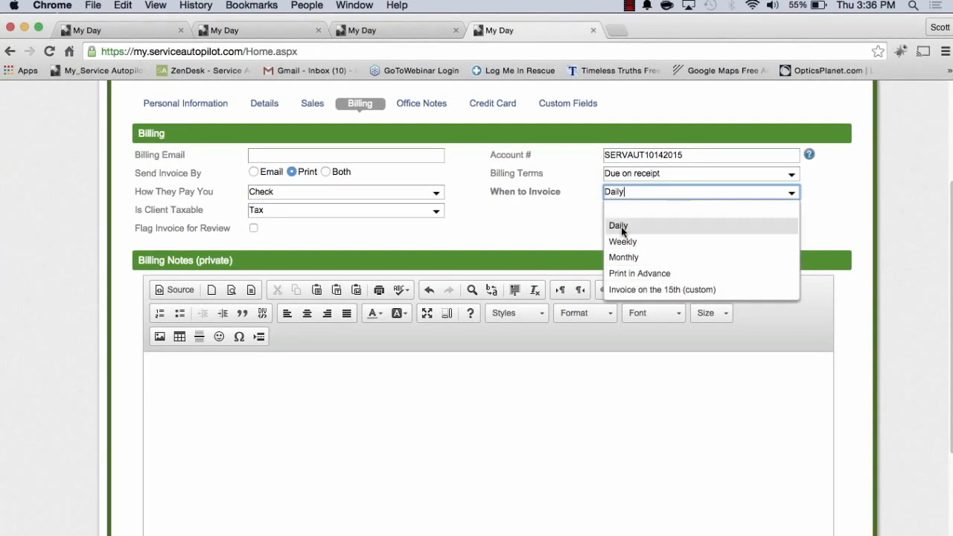
mouse_move(639, 276)
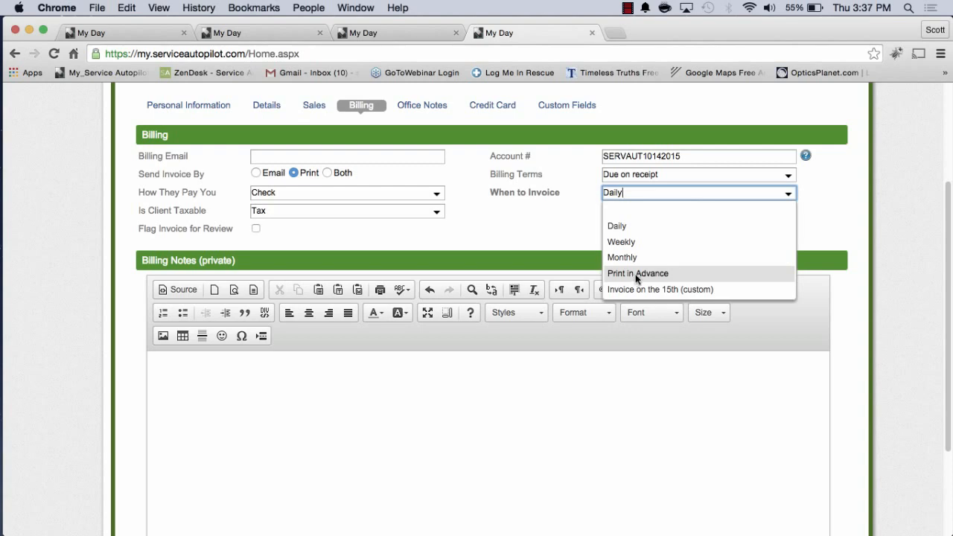
mouse_move(647, 295)
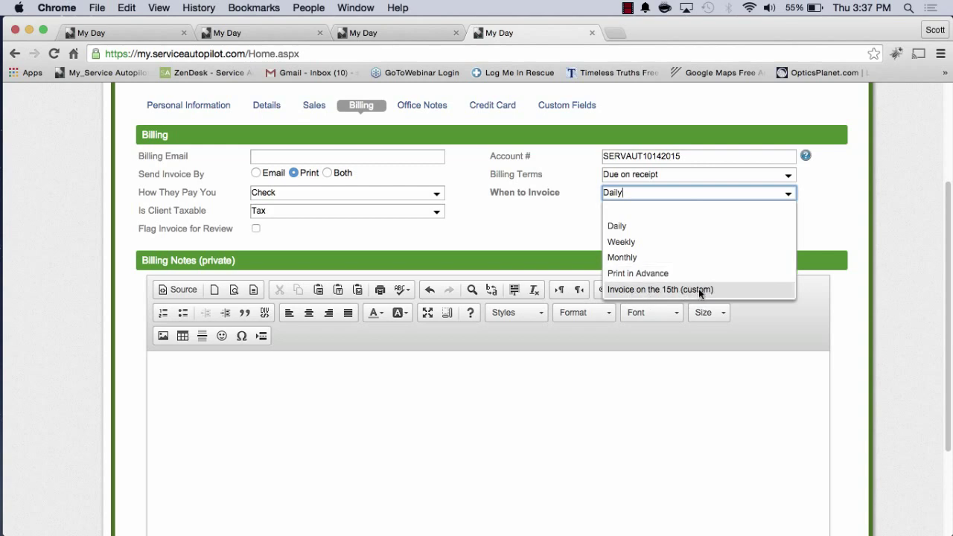
mouse_move(638, 257)
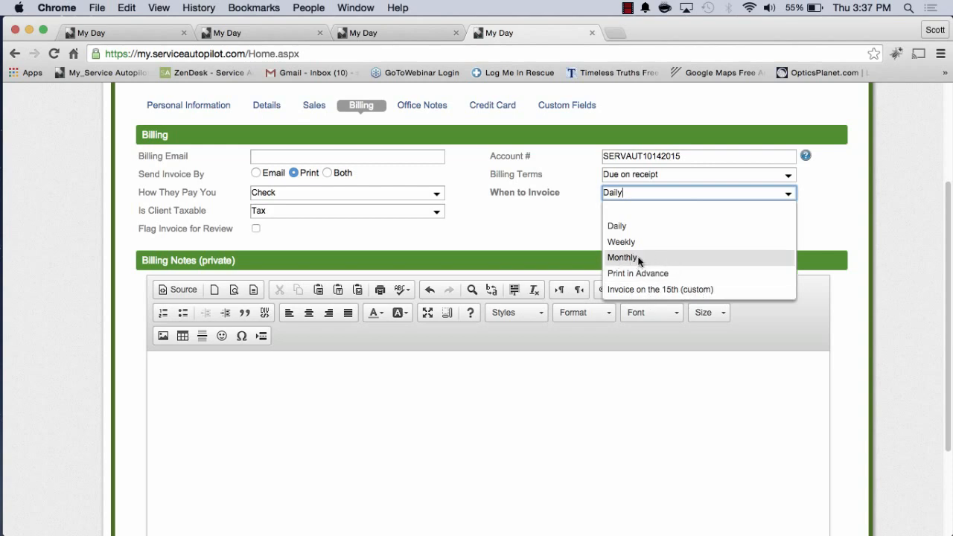
mouse_move(670, 291)
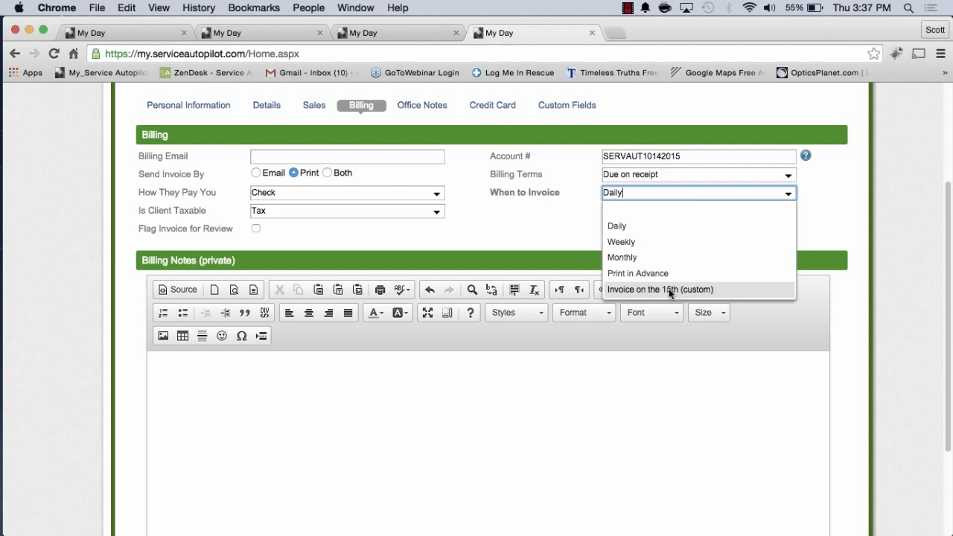
mouse_move(683, 294)
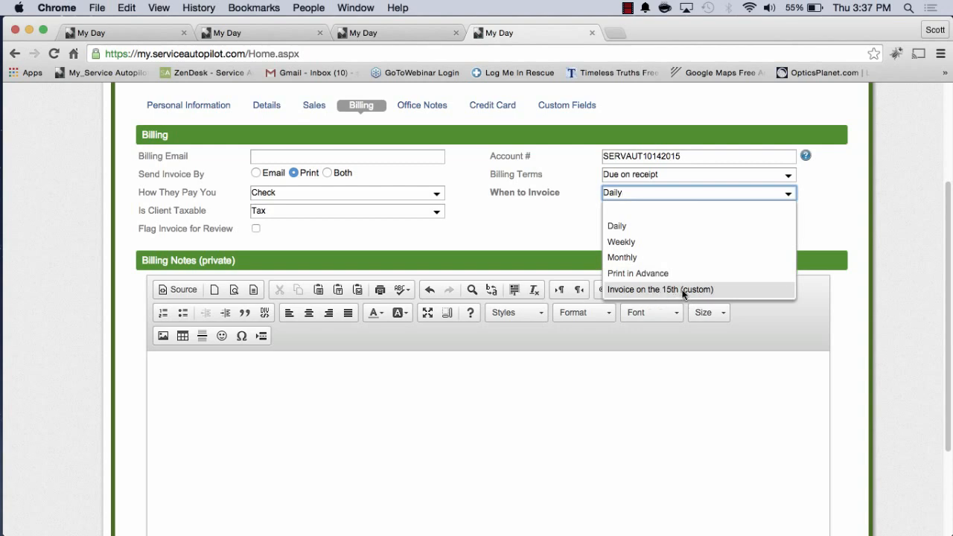
mouse_move(670, 294)
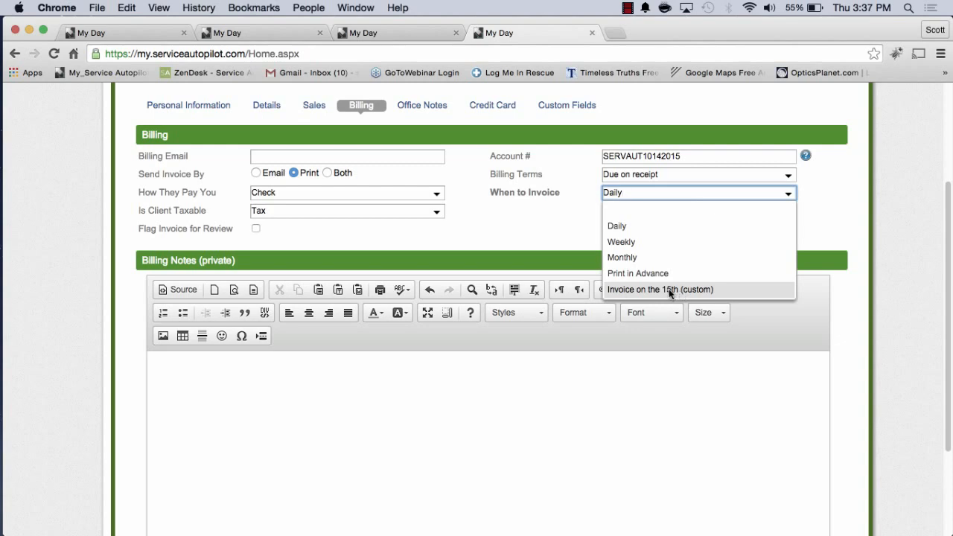
mouse_move(686, 293)
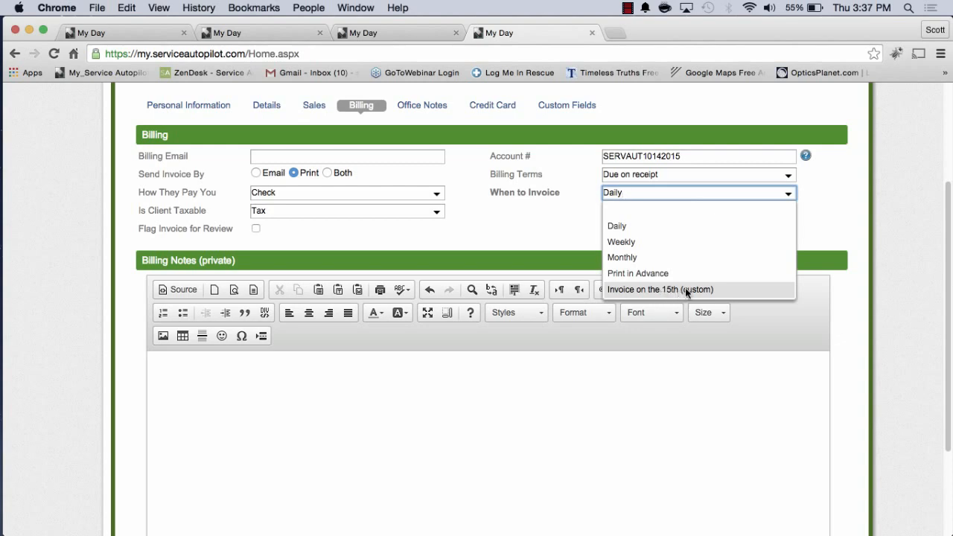
mouse_move(670, 294)
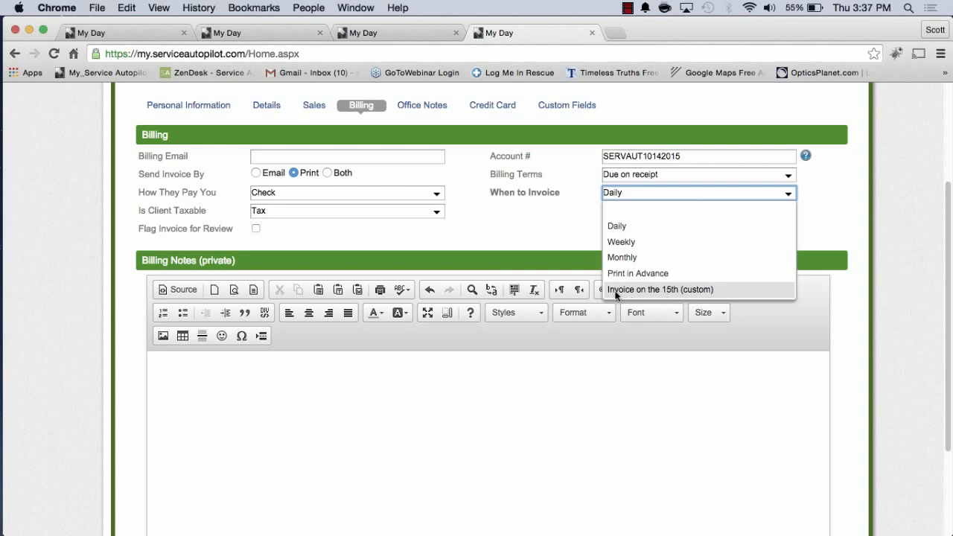
mouse_move(667, 294)
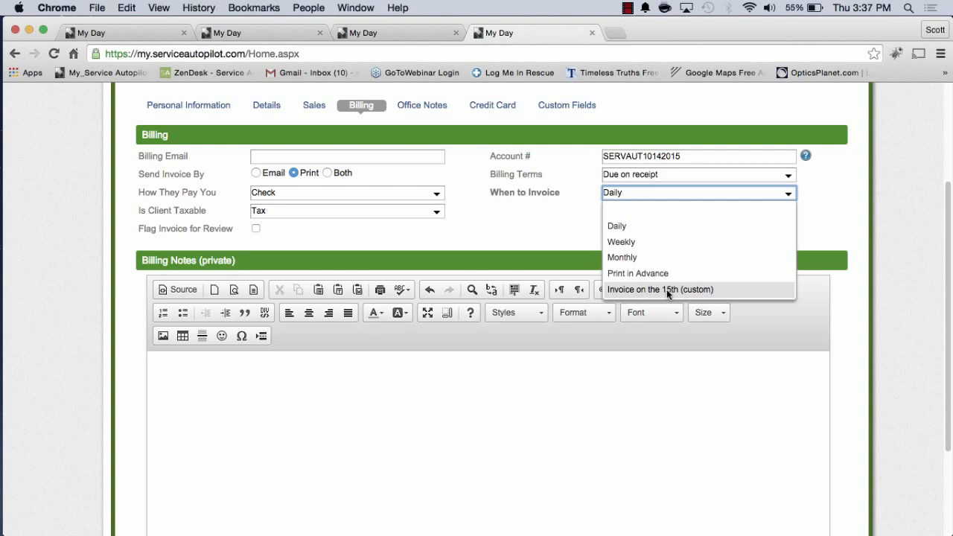
mouse_move(628, 253)
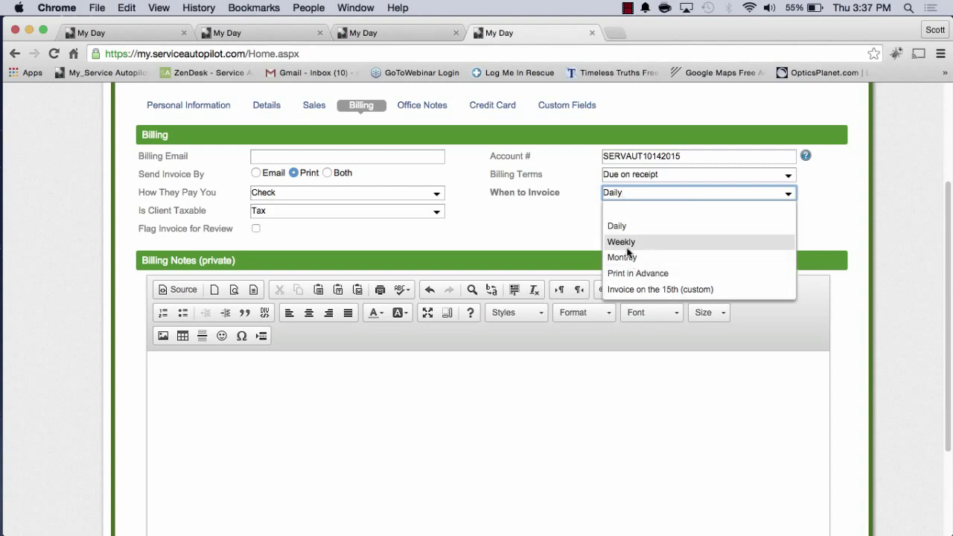
mouse_move(636, 274)
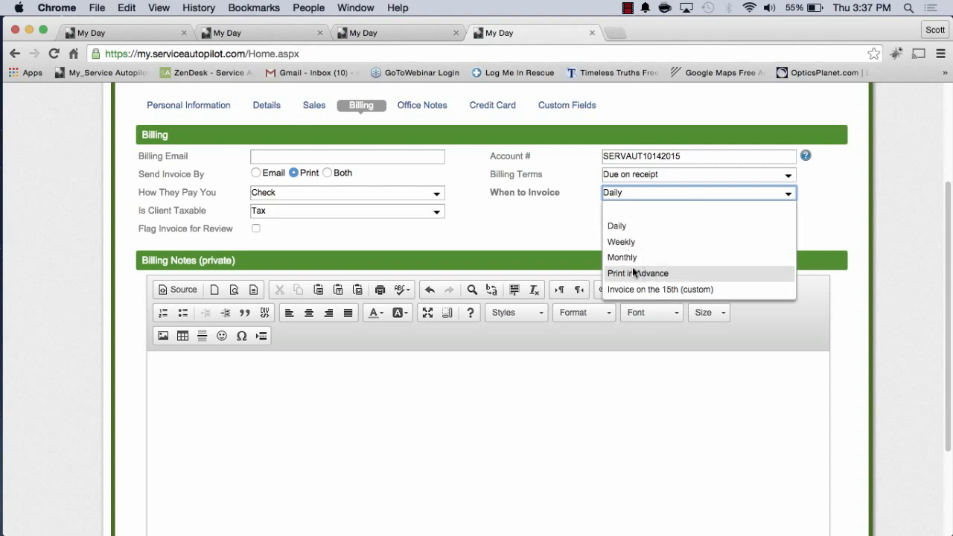
mouse_move(631, 257)
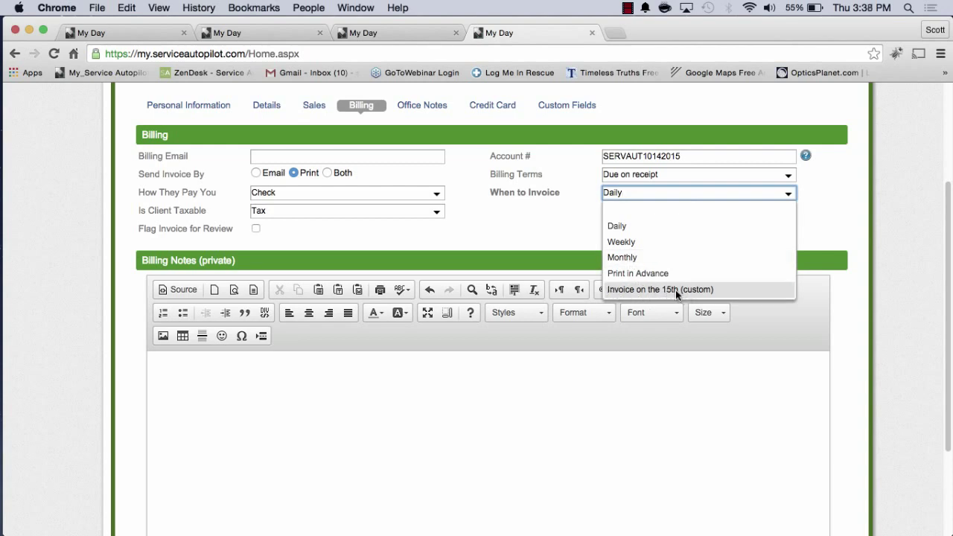
mouse_move(679, 278)
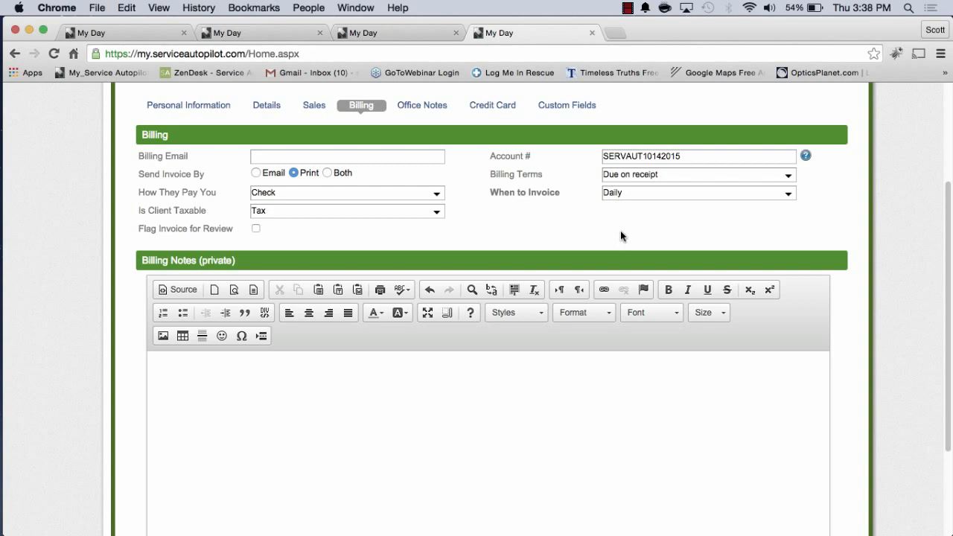
mouse_move(583, 224)
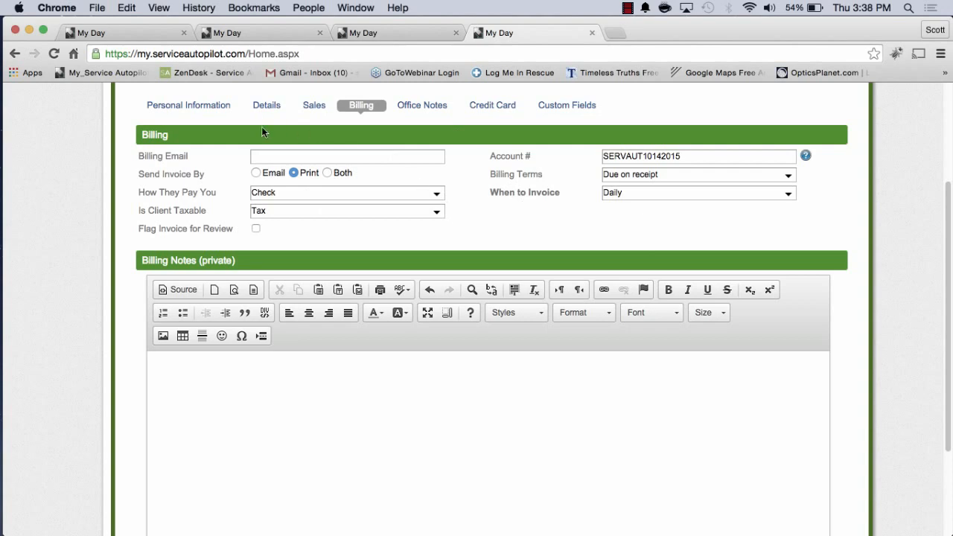
click(188, 105)
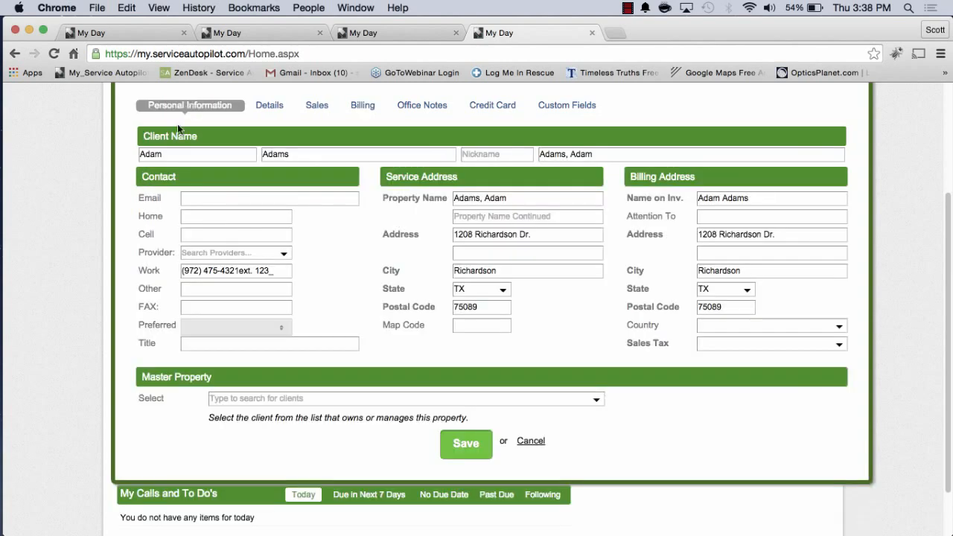
mouse_move(378, 276)
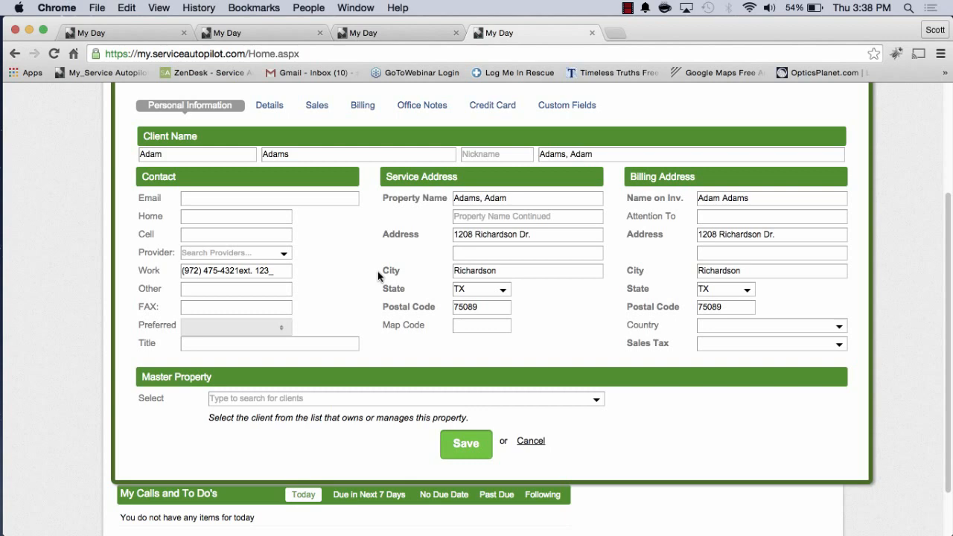
mouse_move(388, 265)
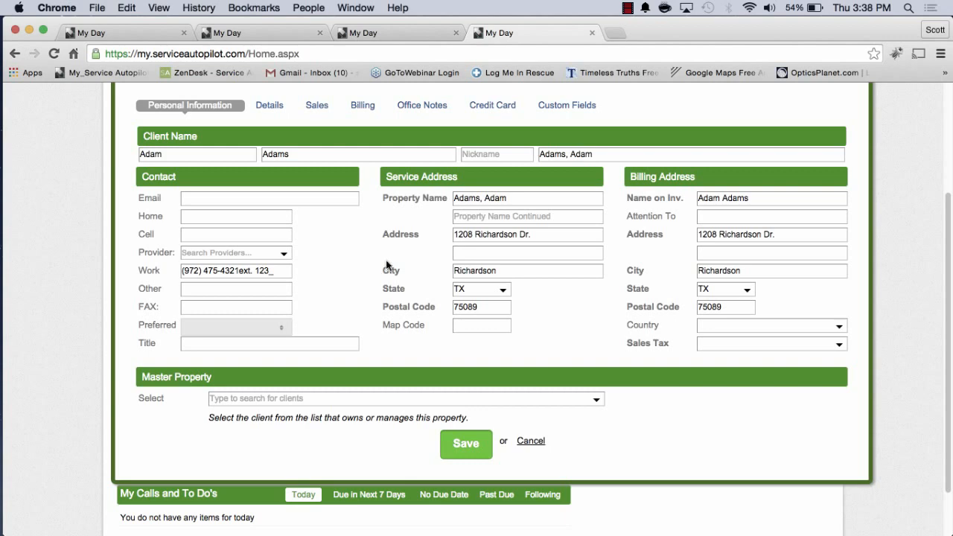